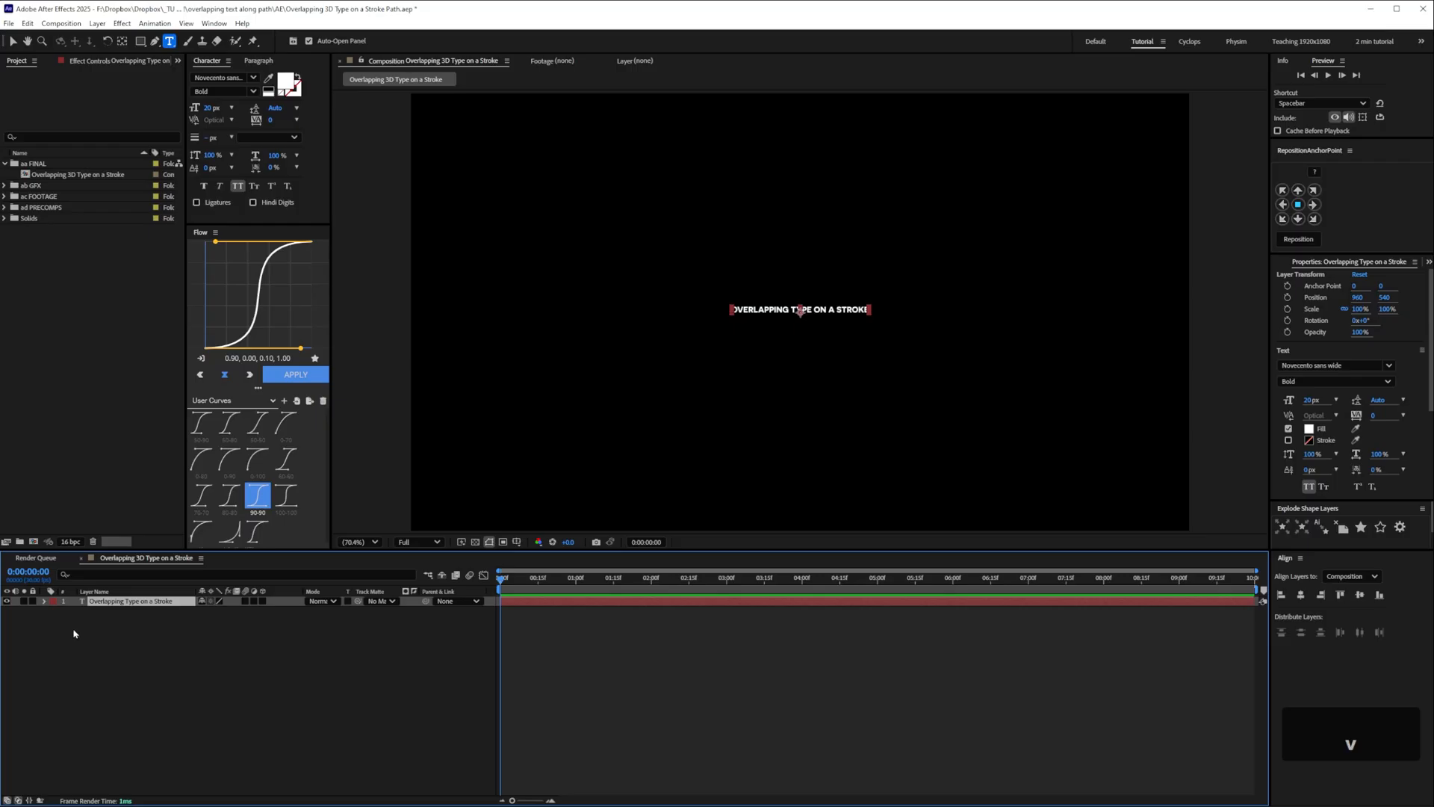
Scale the title text up to 100 px so it fills most of the frame width
{"action": "key", "text": "s"}
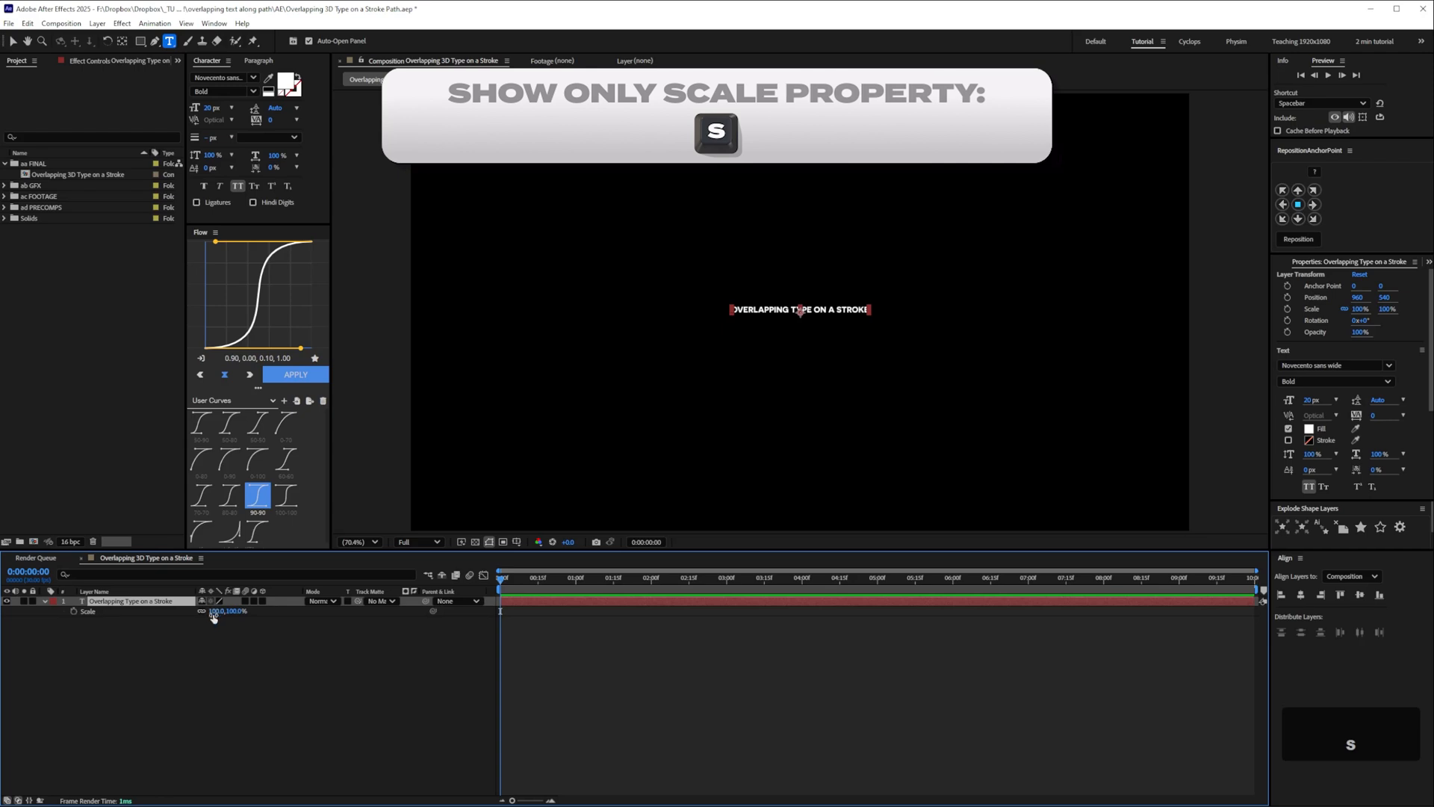
{"action": "left_click_drag", "start_coordinate": [224, 611], "coordinate": [266, 611]}
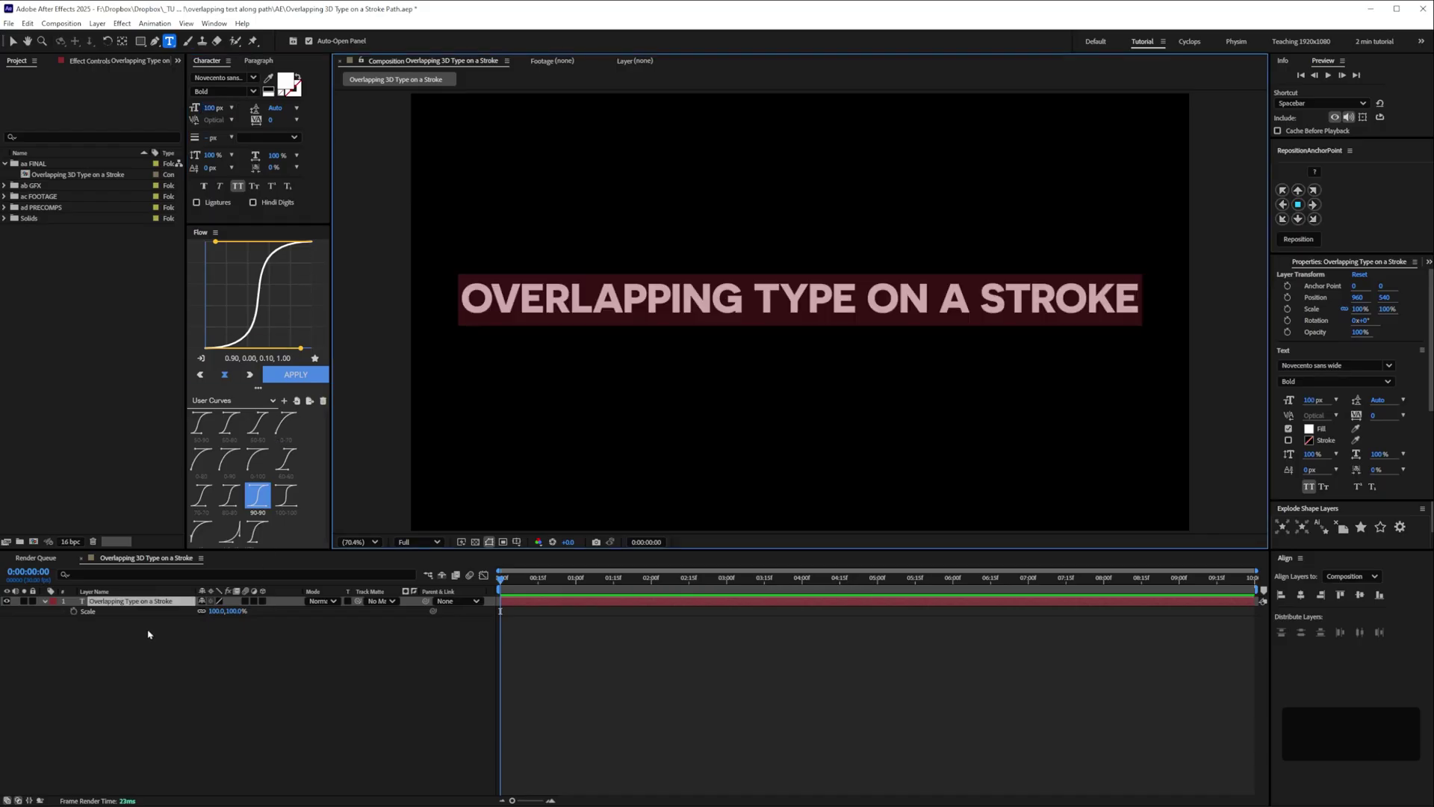
{"action": "mouse_move", "coordinate": [154, 675]}
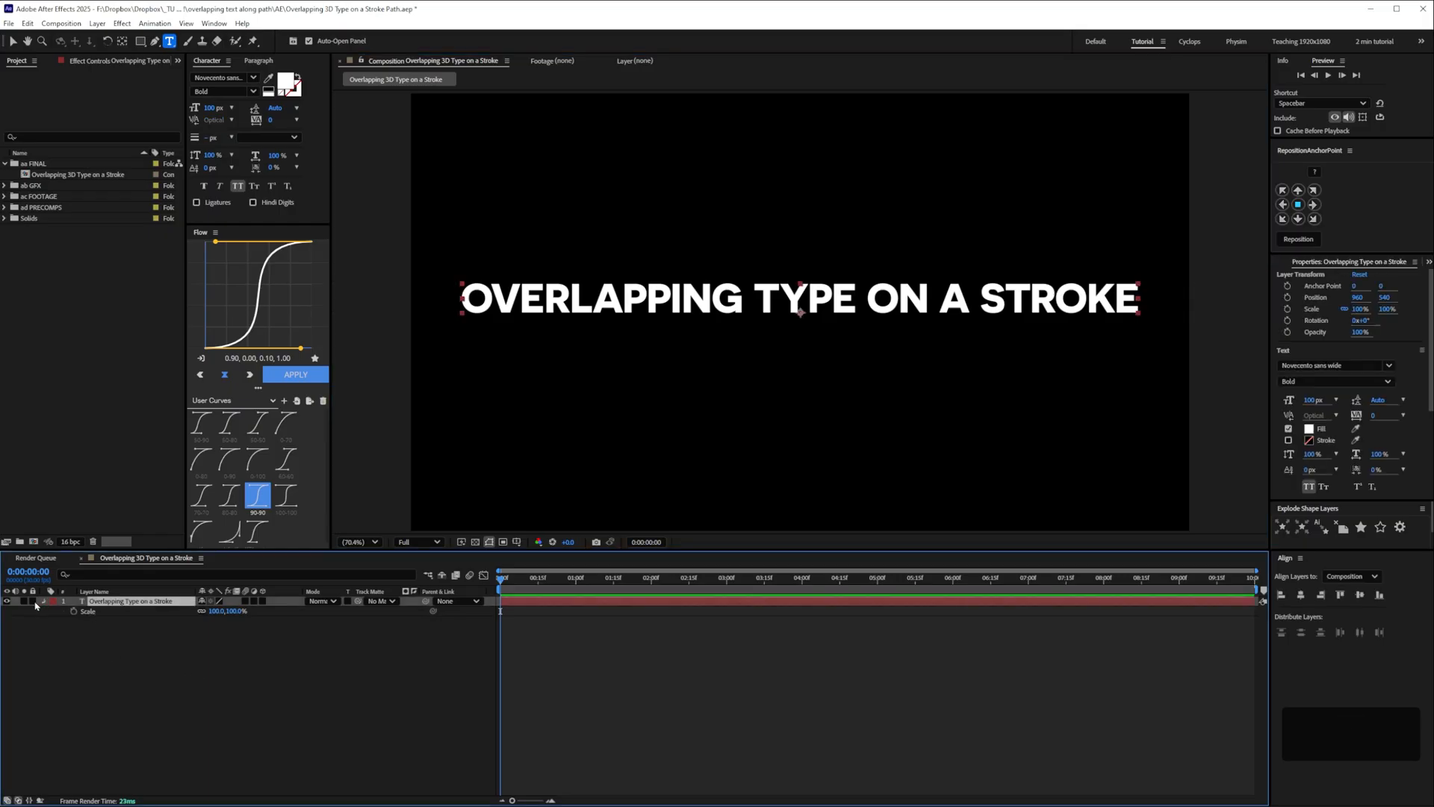
Add a repeat(15) expression to the title's Source Text
{"action": "left_click", "coordinate": [35, 601]}
{"action": "type", "text": "repeat("}
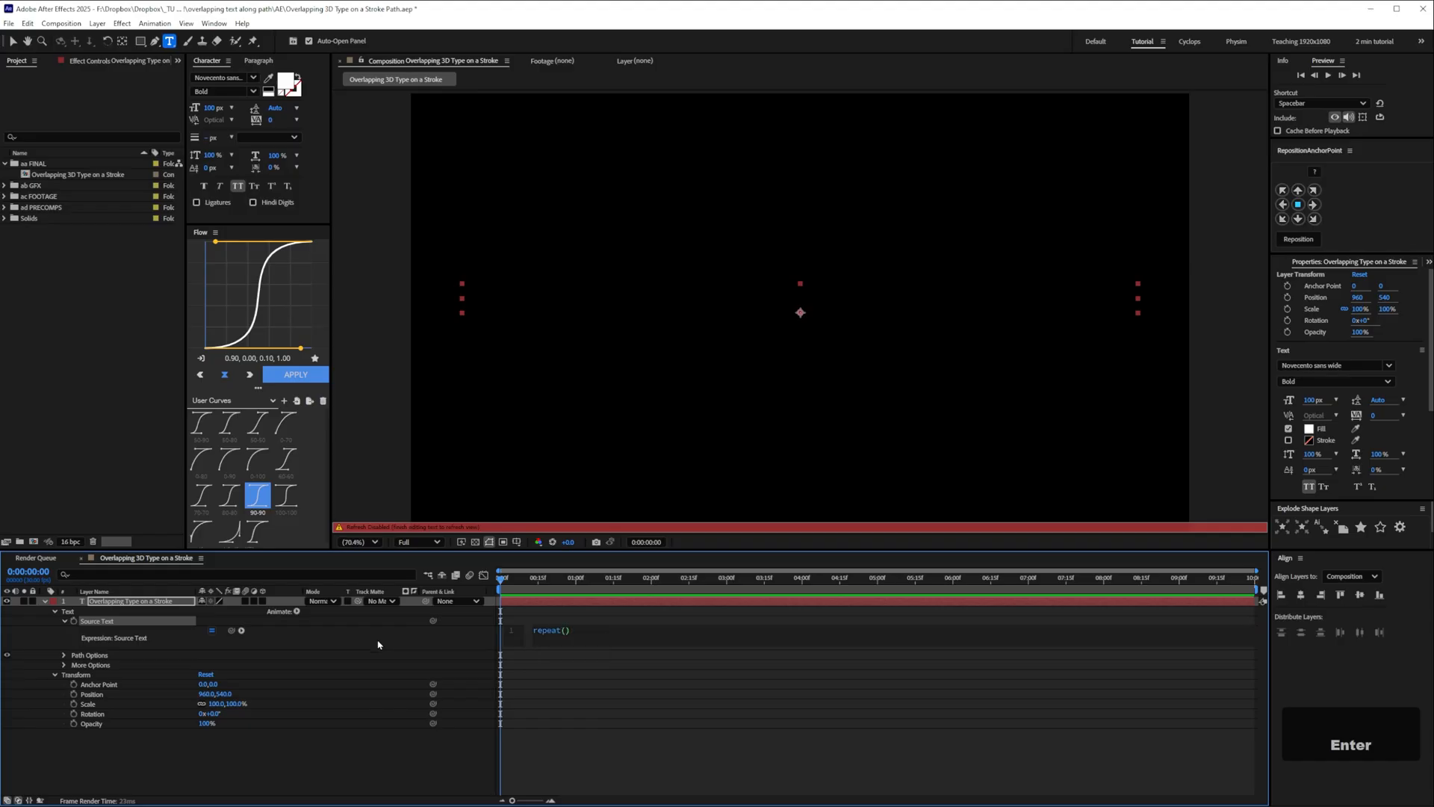
{"action": "type", "text": "15"}
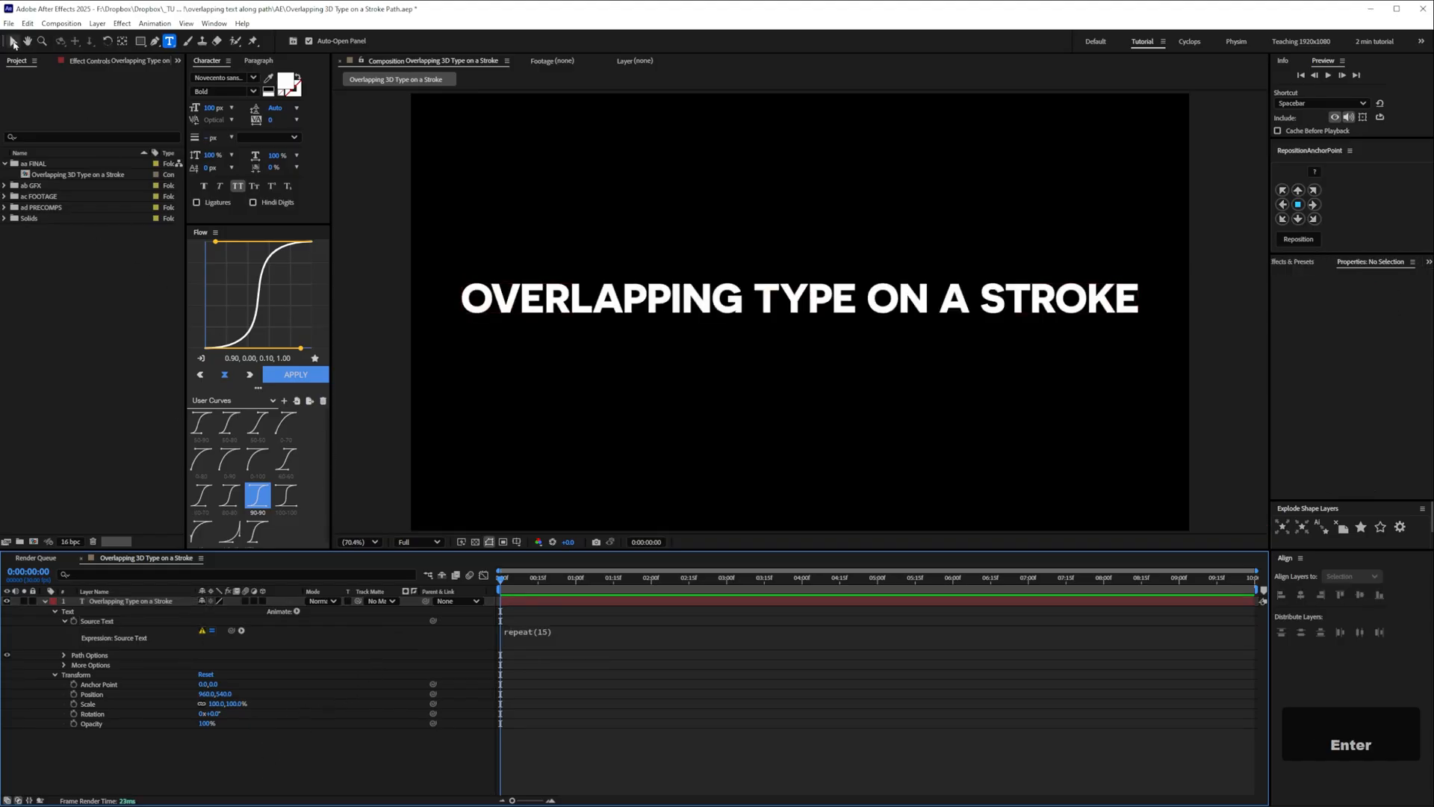
Change the Expressions Engine in Project Settings and confirm it
{"action": "left_click", "coordinate": [9, 24]}
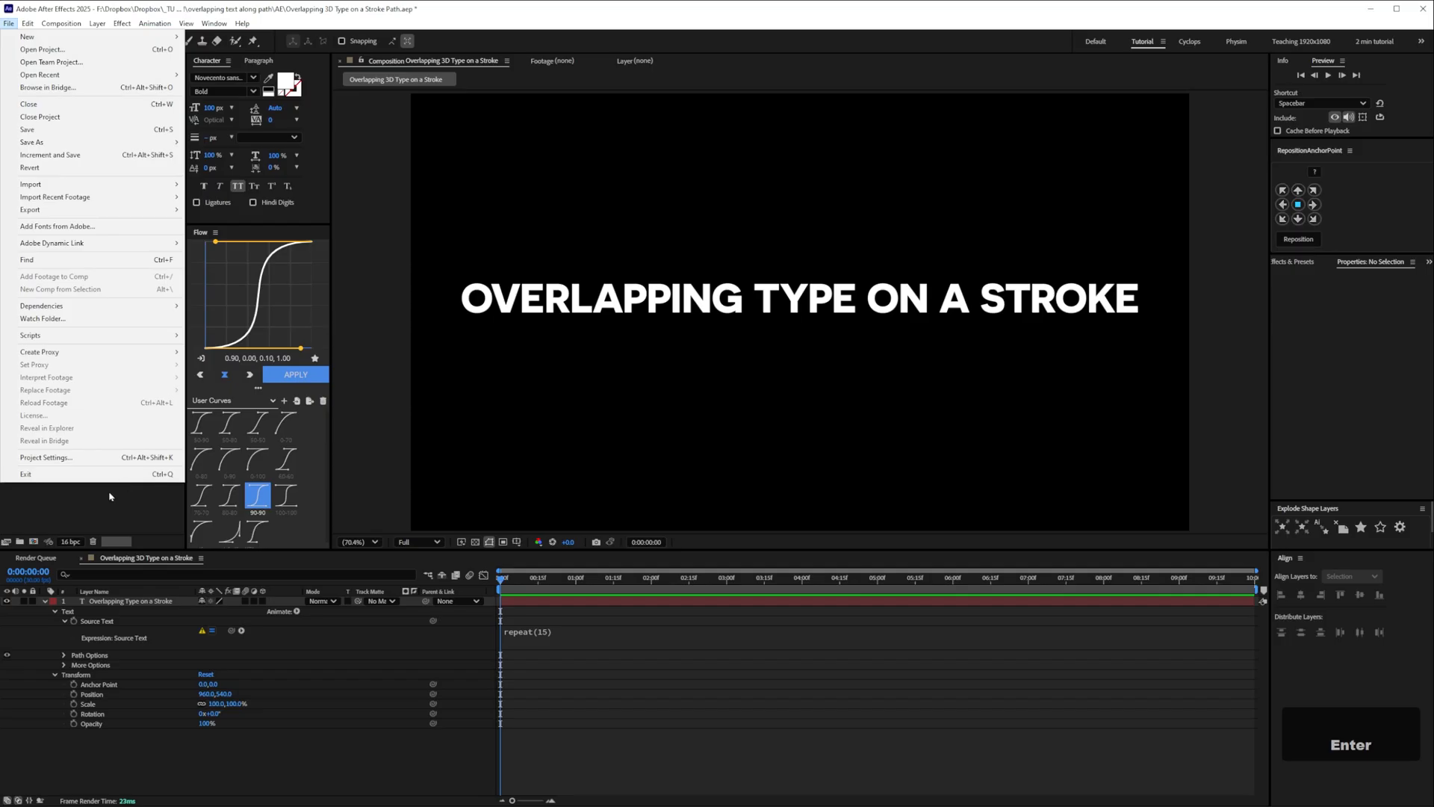
{"action": "left_click", "coordinate": [45, 457]}
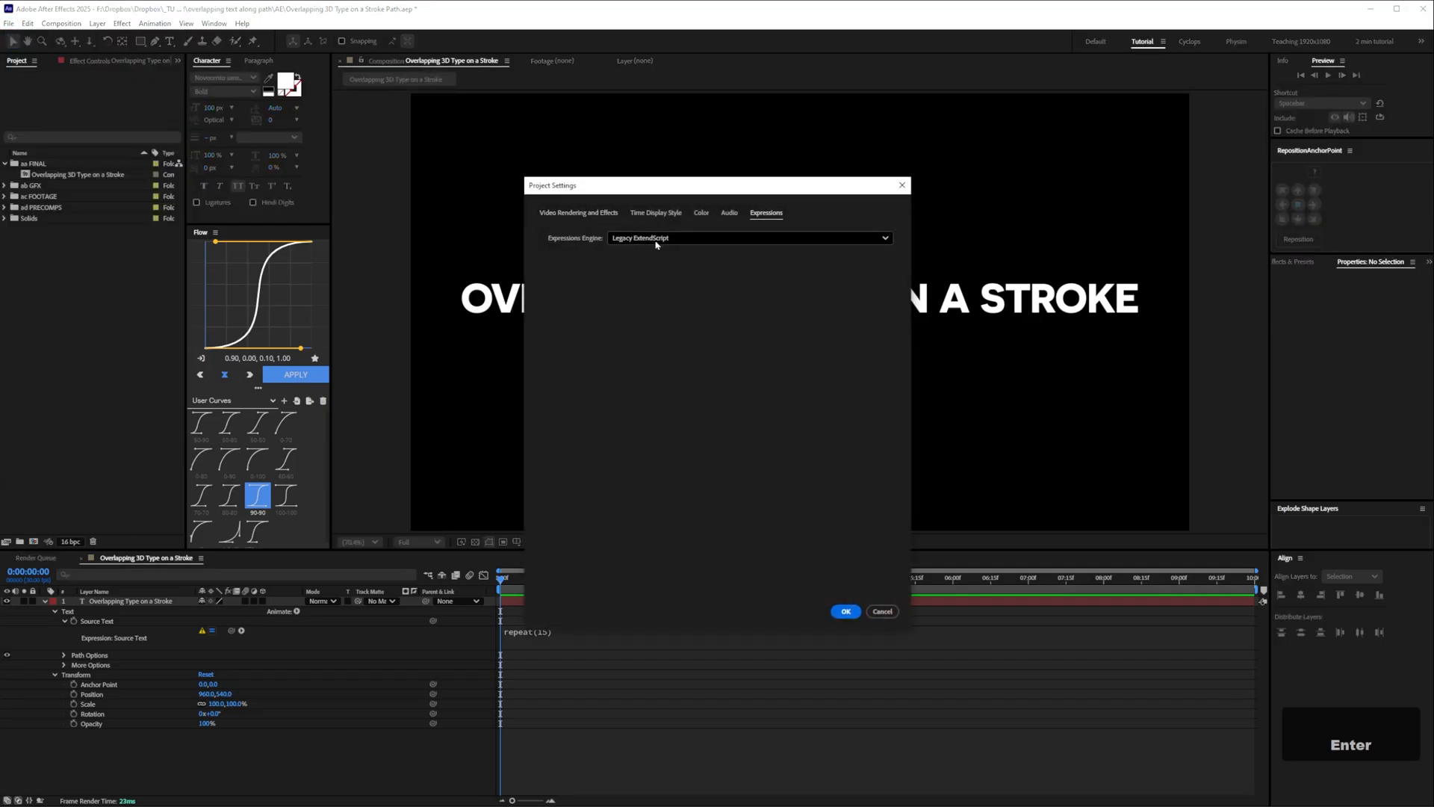
{"action": "left_click", "coordinate": [846, 611]}
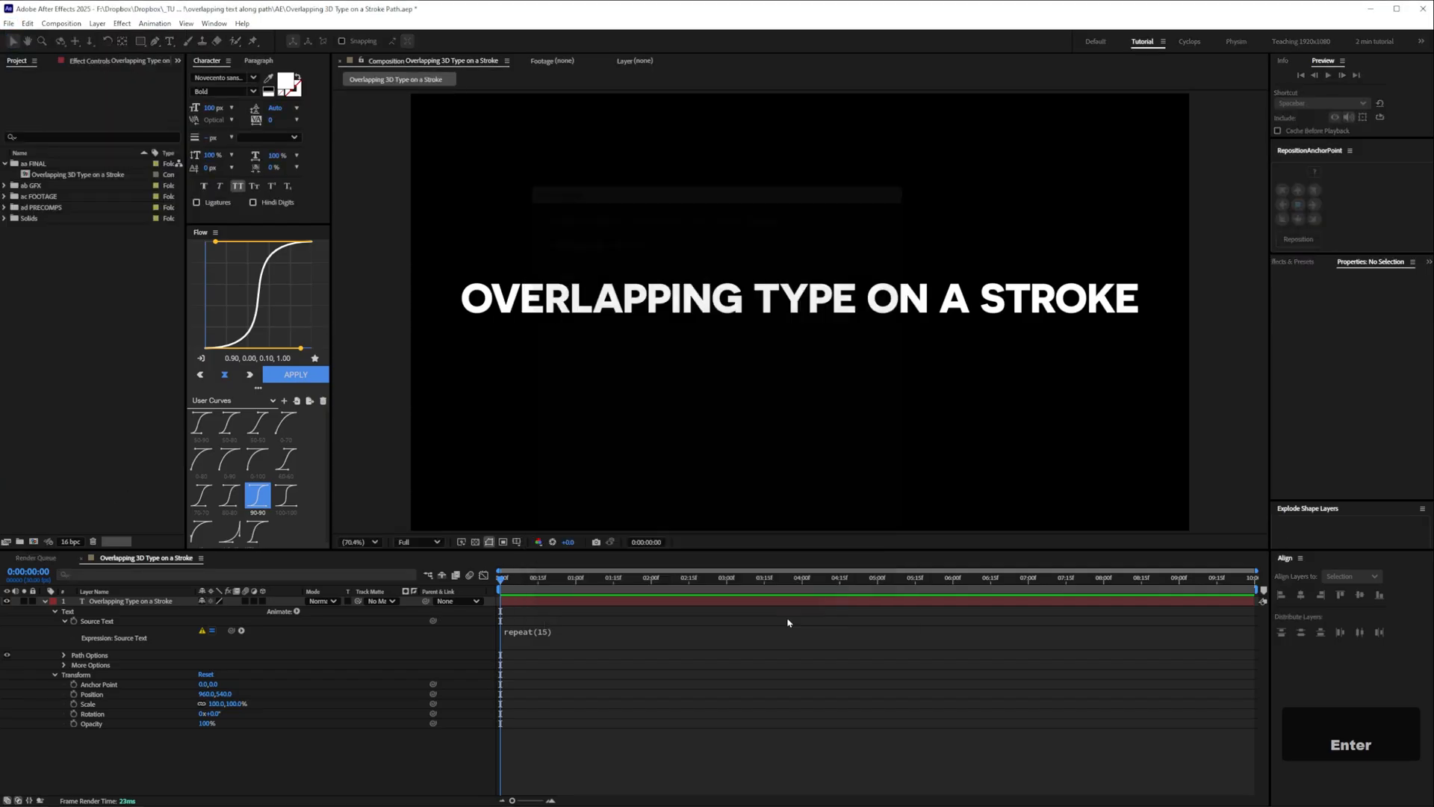
{"action": "left_click", "coordinate": [123, 600]}
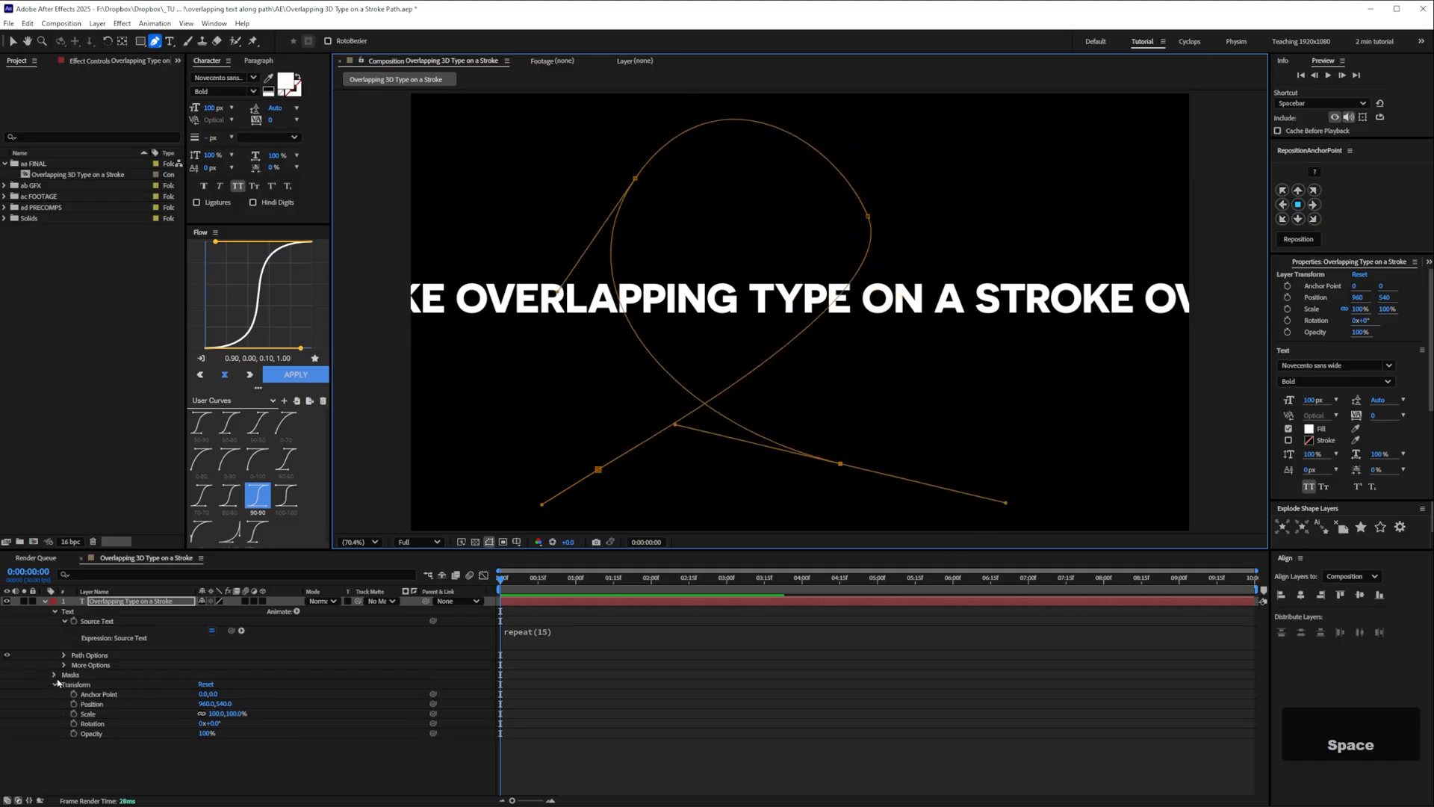
Reveal the layer's masks and Path Options to run the text along Mask 1
{"action": "left_click", "coordinate": [54, 674]}
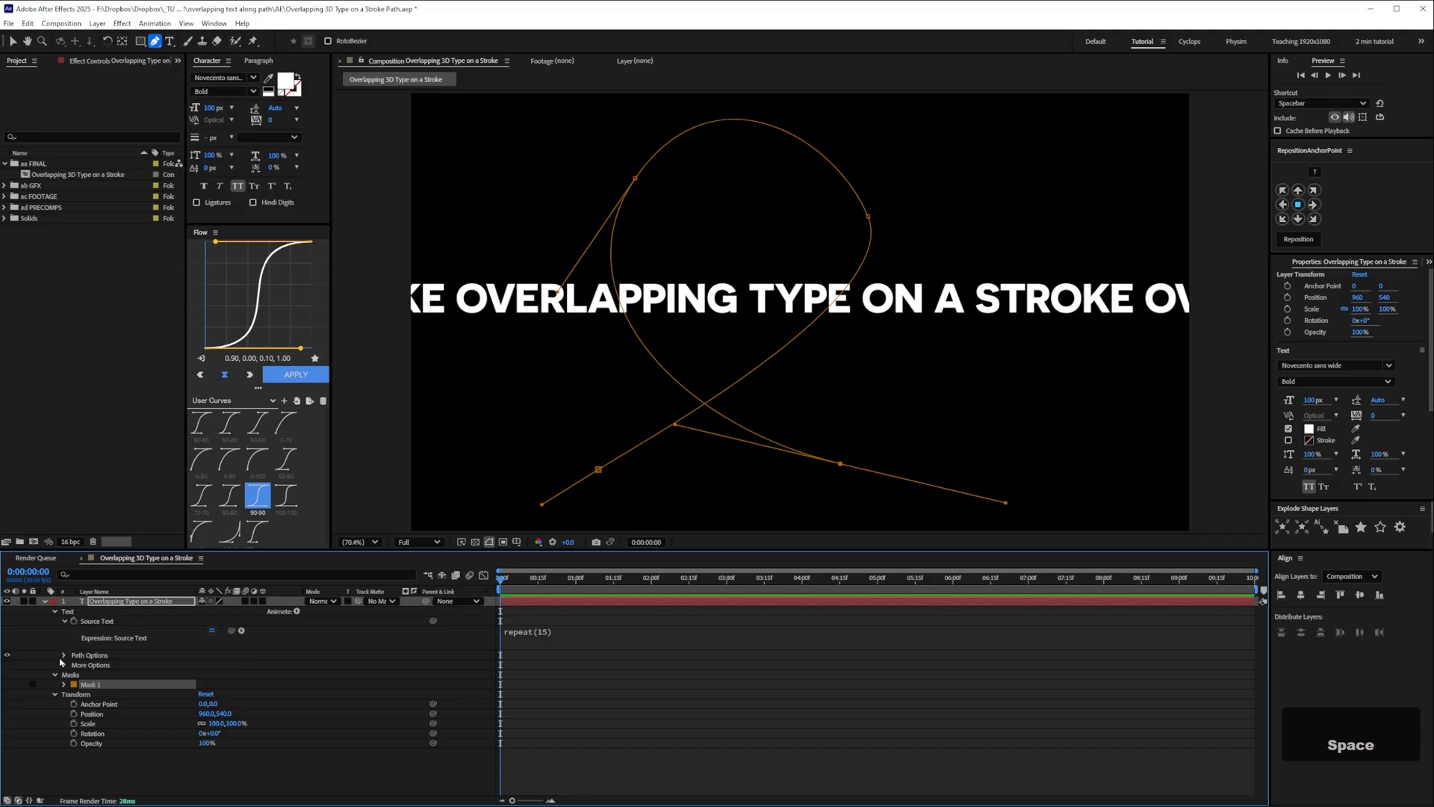
{"action": "left_click", "coordinate": [53, 656]}
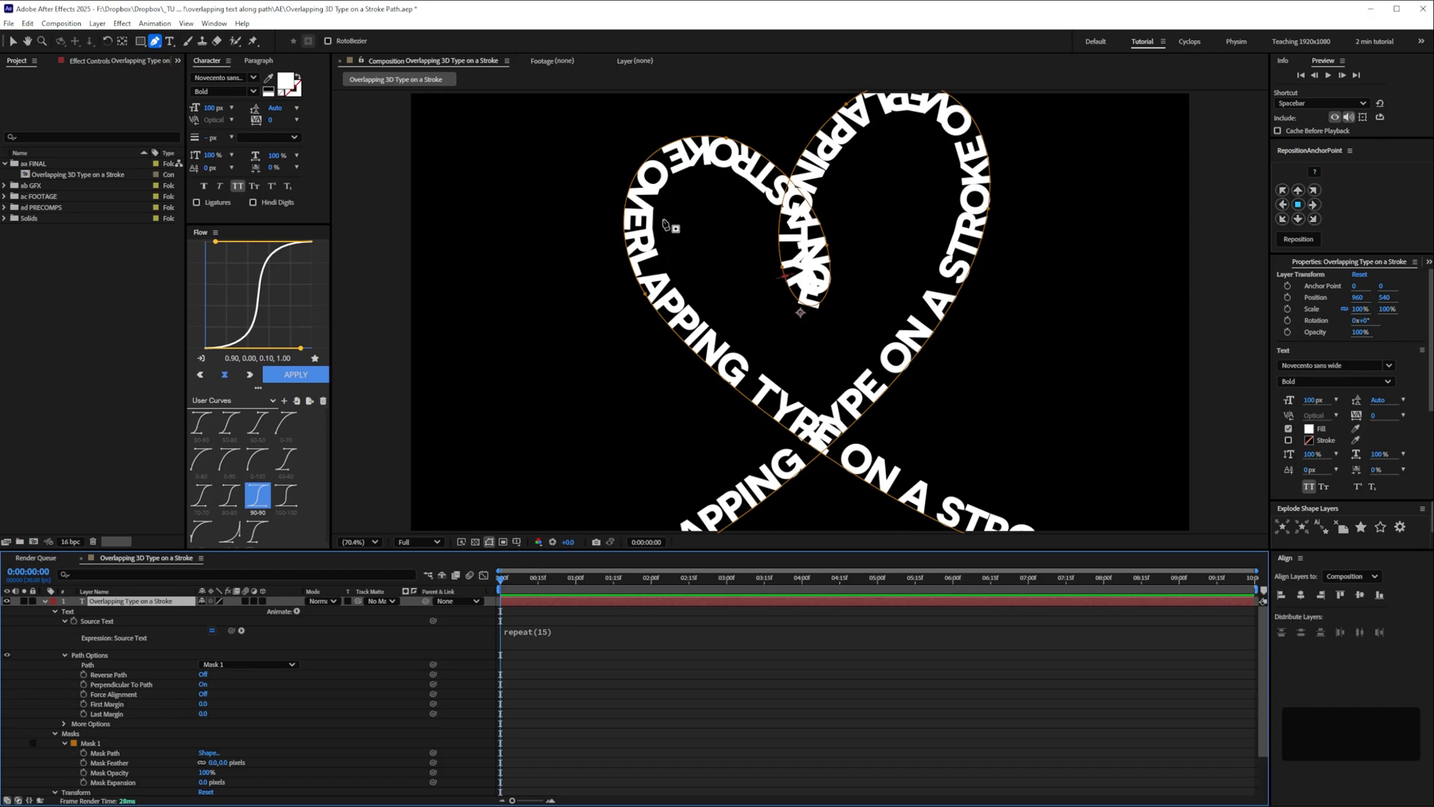
{"action": "mouse_move", "coordinate": [198, 639]}
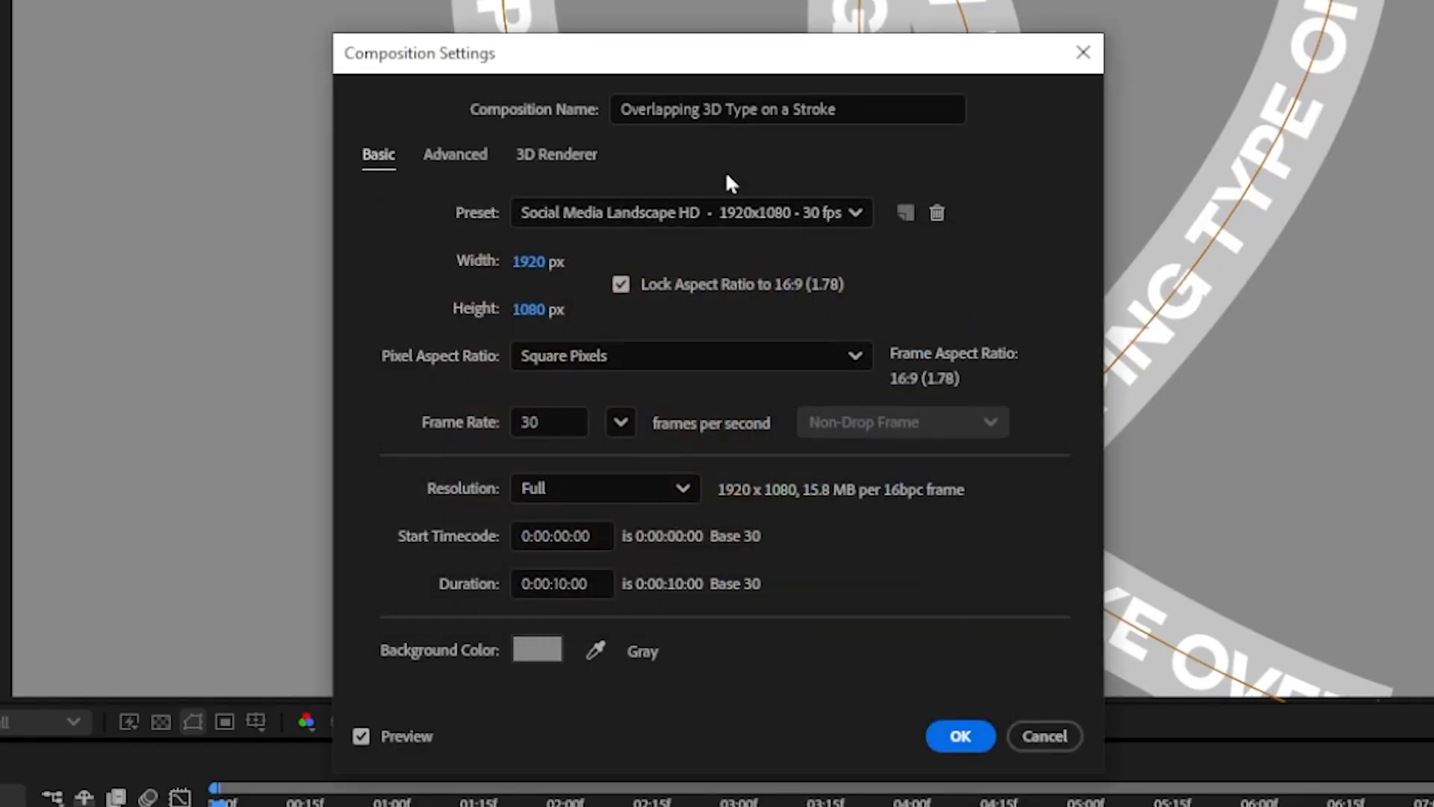
Set the composition to the Classic 3D renderer and confirm the band's gray colour
{"action": "left_click", "coordinate": [556, 154]}
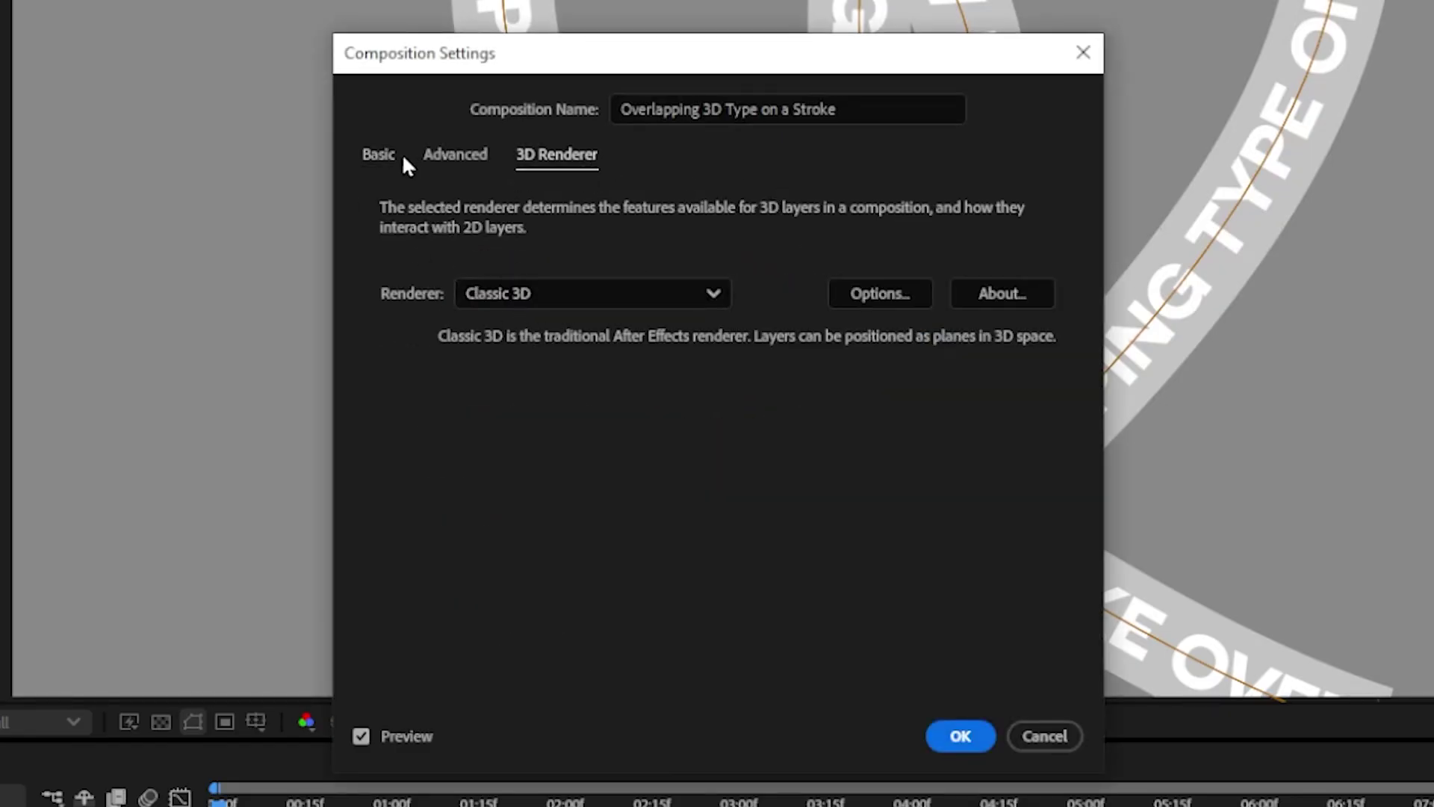
{"action": "left_click", "coordinate": [378, 154]}
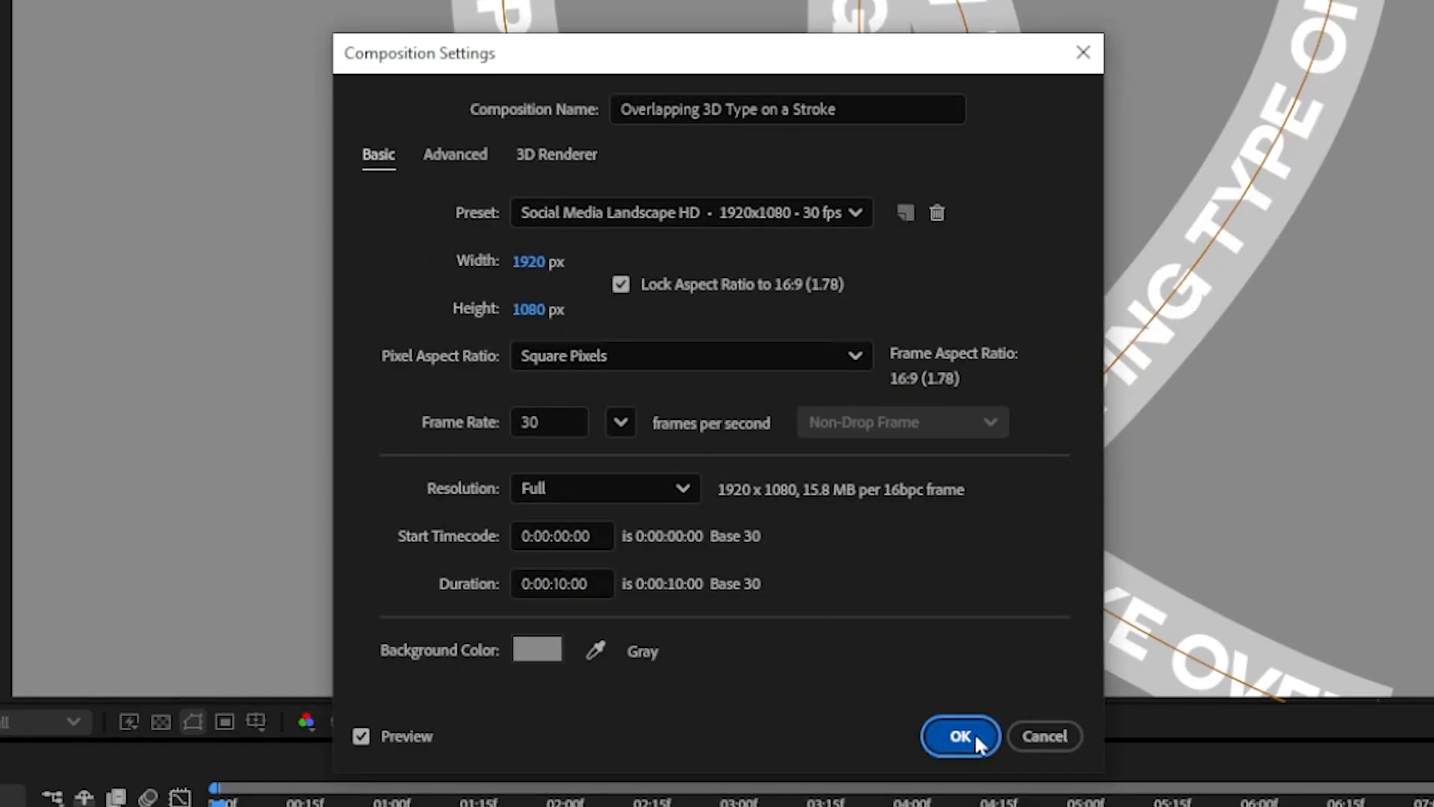
{"action": "left_click", "coordinate": [960, 736]}
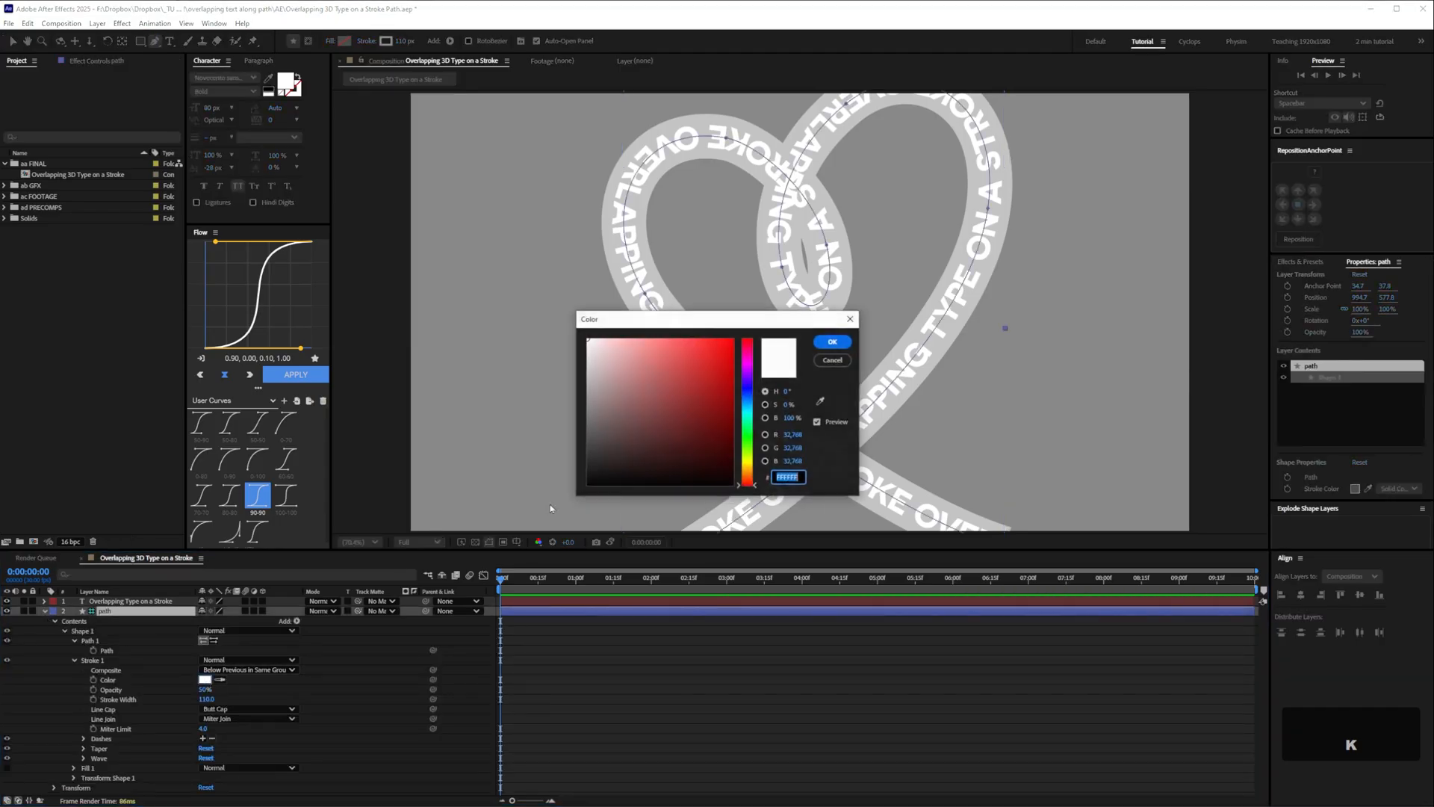
{"action": "left_click", "coordinate": [830, 341]}
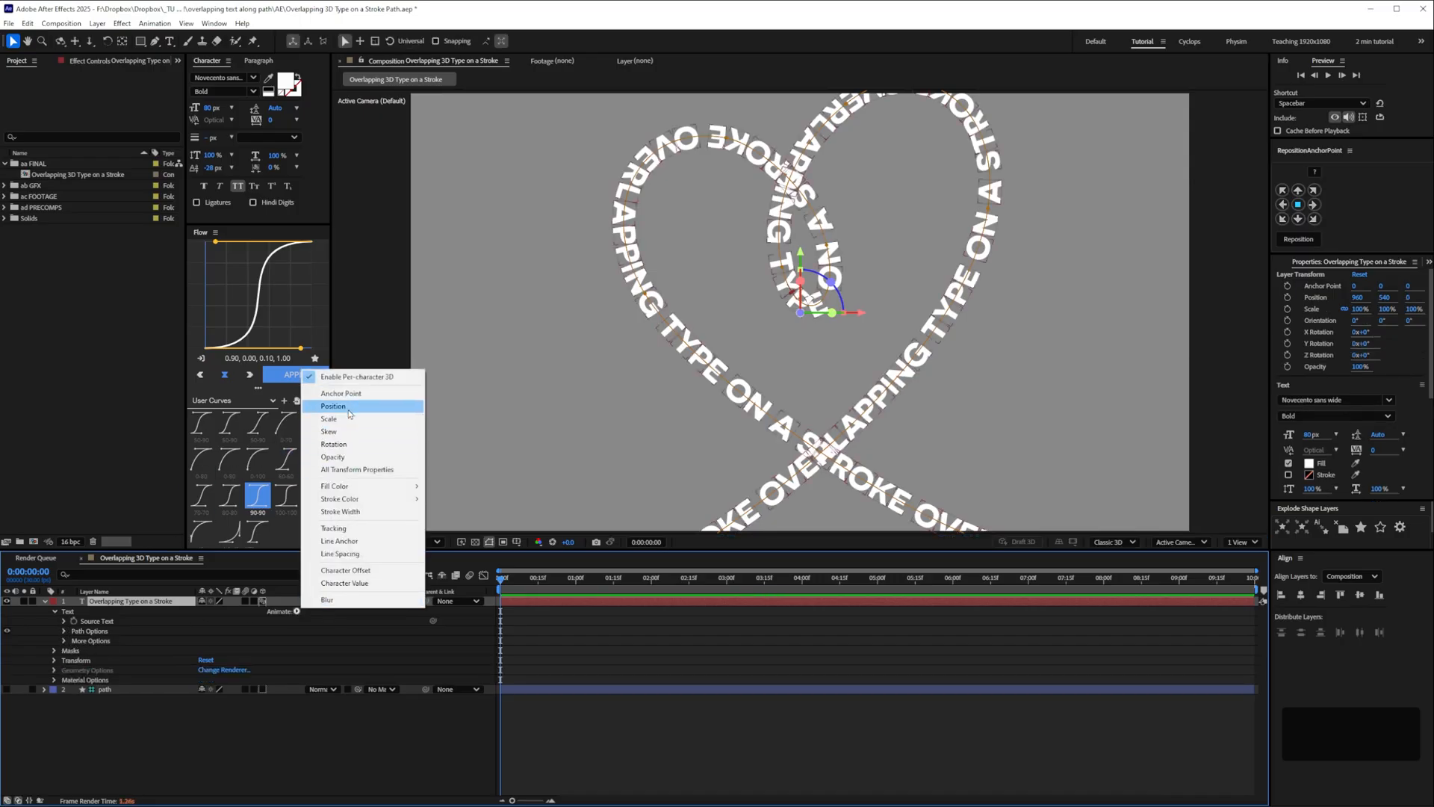
Add a Position animator named z shift with a Z depth of 1000
{"action": "left_click", "coordinate": [333, 406]}
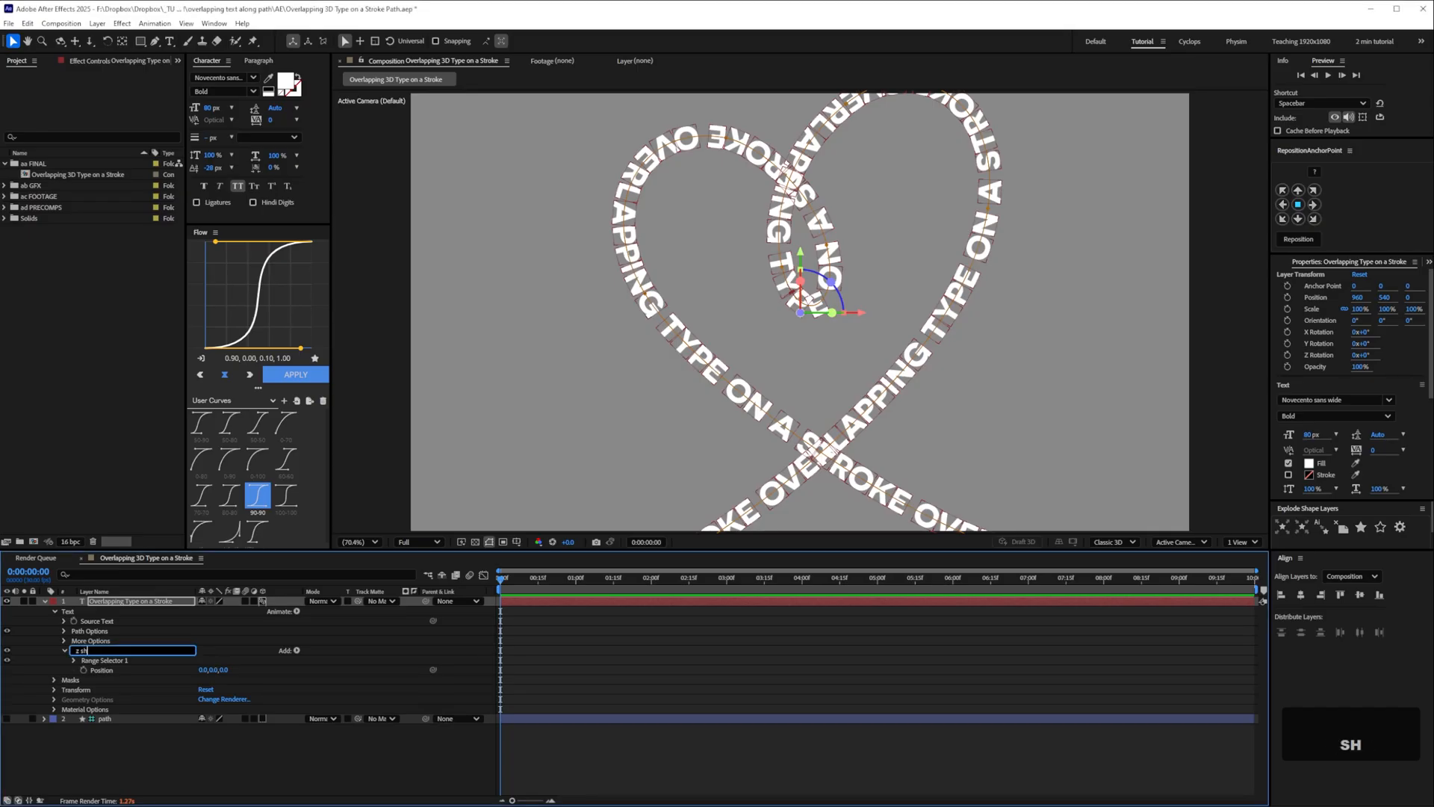
{"action": "key", "text": "Enter"}
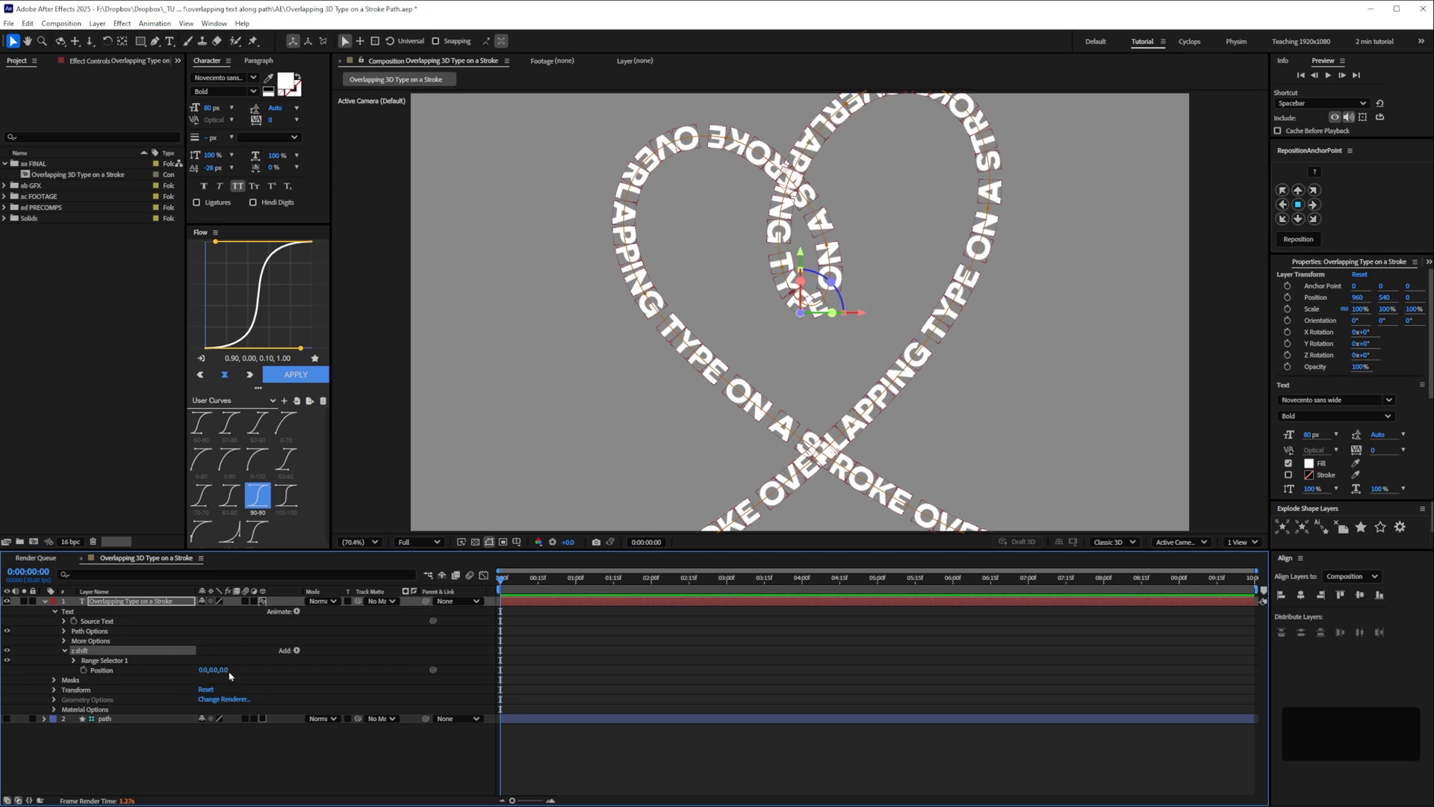
{"action": "left_click", "coordinate": [227, 670]}
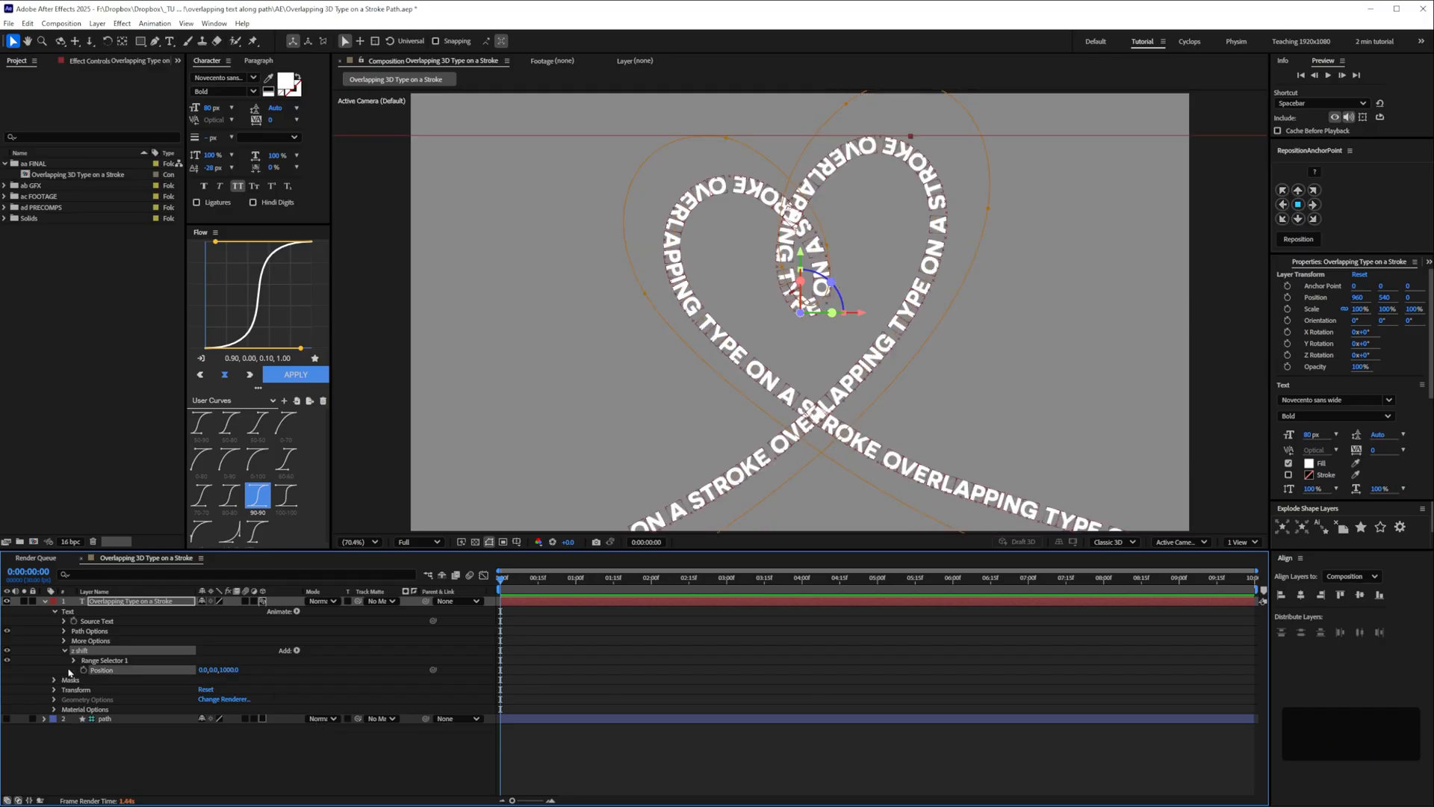
{"action": "left_click", "coordinate": [72, 660]}
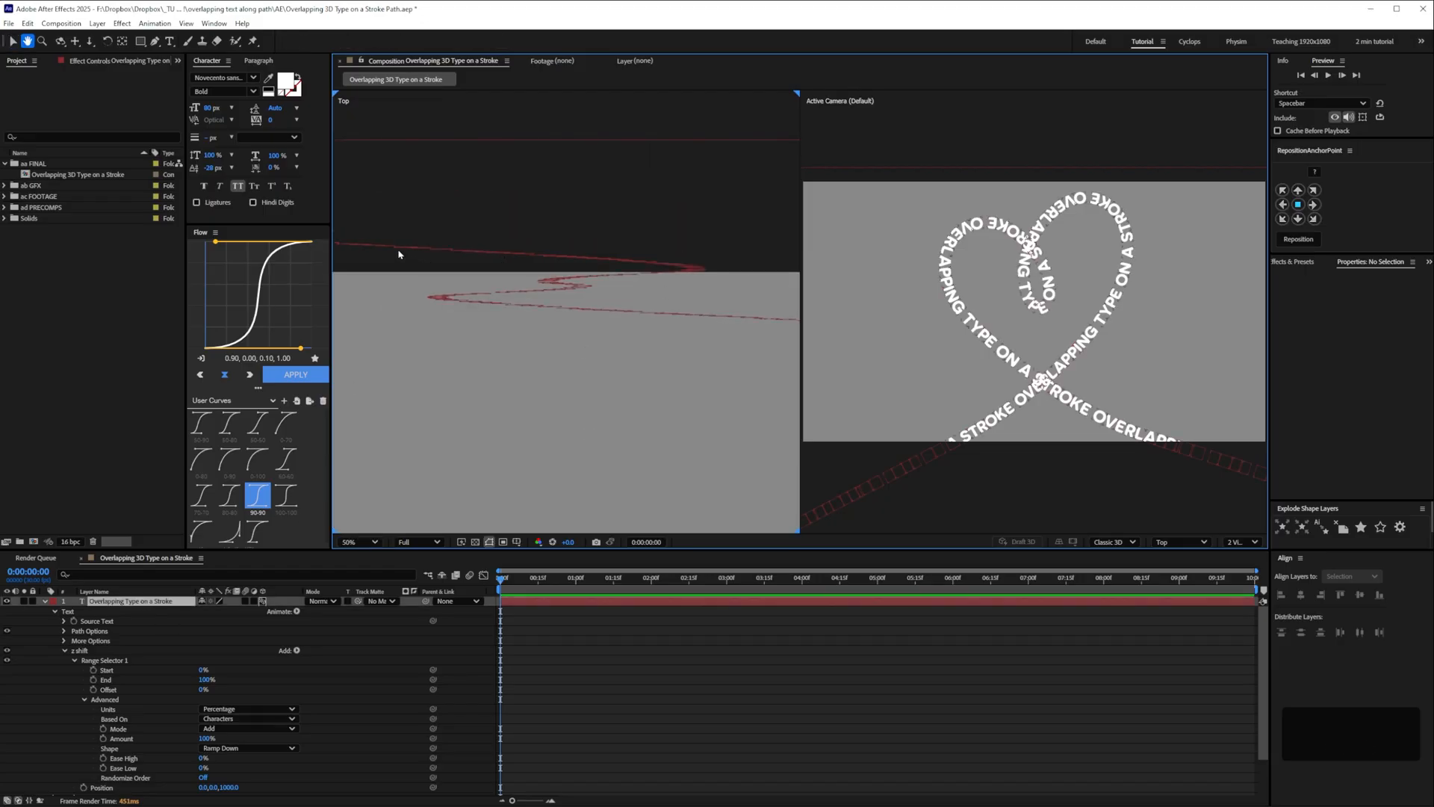
{"action": "mouse_move", "coordinate": [520, 397]}
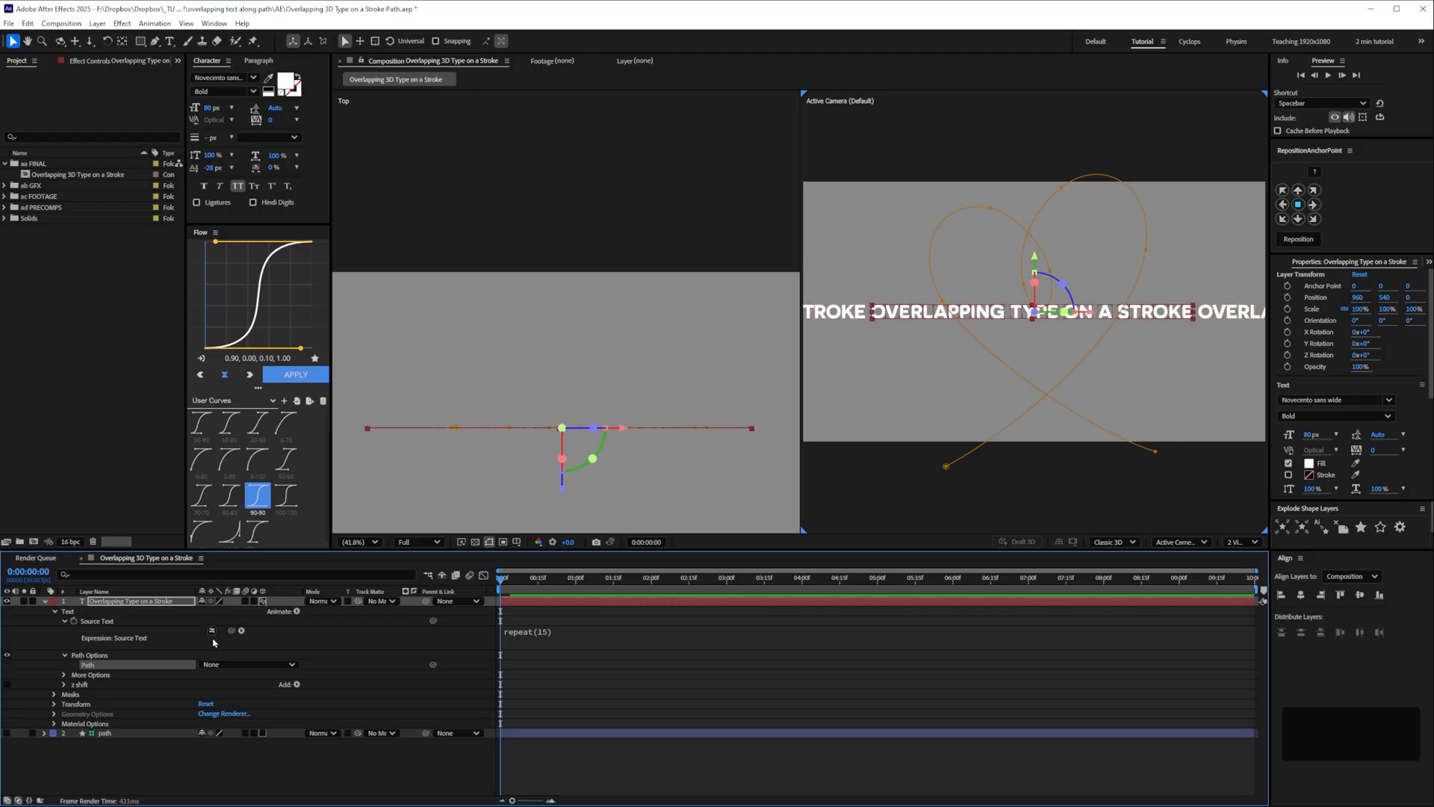
Switch the composition viewer back to a single 1 View layout
{"action": "left_click", "coordinate": [1240, 542]}
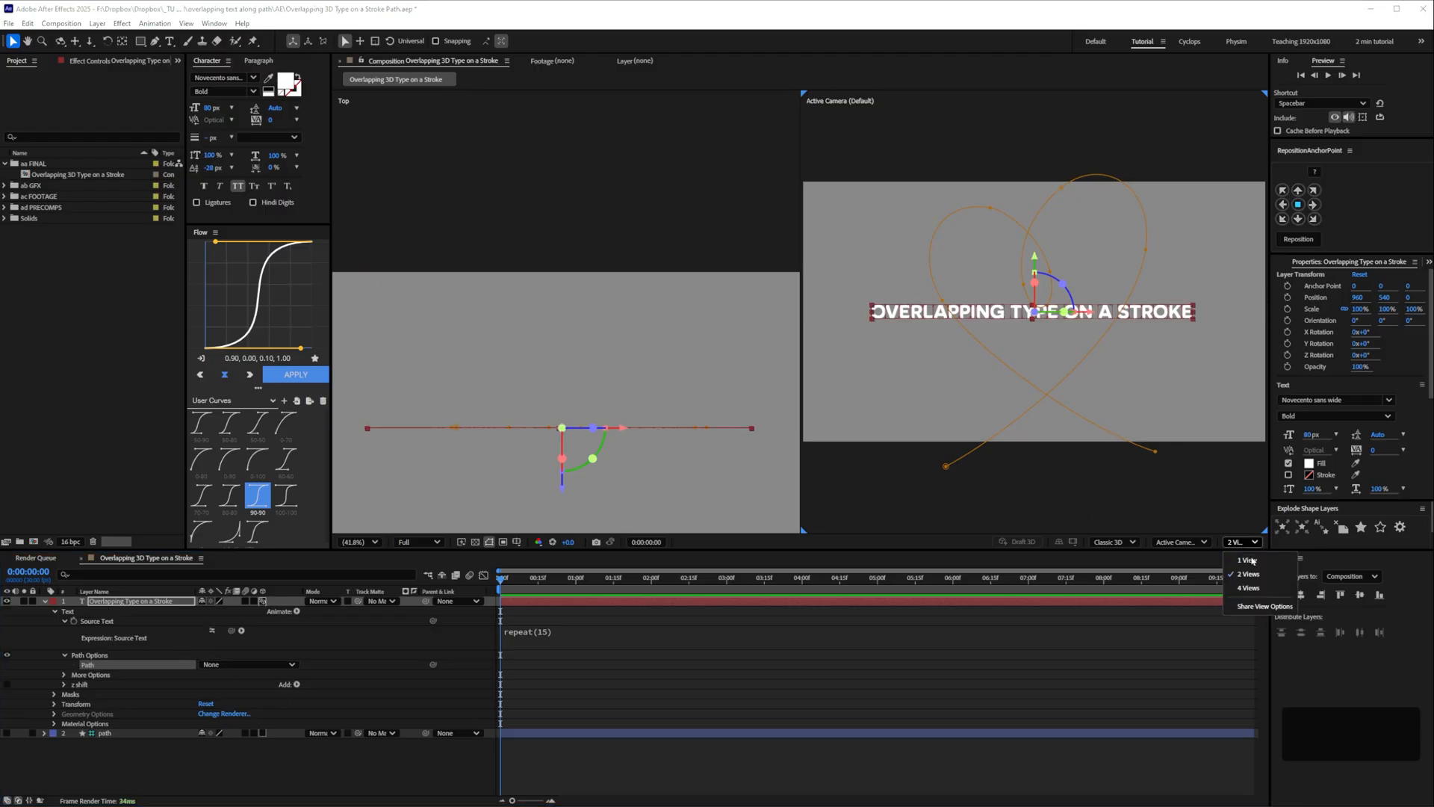
{"action": "left_click", "coordinate": [1245, 561]}
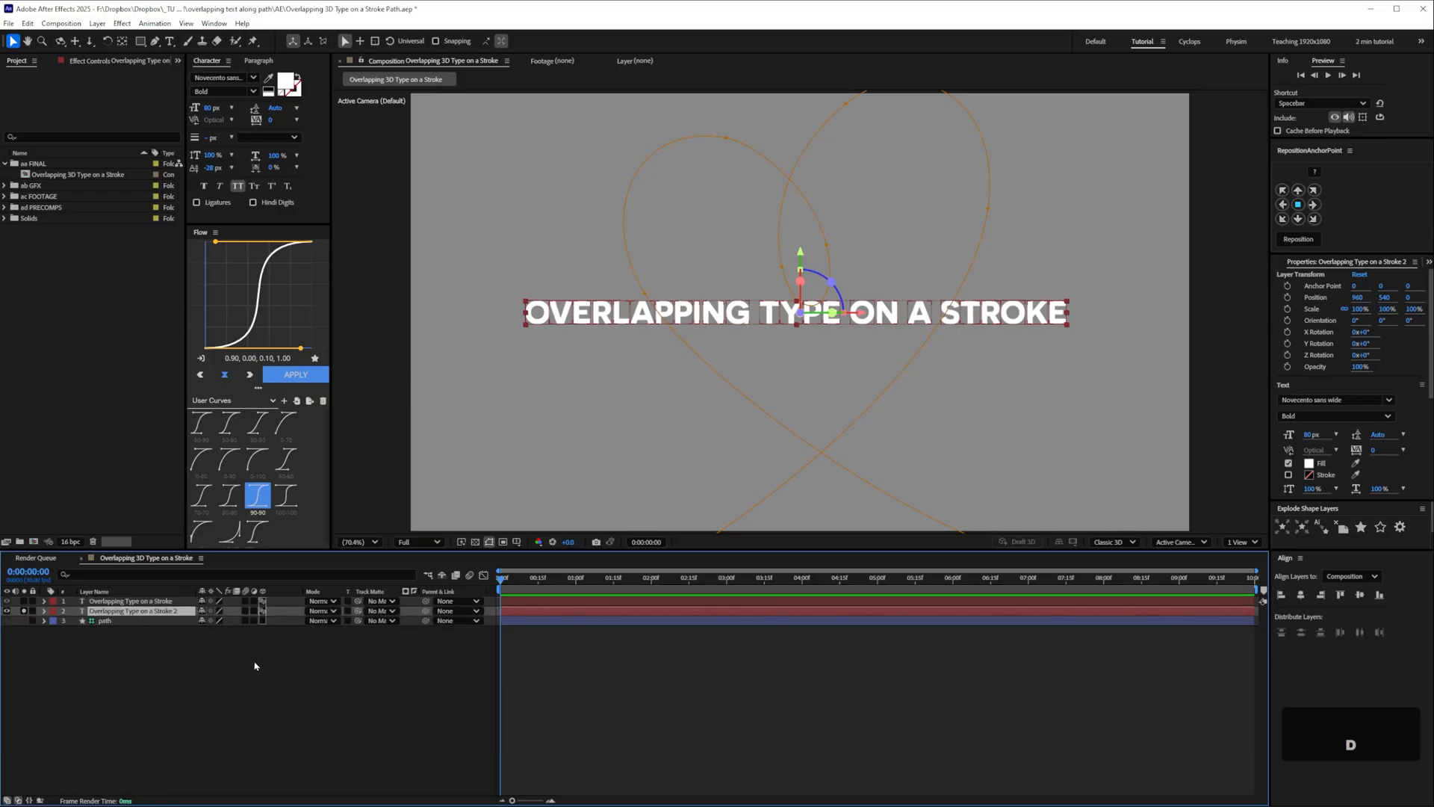
Name the duplicated layer 'stroke' and set an initial value of 30
{"action": "type", "text": "stroke"}
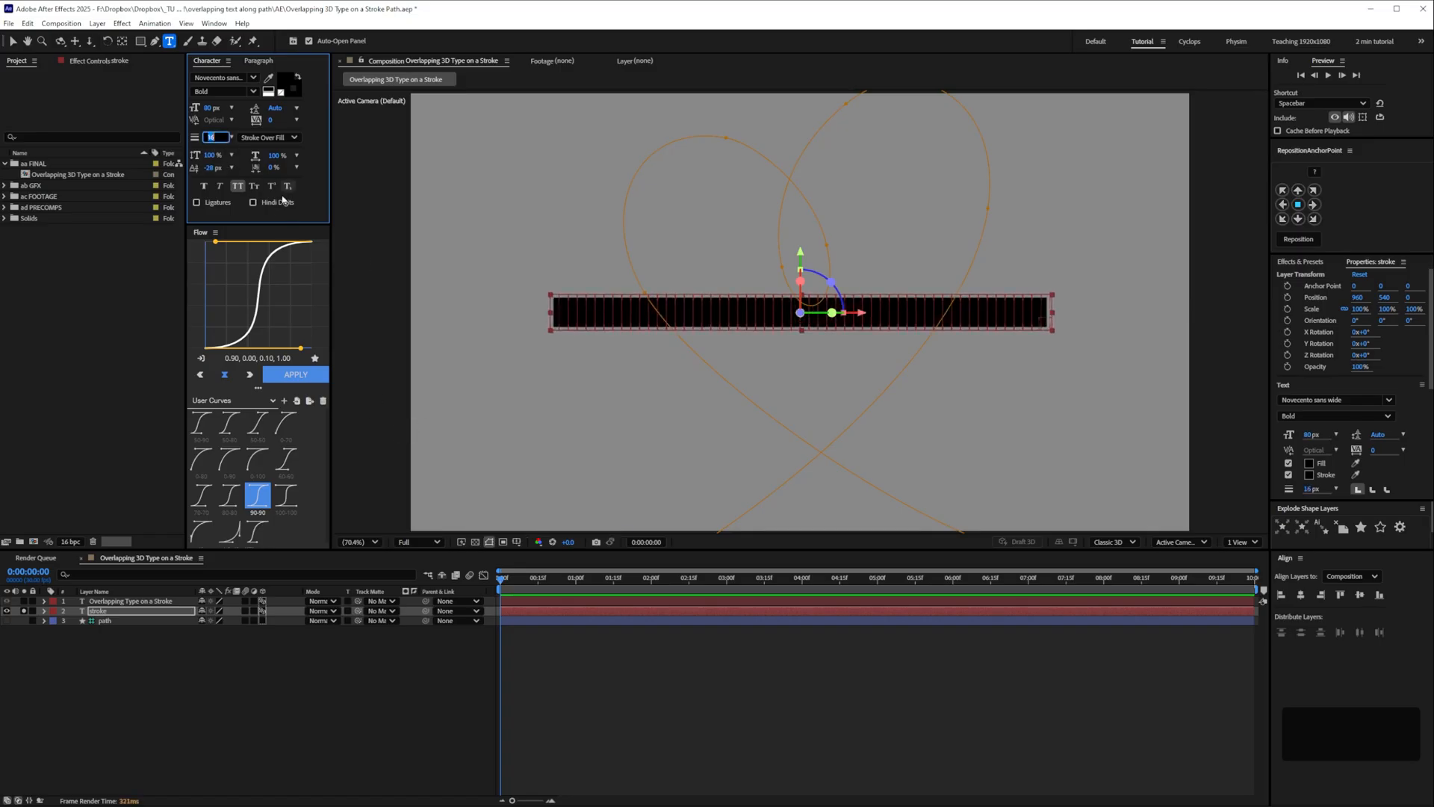
{"action": "type", "text": "30 px"}
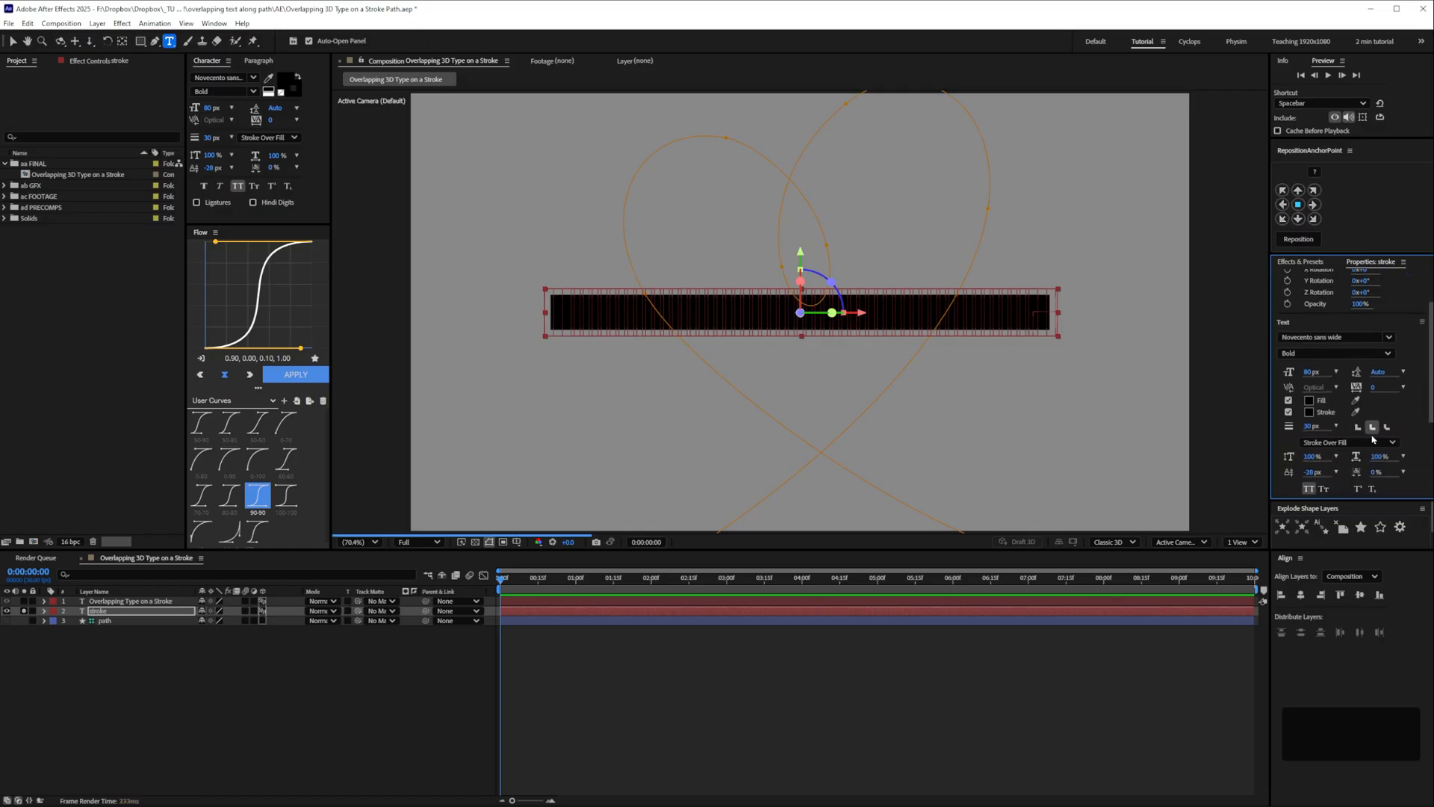
{"action": "mouse_move", "coordinate": [1372, 425]}
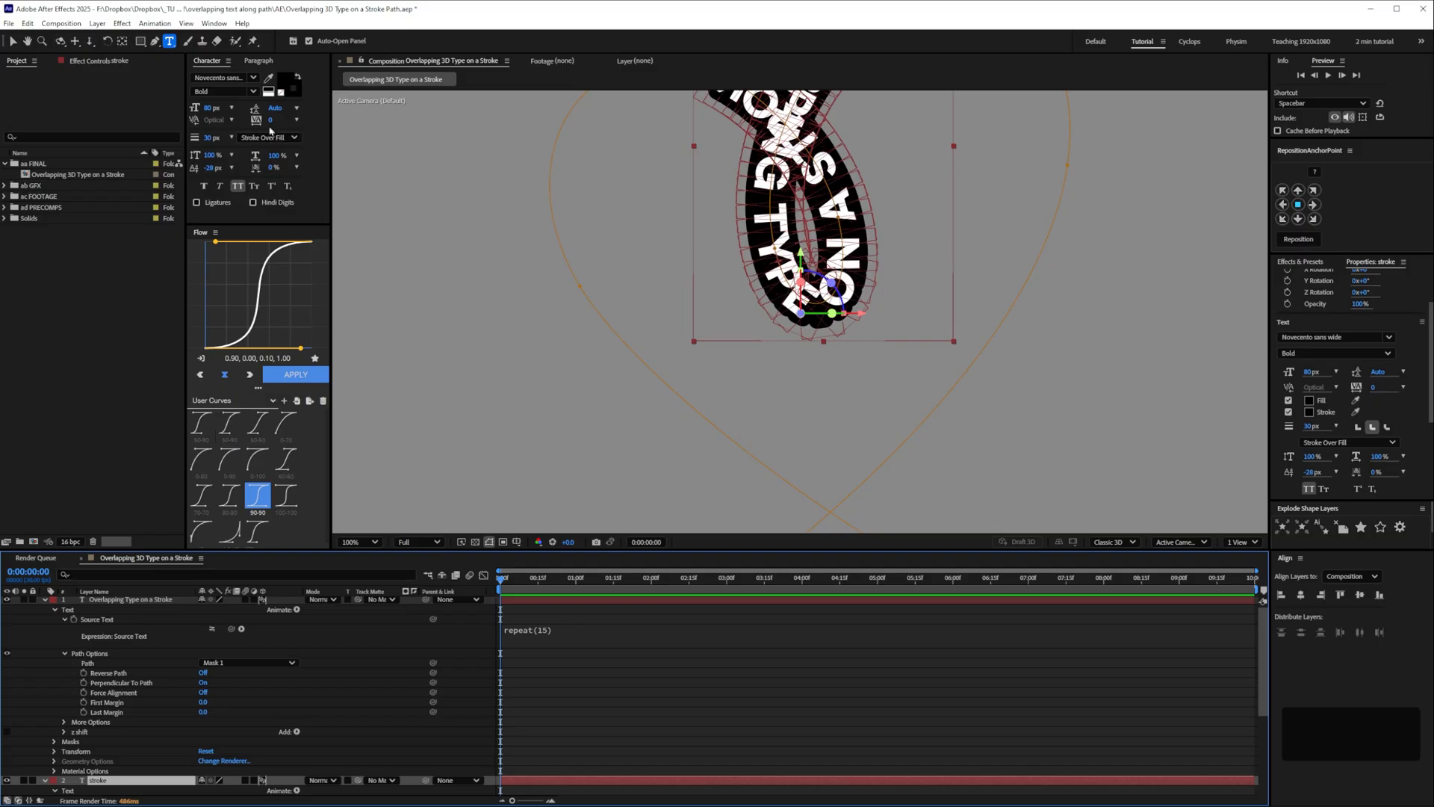
Set the stroke text to 140 px font size with -250 tracking
{"action": "left_click", "coordinate": [284, 119]}
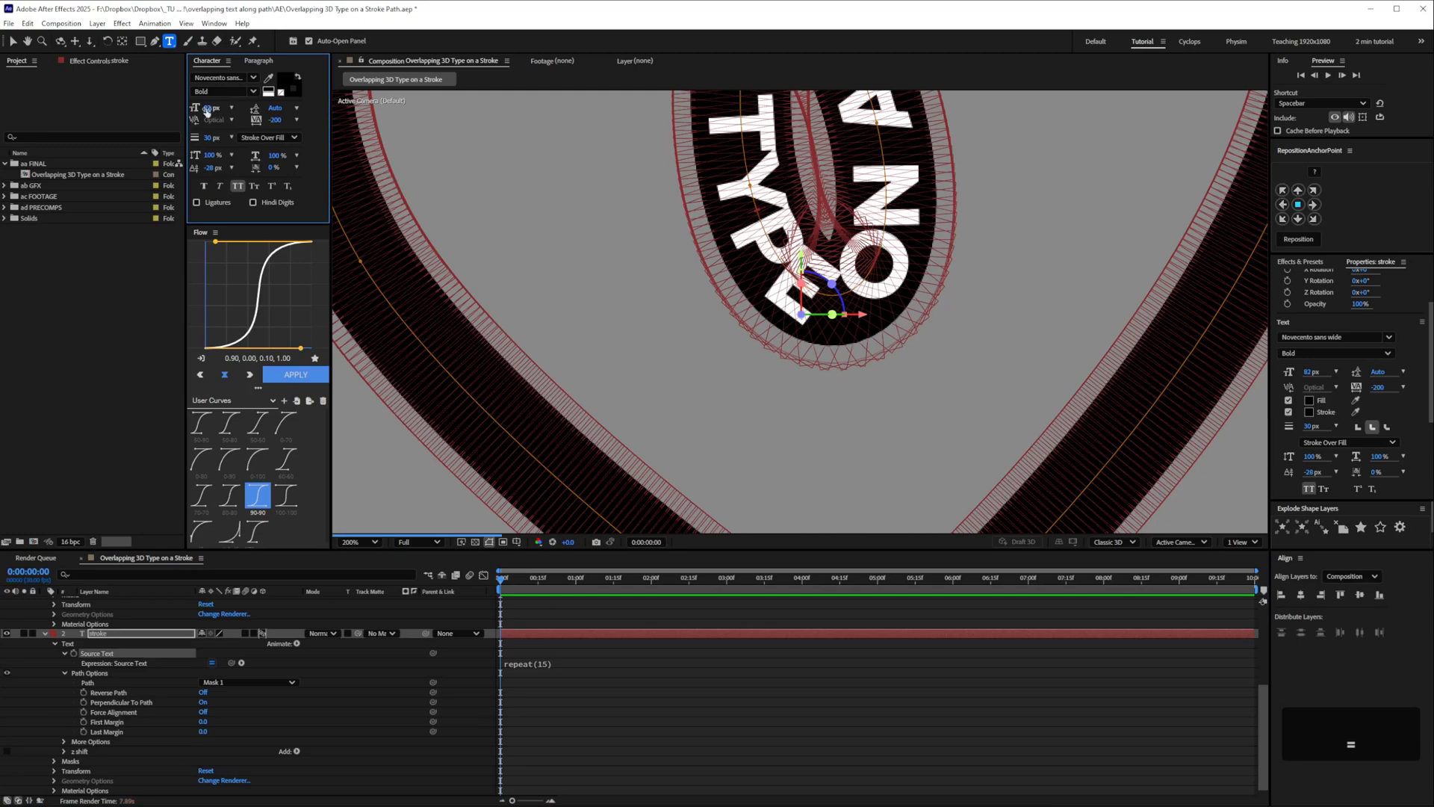
{"action": "left_click", "coordinate": [215, 108]}
{"action": "type", "text": "140"}
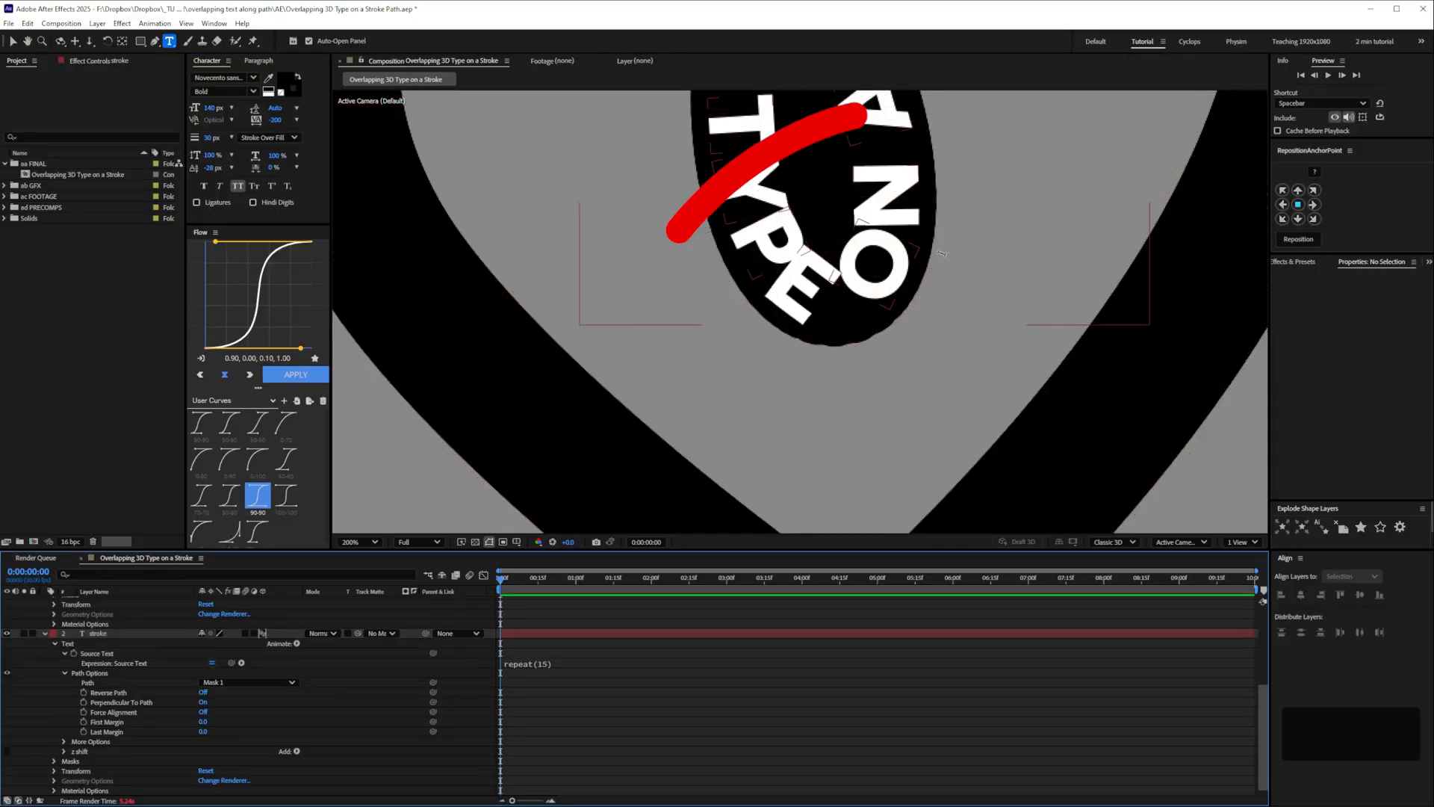
{"action": "left_click", "coordinate": [99, 633]}
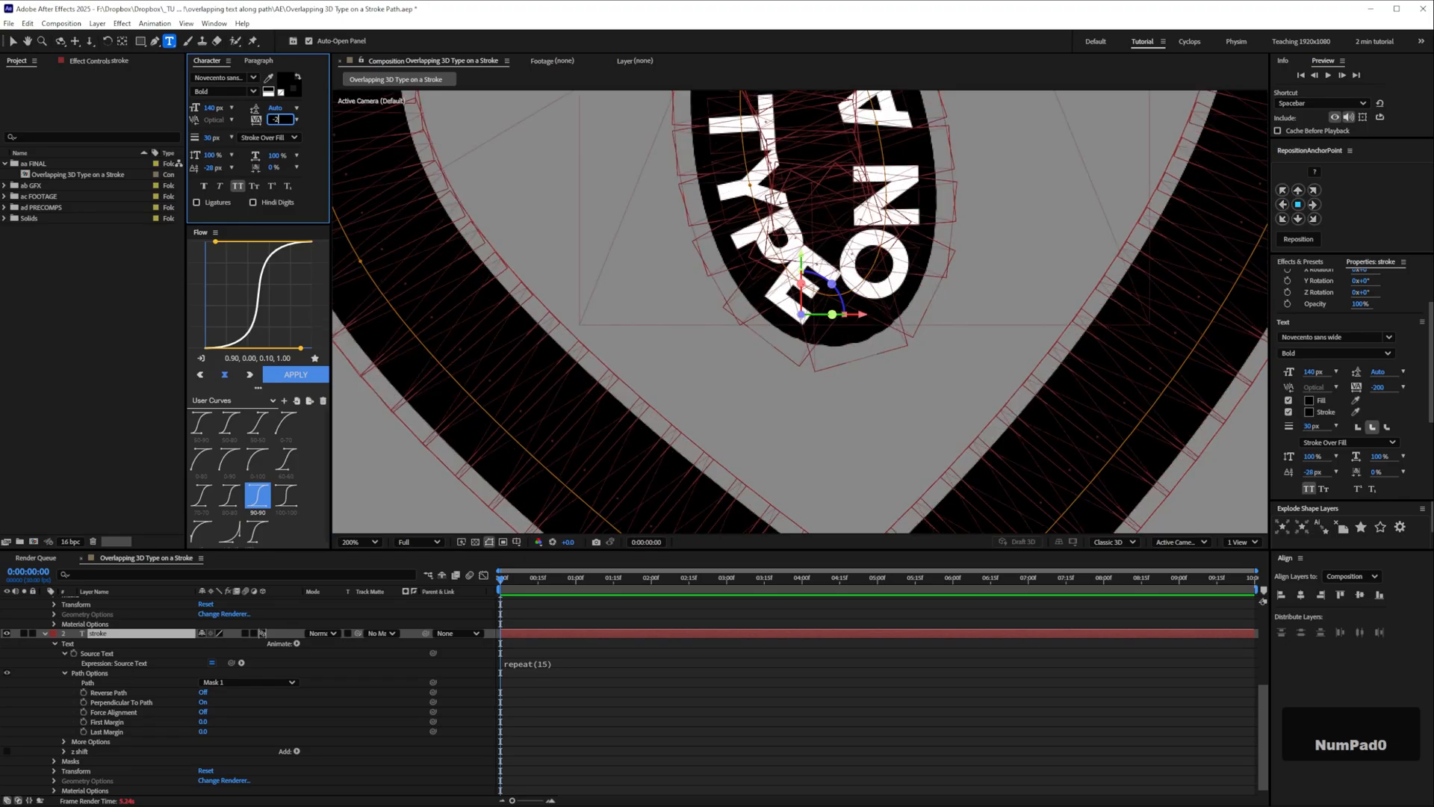
{"action": "type", "text": "-250"}
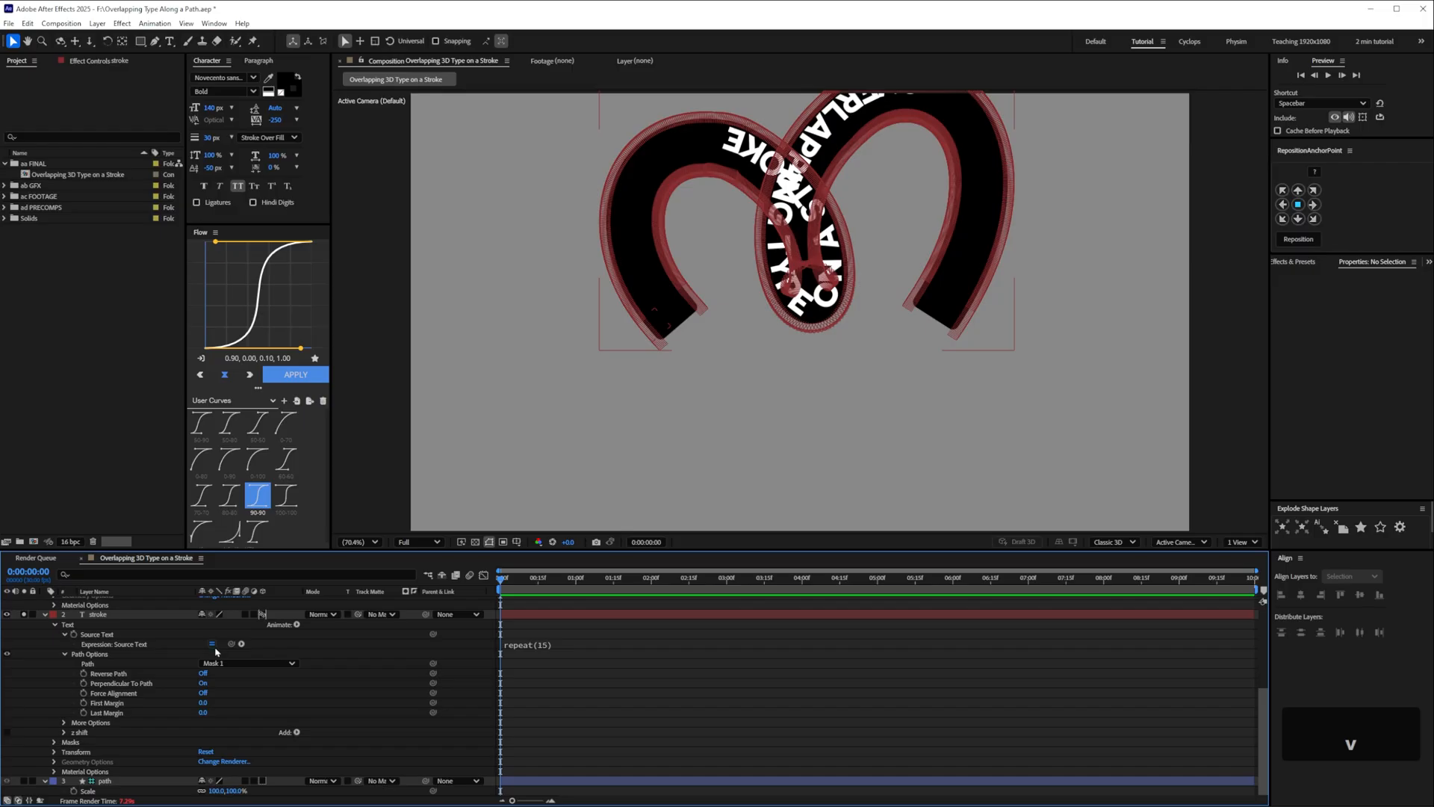
{"action": "mouse_move", "coordinate": [214, 657]}
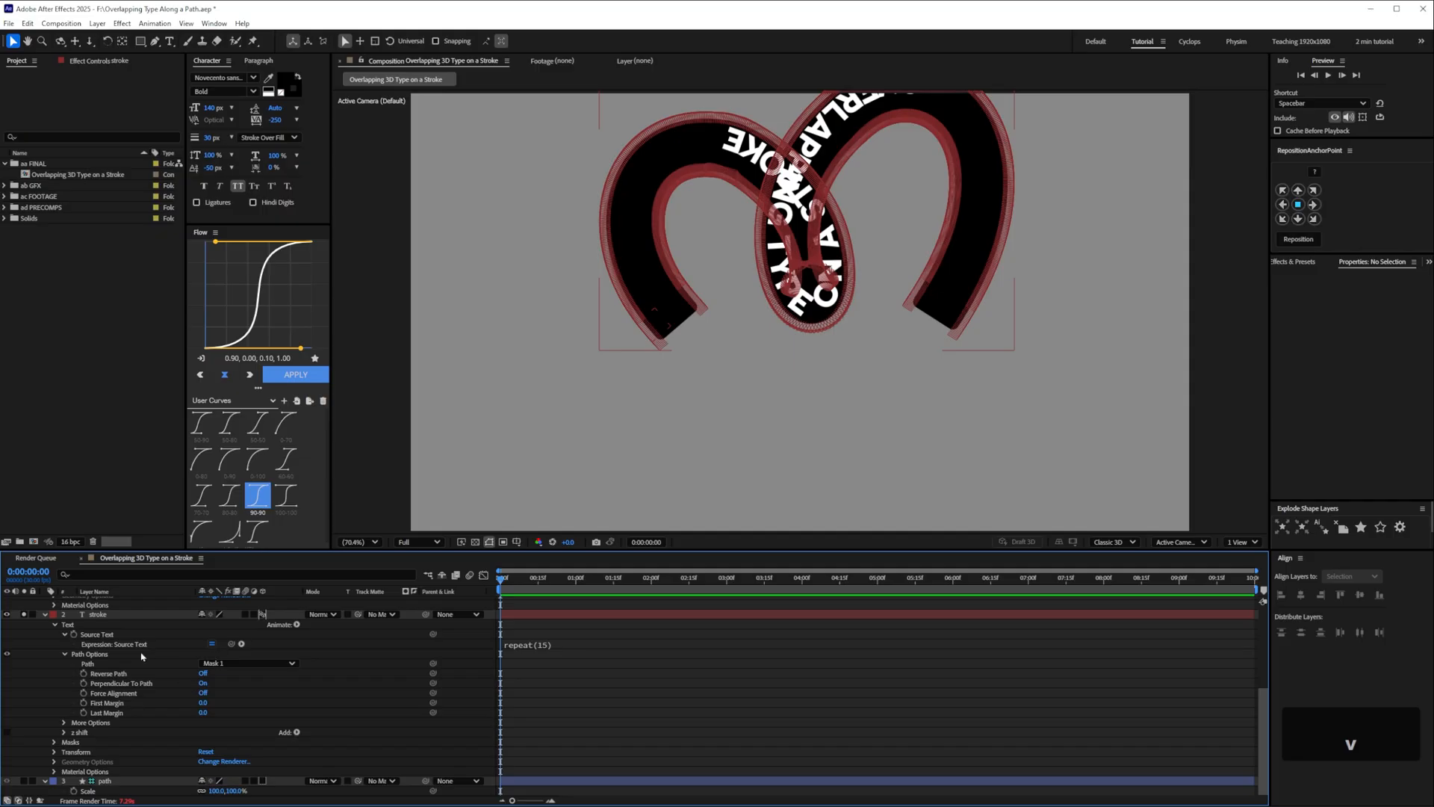
Set the duplicated stroke layer's Path Options path to None so it runs straight
{"action": "left_click", "coordinate": [102, 614]}
{"action": "type", "text": "stroke proxy"}
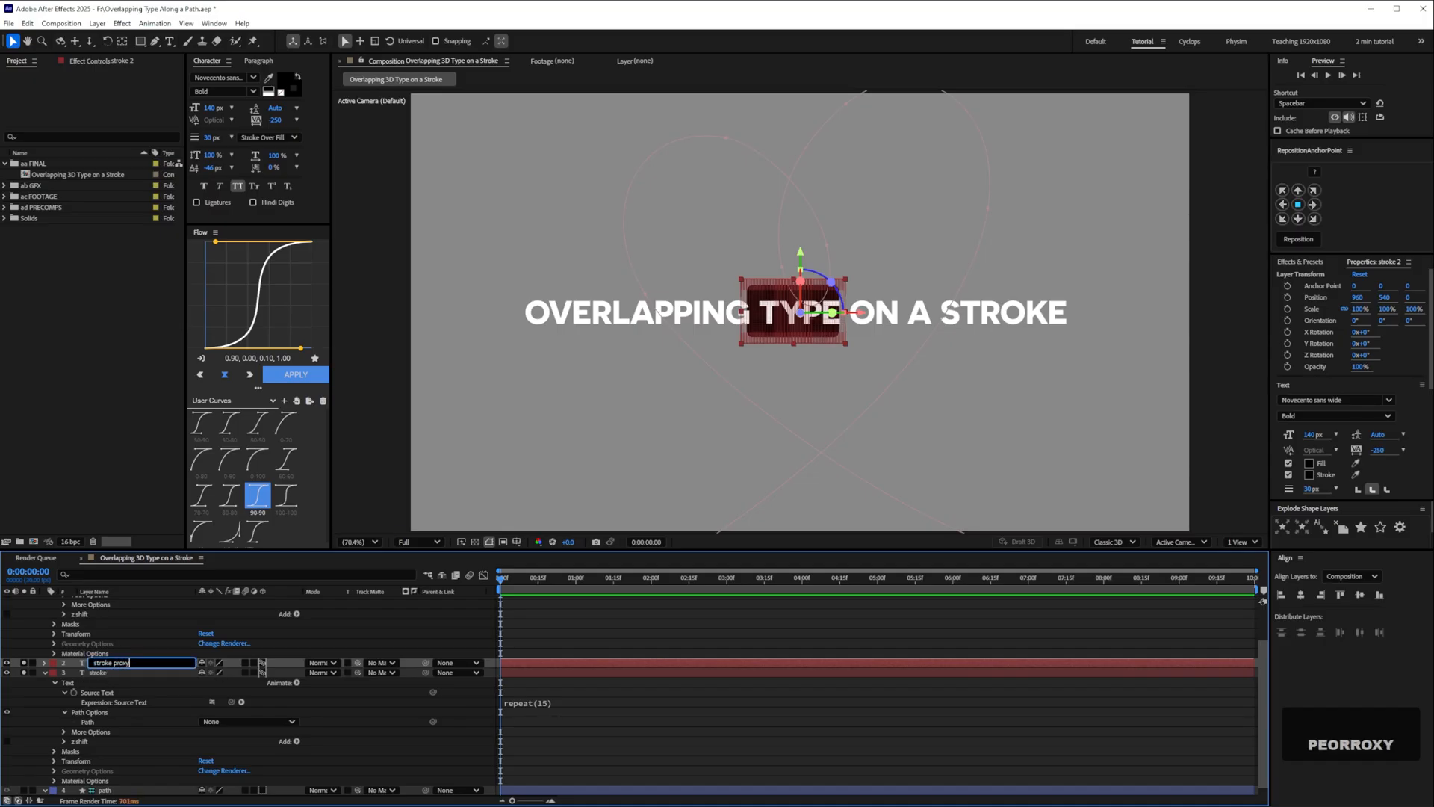
Confirm the layer name 'stroke proxy' and parent the text layers to the path
{"action": "key", "text": "Enter"}
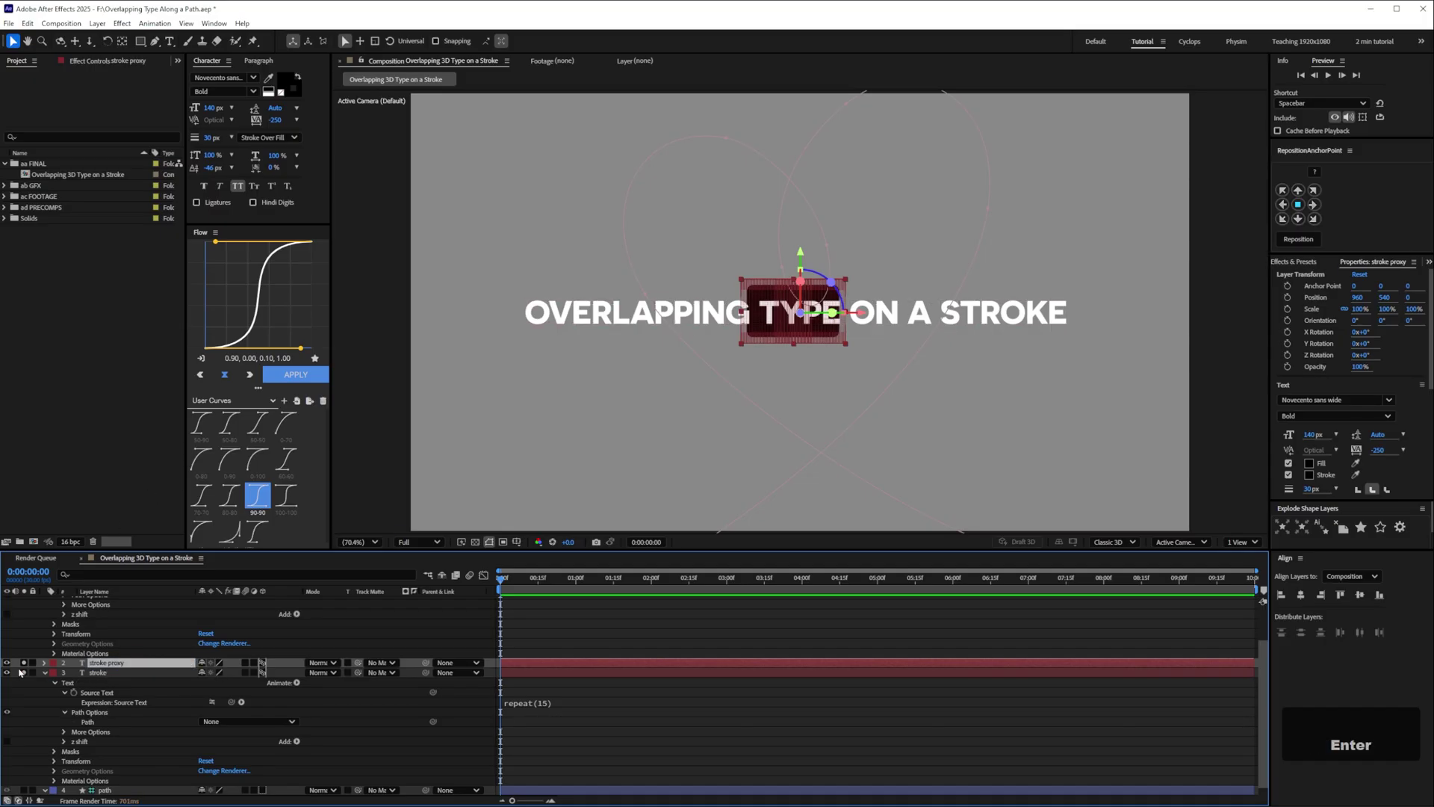
{"action": "mouse_move", "coordinate": [124, 411]}
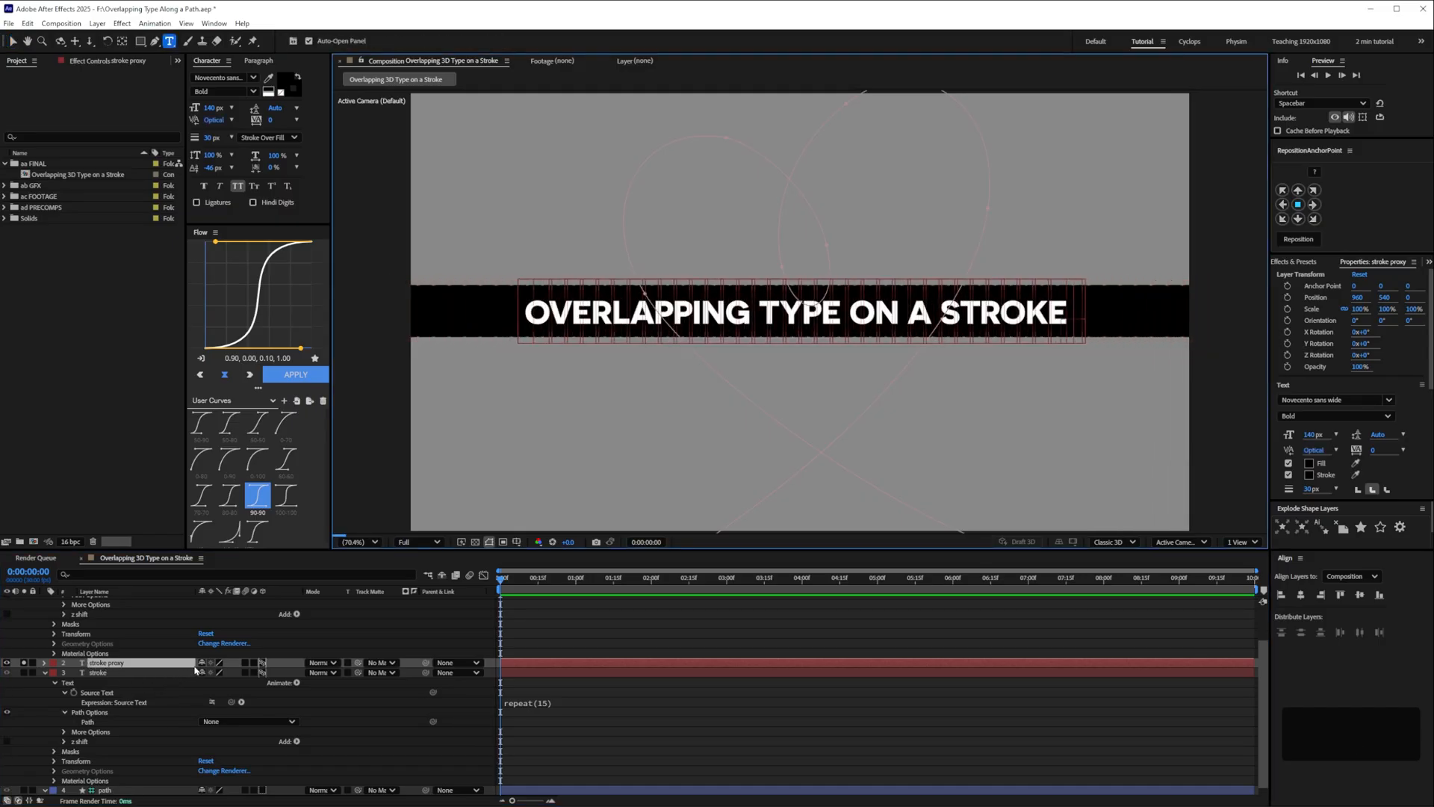
{"action": "left_click", "coordinate": [98, 664]}
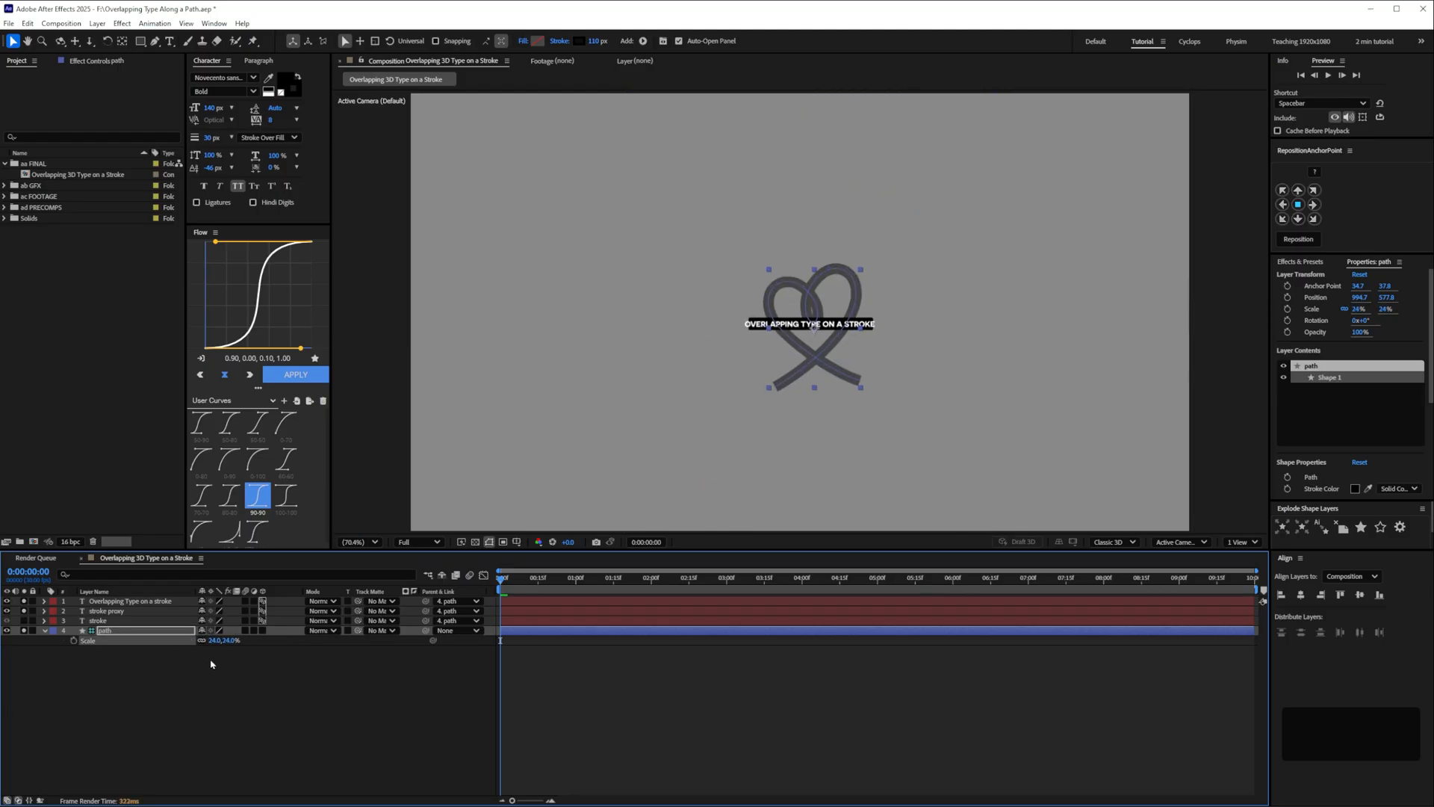
Return the path Scale to 100% and lower the repeat() counts on both text layers
{"action": "double_click", "coordinate": [213, 640]}
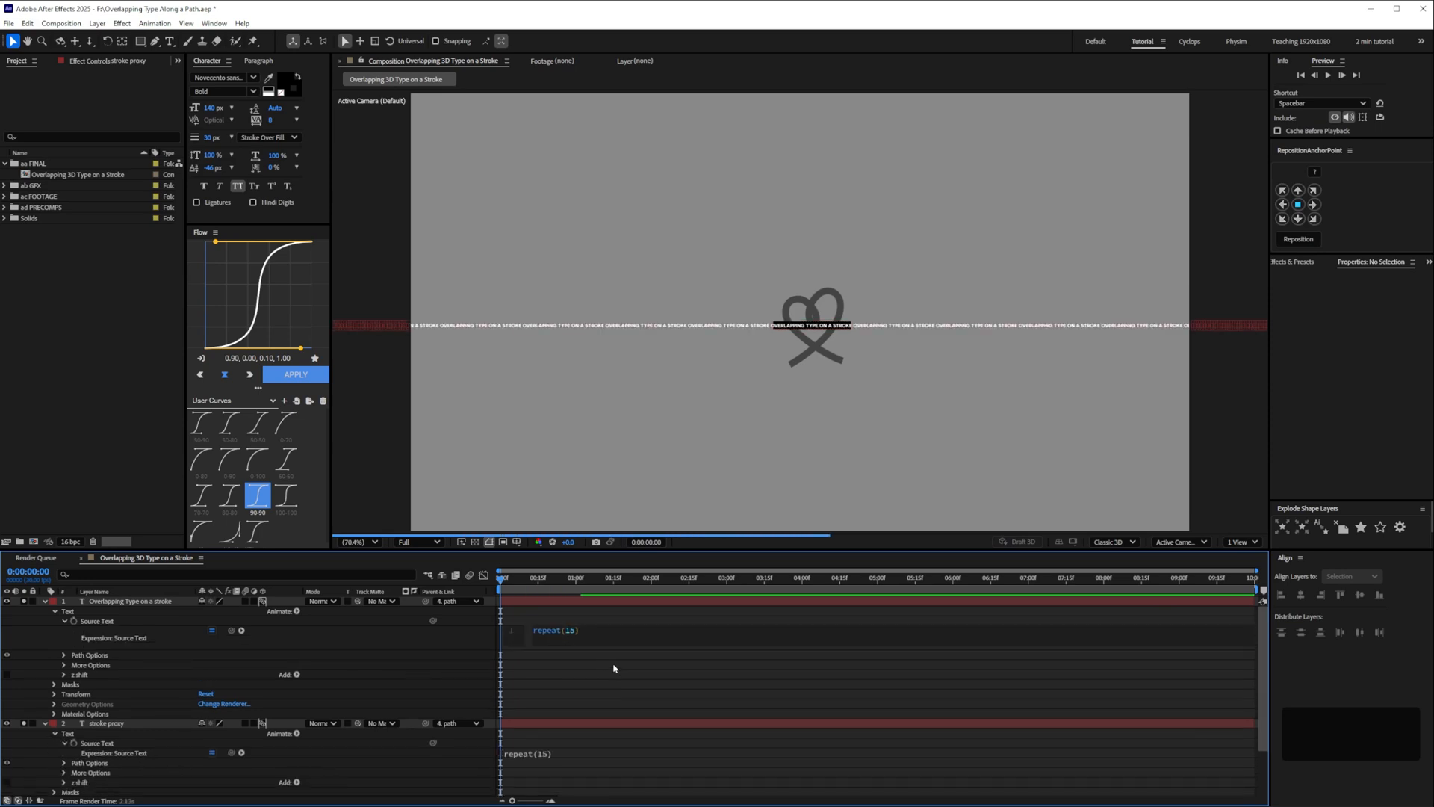
{"action": "left_click", "coordinate": [563, 630]}
{"action": "type", "text": "7"}
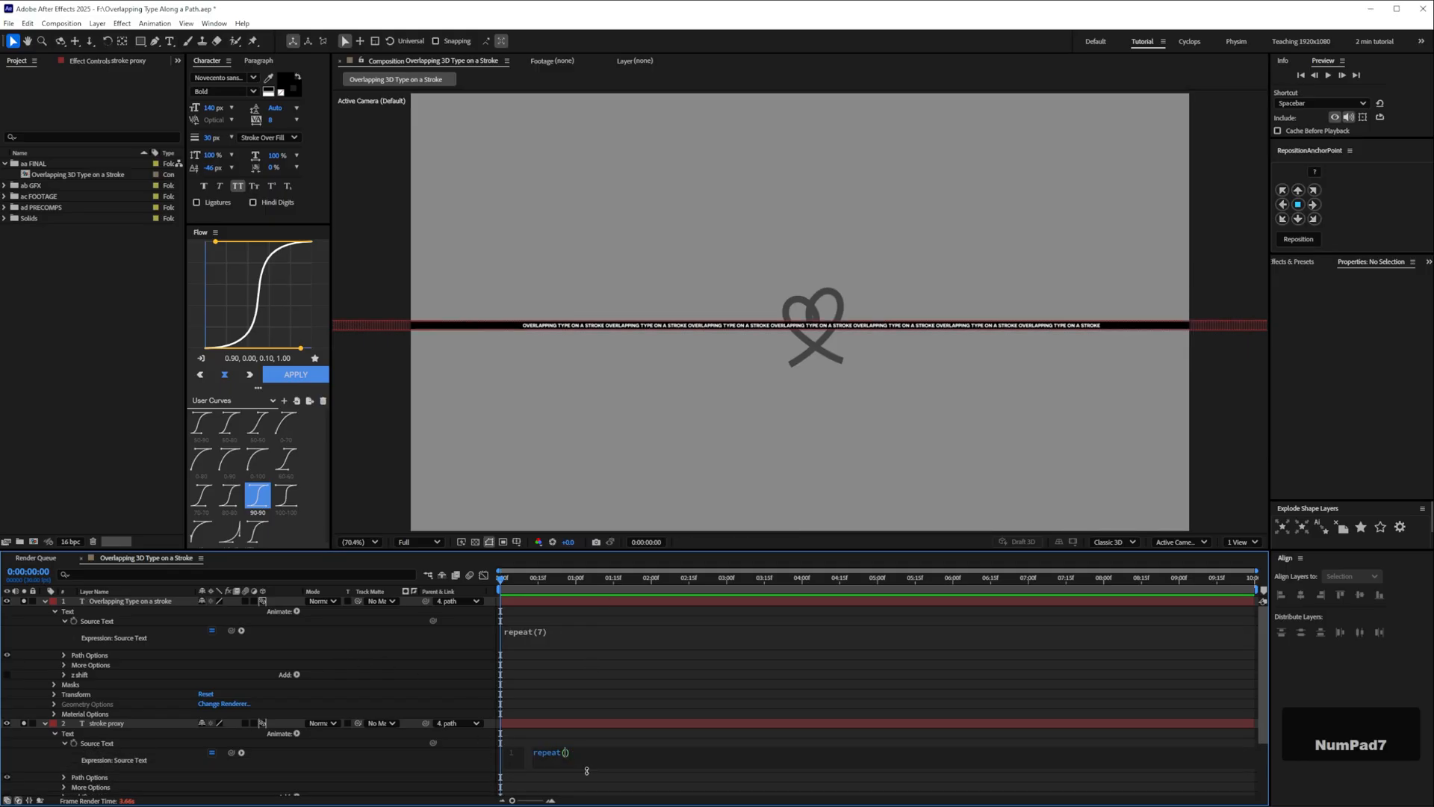
{"action": "left_click", "coordinate": [103, 744]}
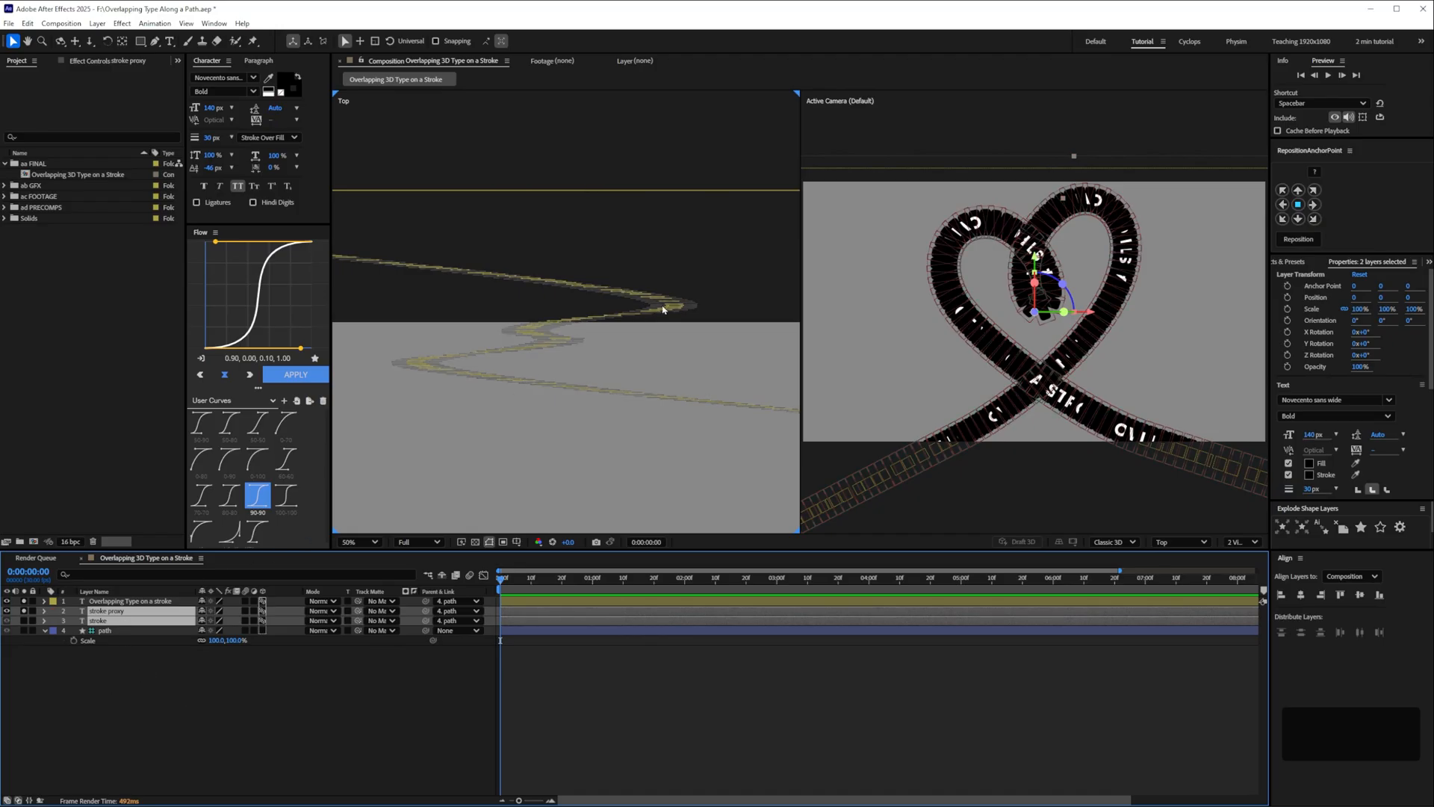
{"action": "mouse_move", "coordinate": [1033, 413]}
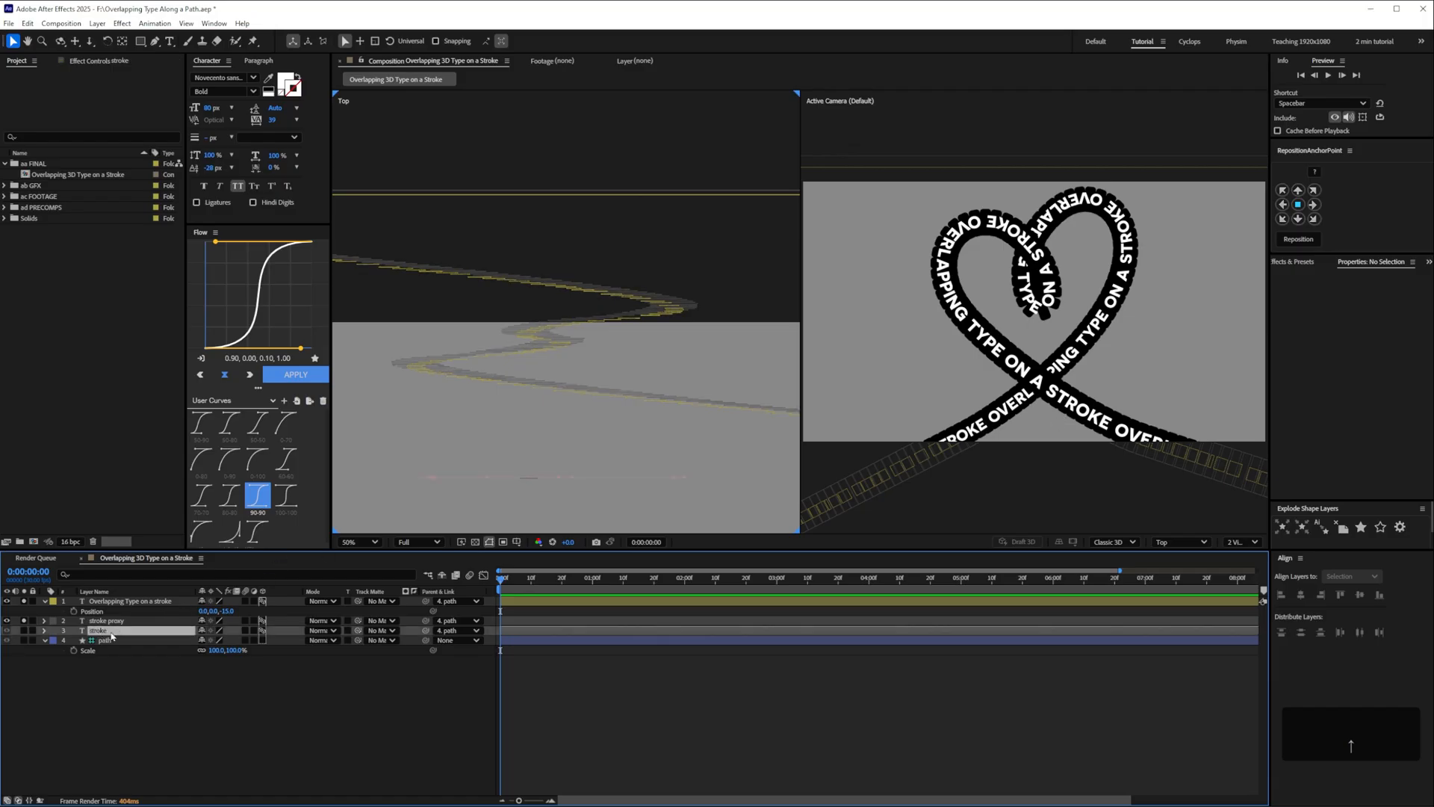
Select the stroke text layer and add a mask whose path links to the heart path's shape
{"action": "left_click", "coordinate": [95, 628]}
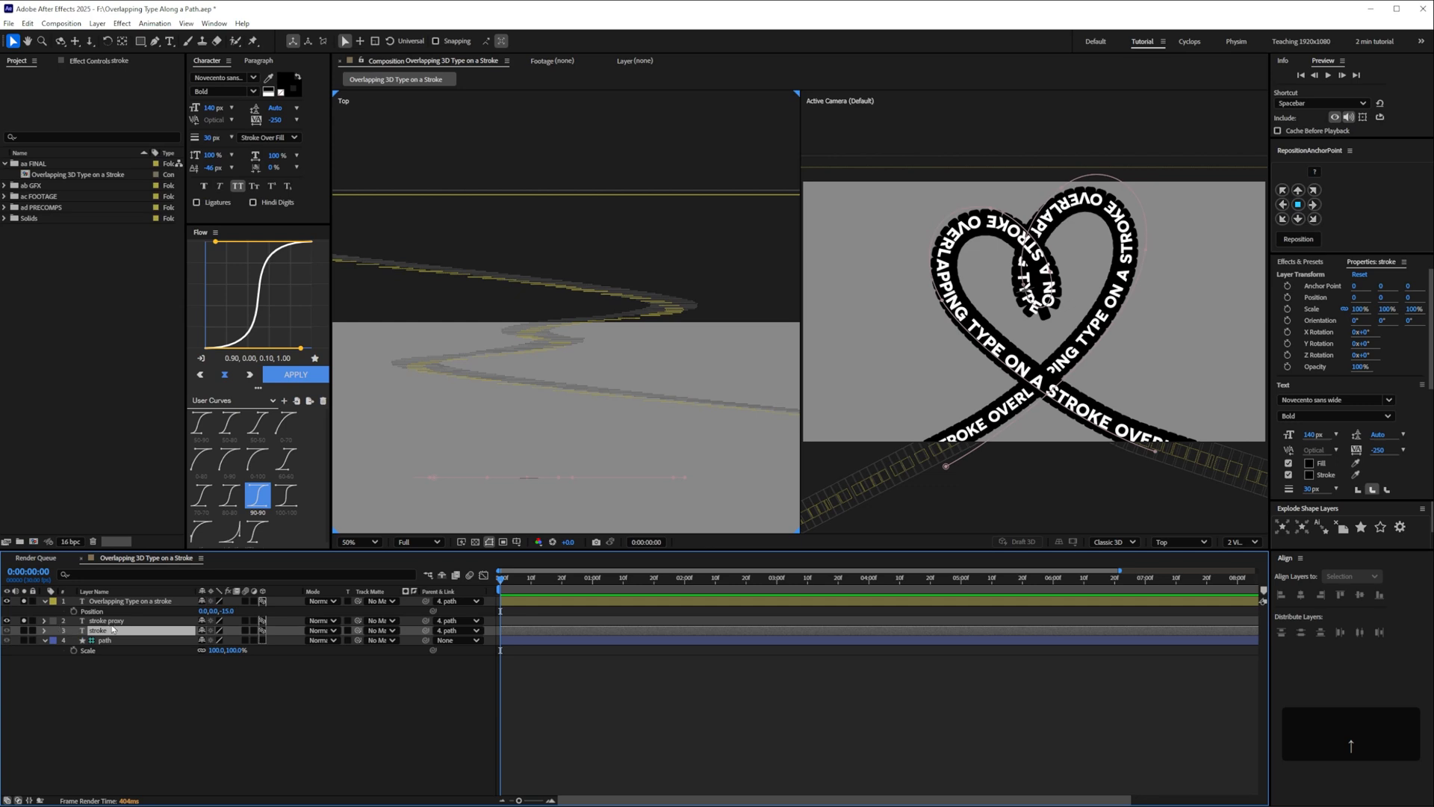
{"action": "left_click", "coordinate": [105, 620]}
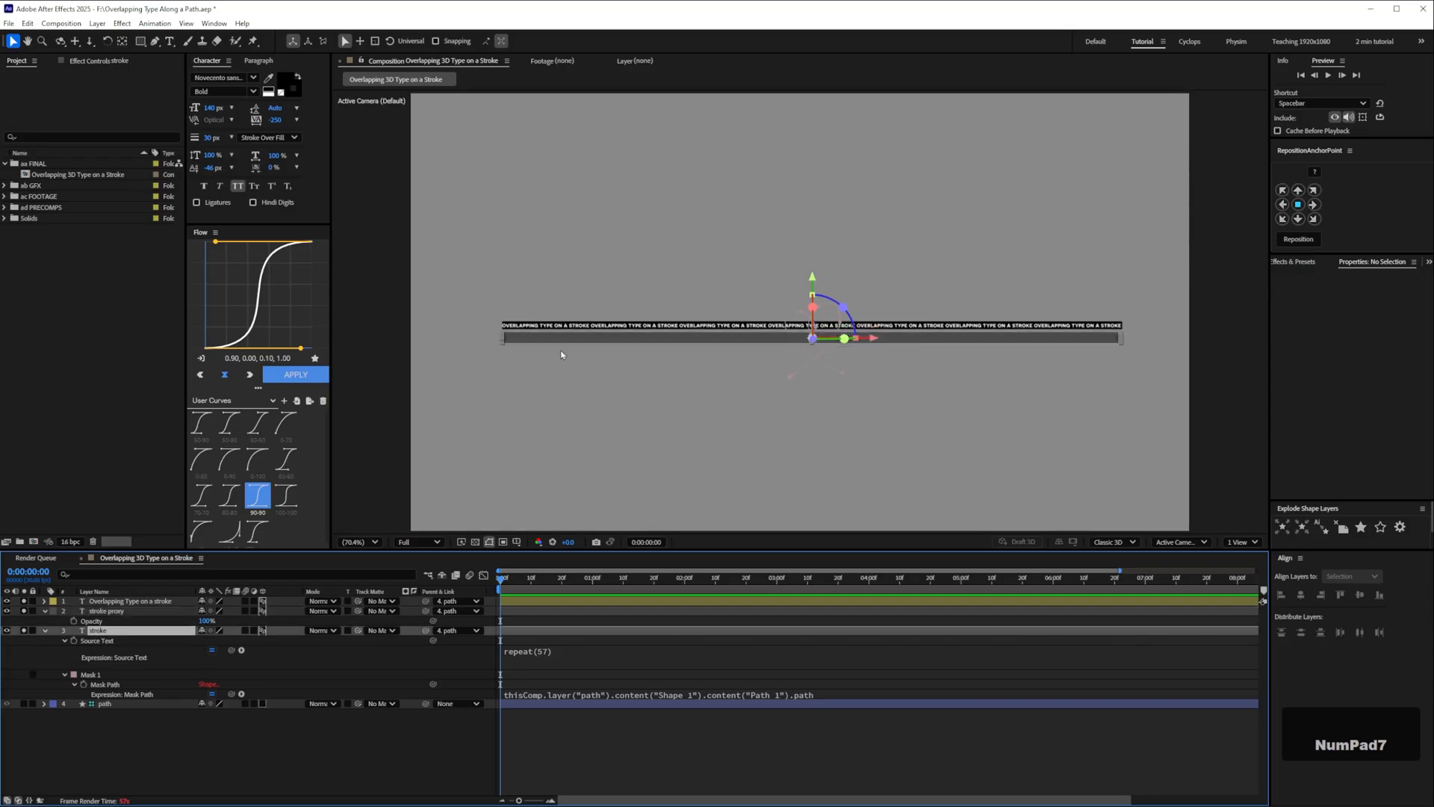
{"action": "mouse_move", "coordinate": [794, 408]}
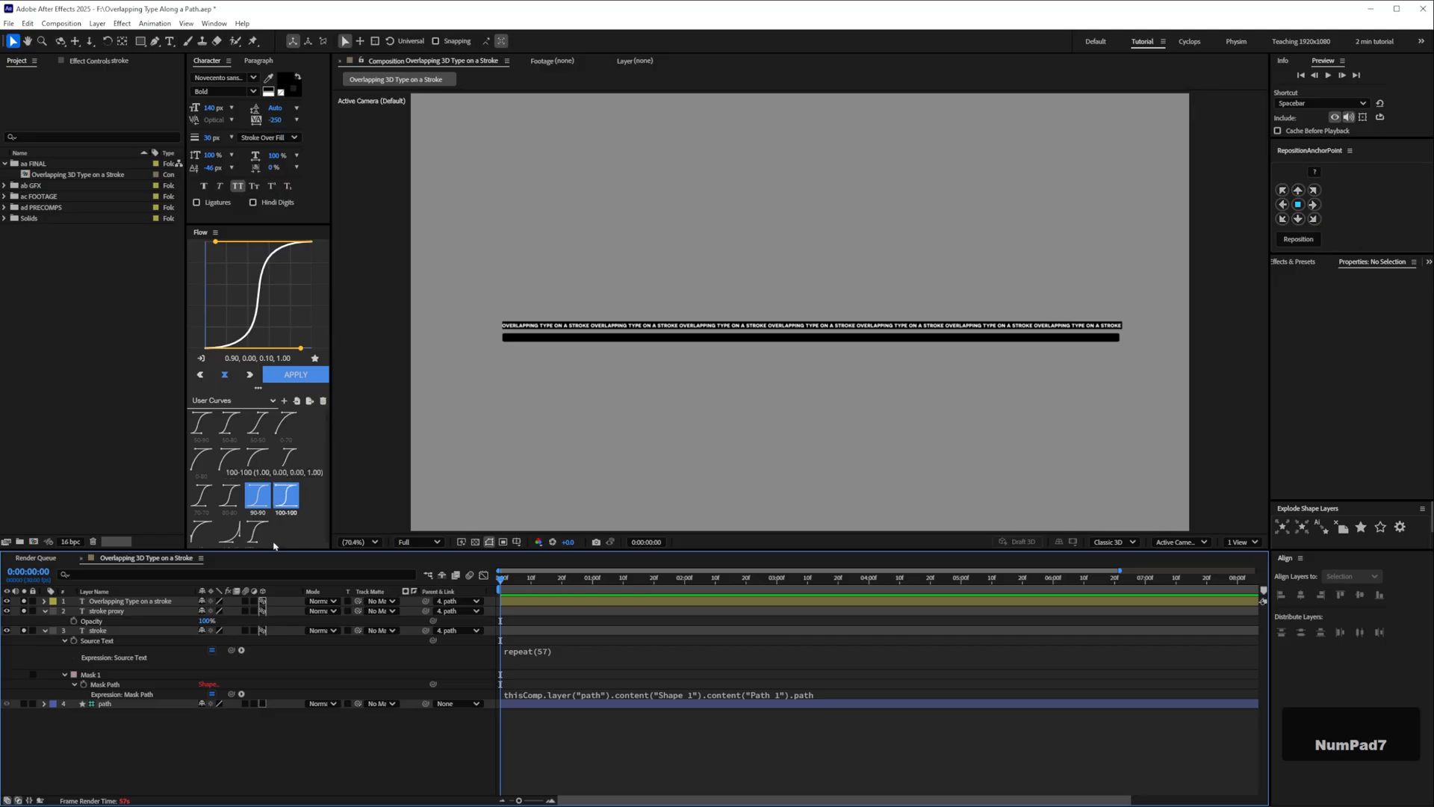
{"action": "left_click", "coordinate": [257, 498]}
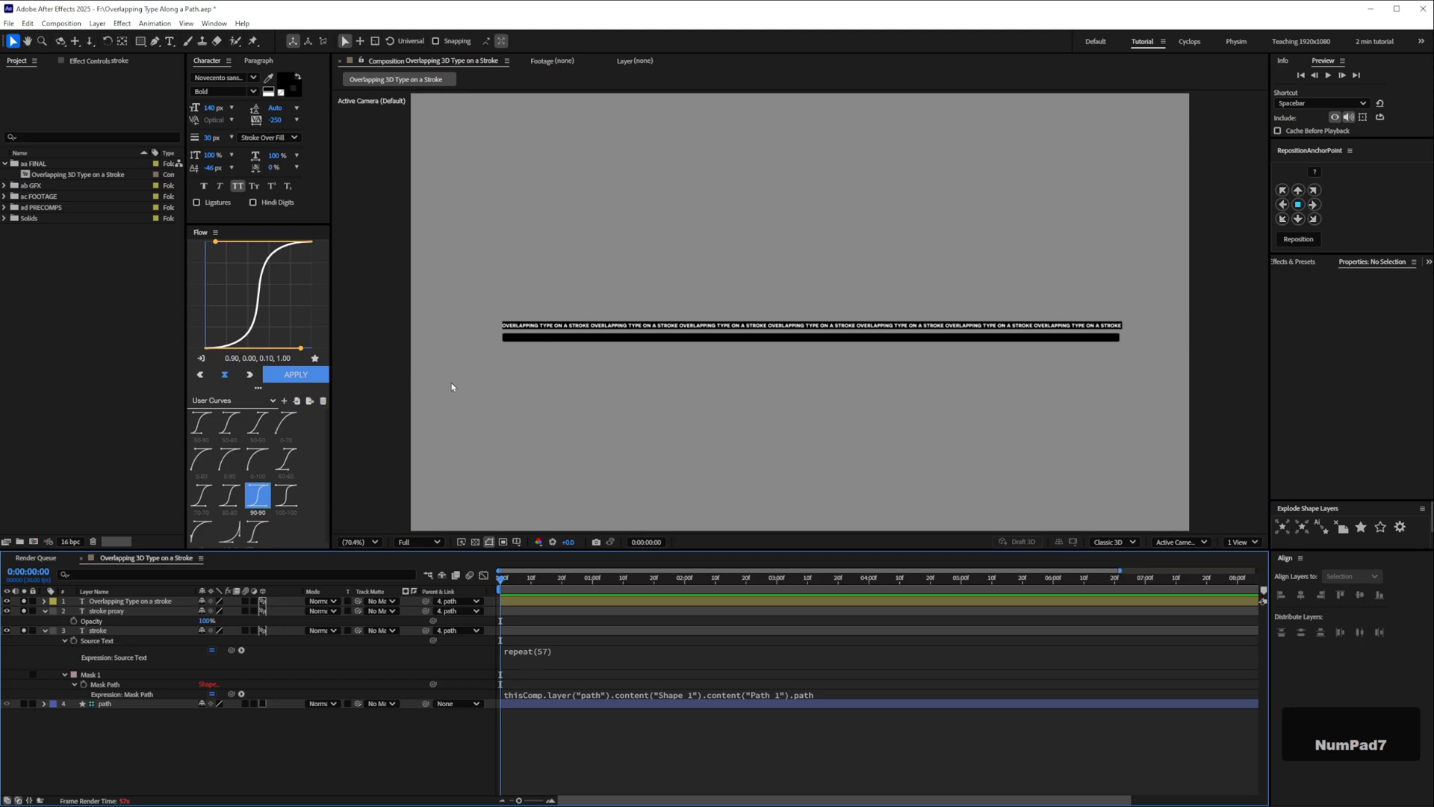
{"action": "mouse_move", "coordinate": [1126, 340]}
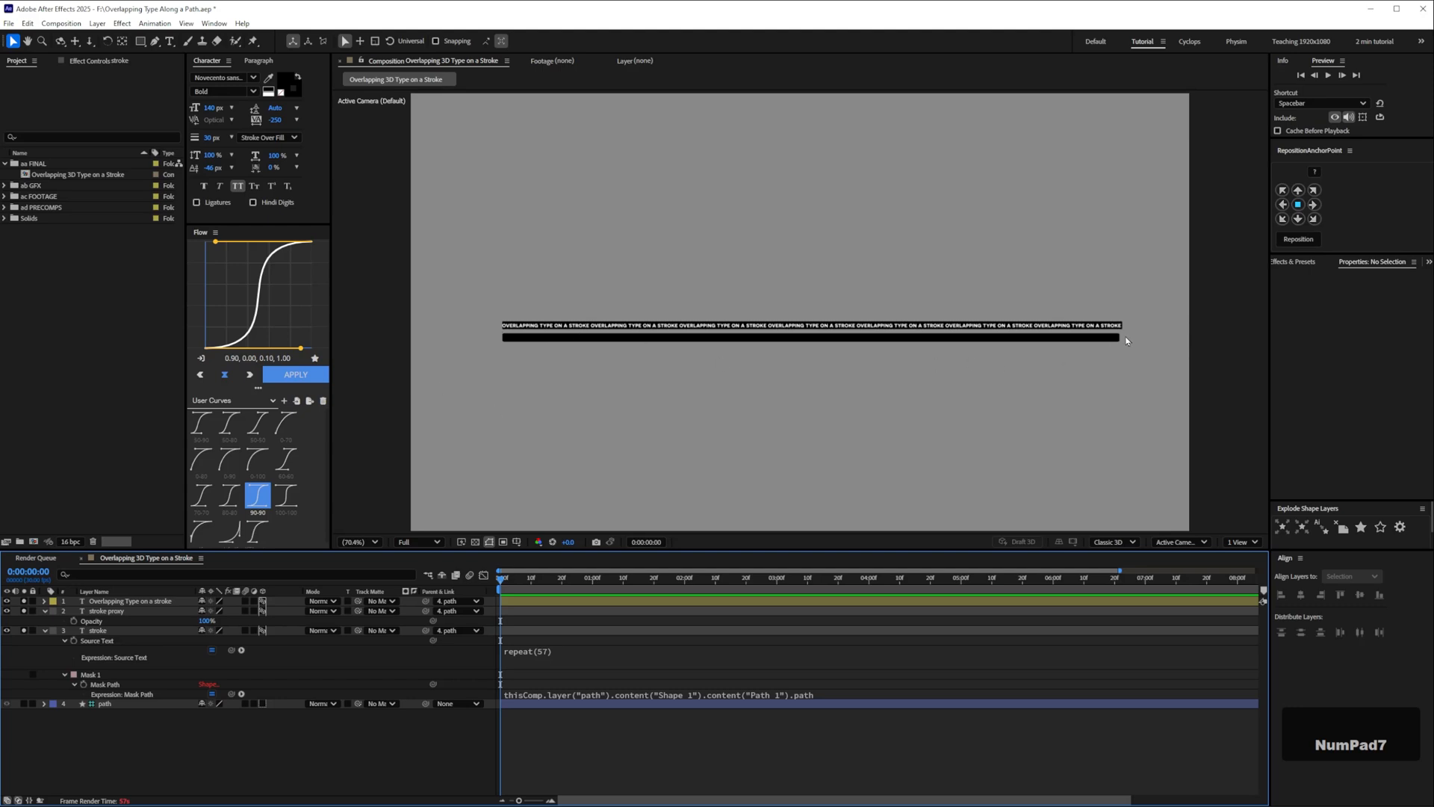
{"action": "mouse_move", "coordinate": [555, 505]}
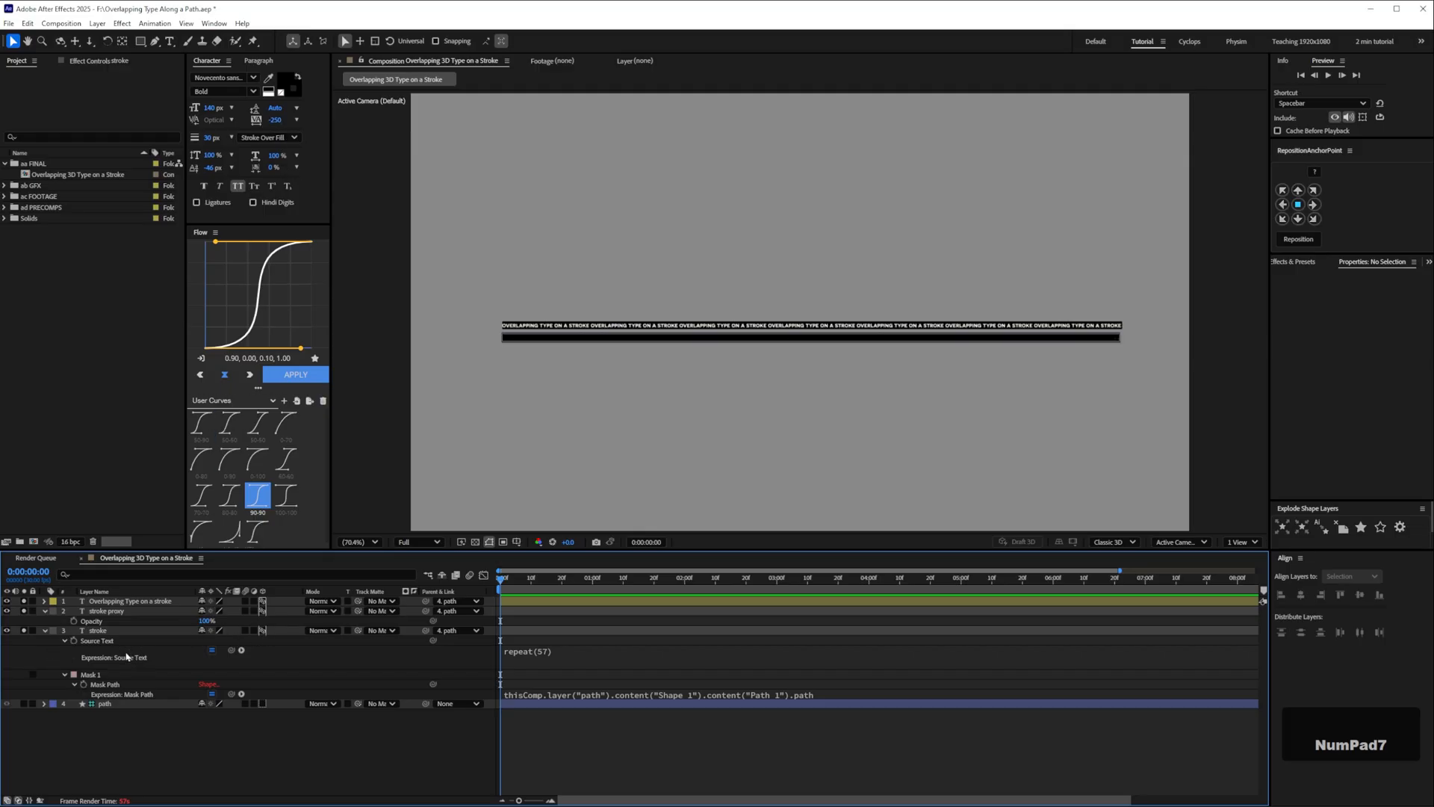
{"action": "left_click", "coordinate": [95, 630]}
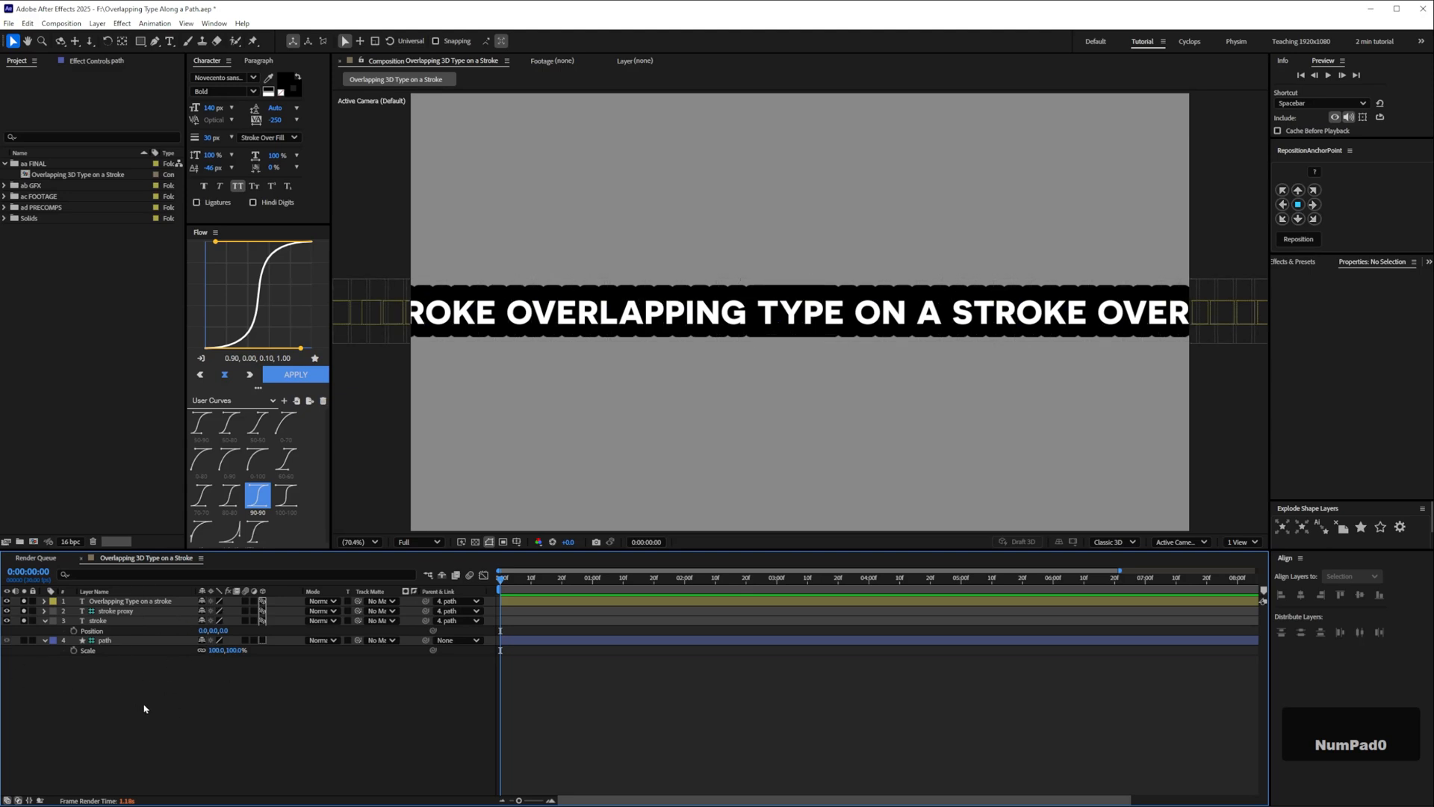
Select the main text layer and lower the preview resolution to a third
{"action": "left_click", "coordinate": [114, 610]}
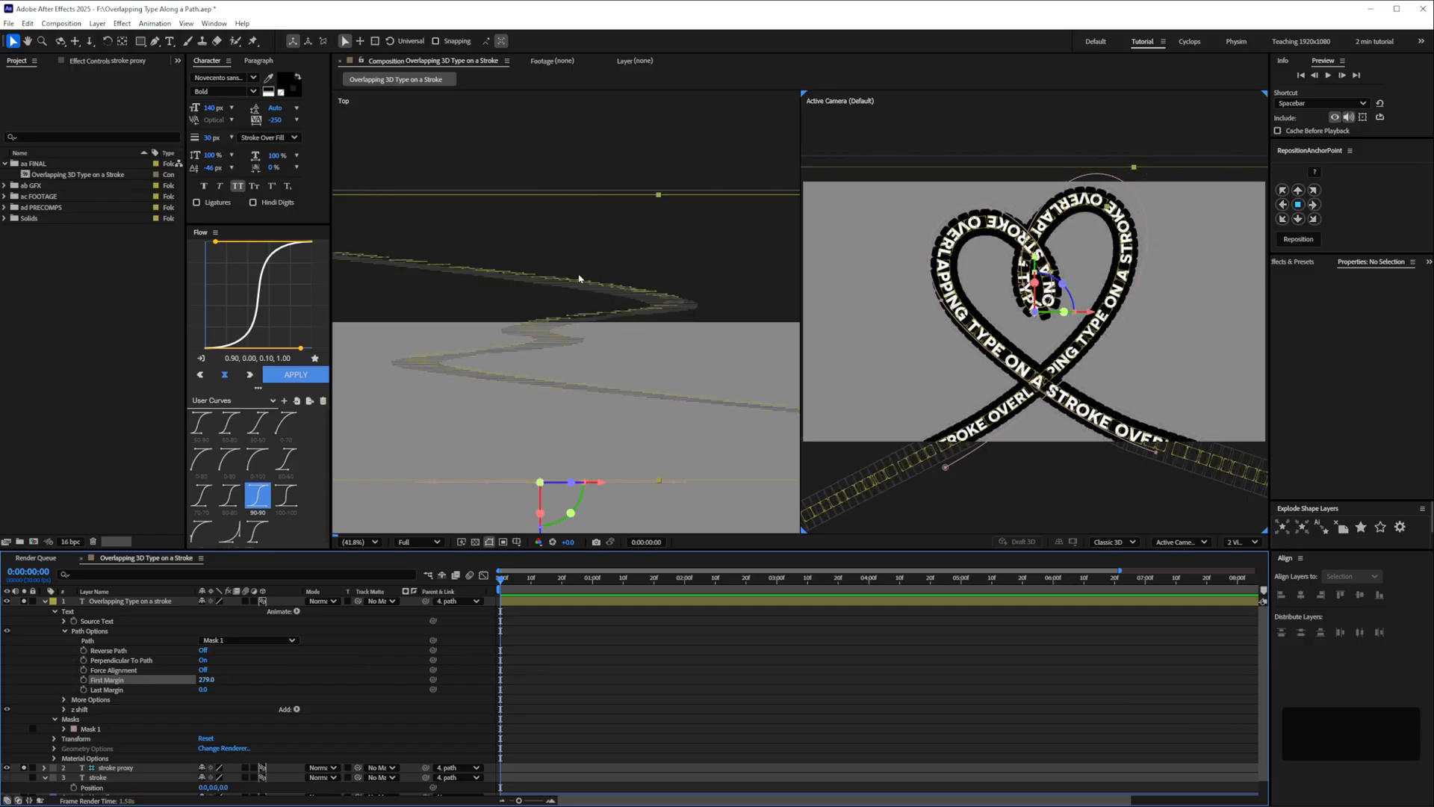
{"action": "left_click", "coordinate": [115, 601]}
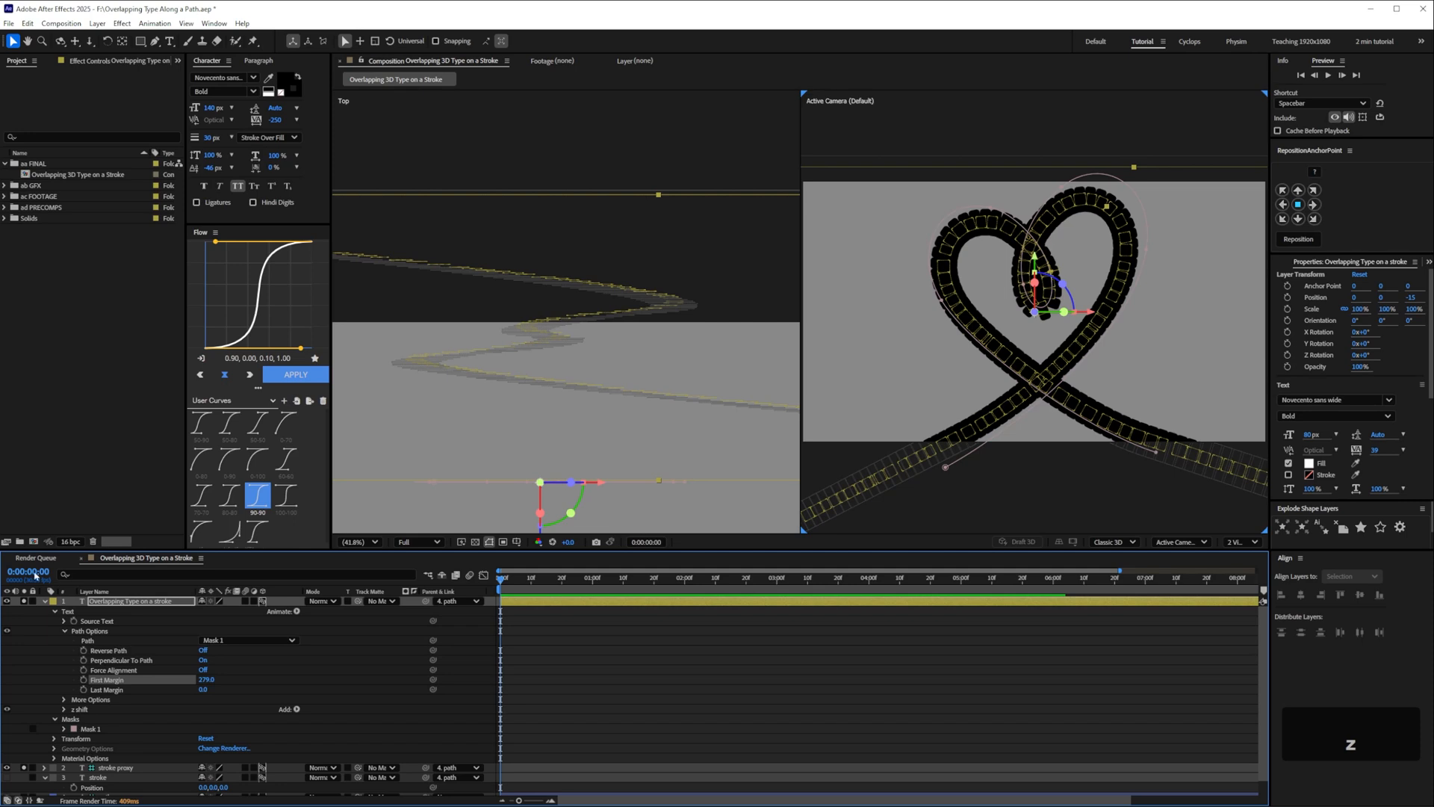
{"action": "left_click", "coordinate": [419, 542]}
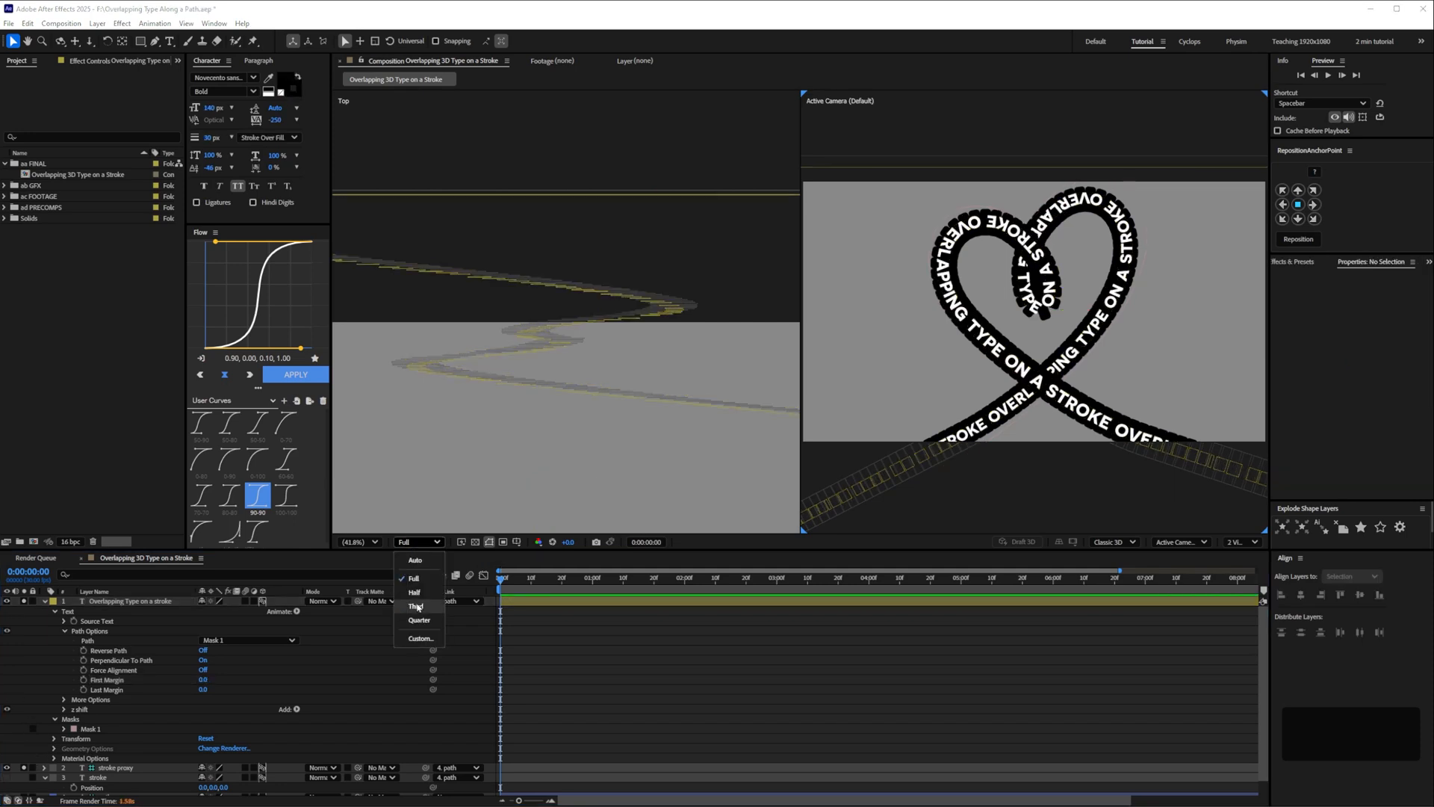
{"action": "left_click", "coordinate": [414, 606]}
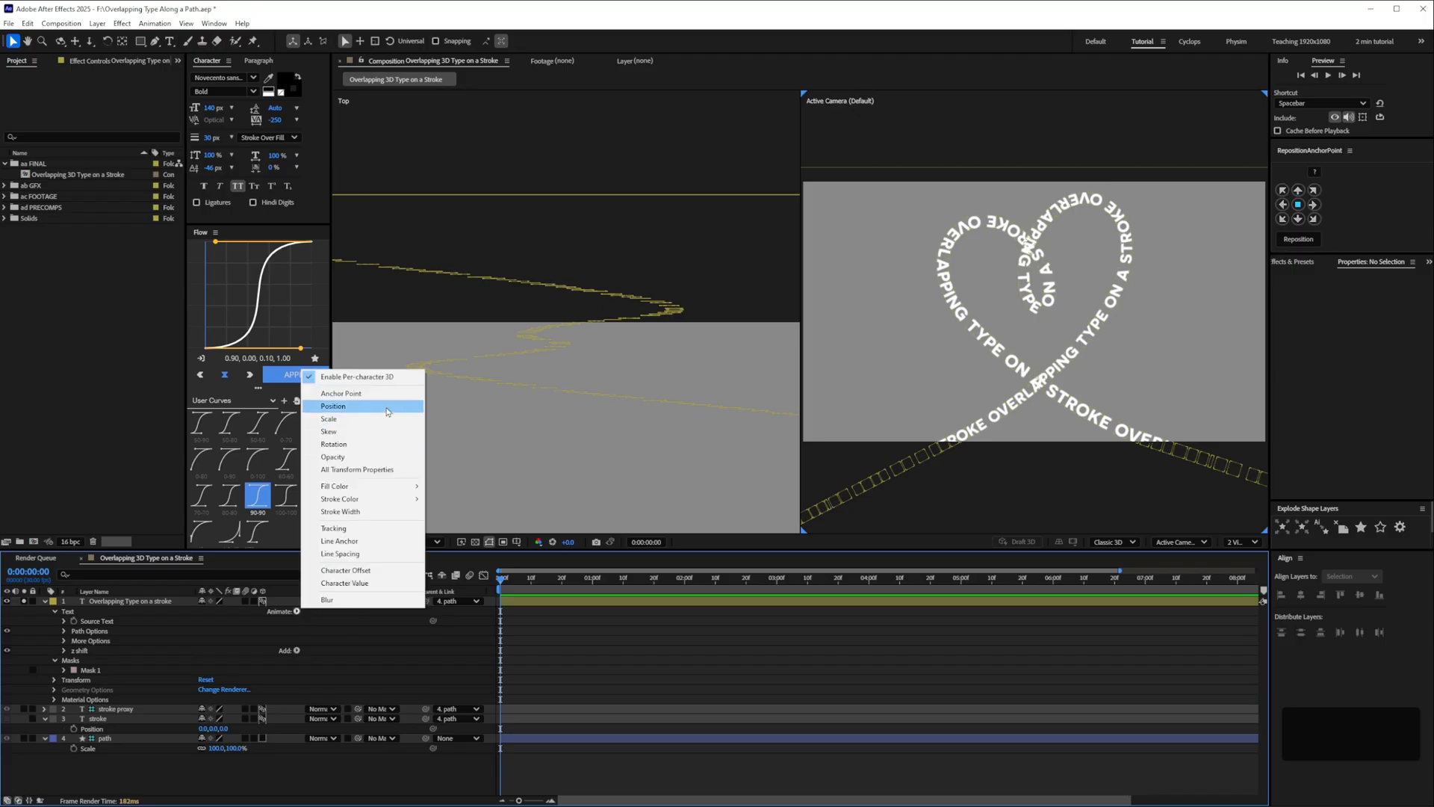
Add a renamed 'push' Position animator keyframed from 0 at 0 s to 5000 at 4 s
{"action": "left_click", "coordinate": [332, 406]}
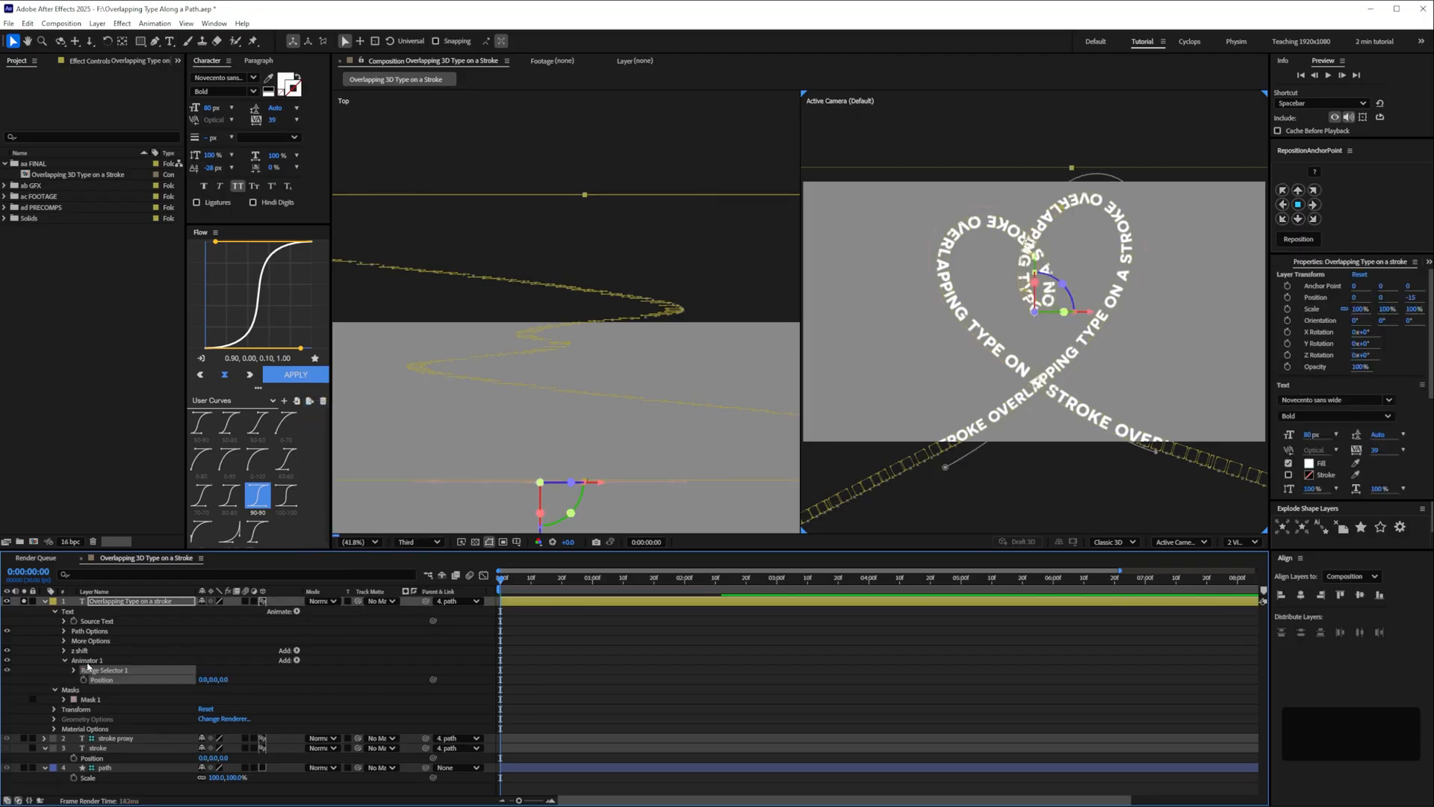
{"action": "double_click", "coordinate": [84, 660]}
{"action": "type", "text": "push"}
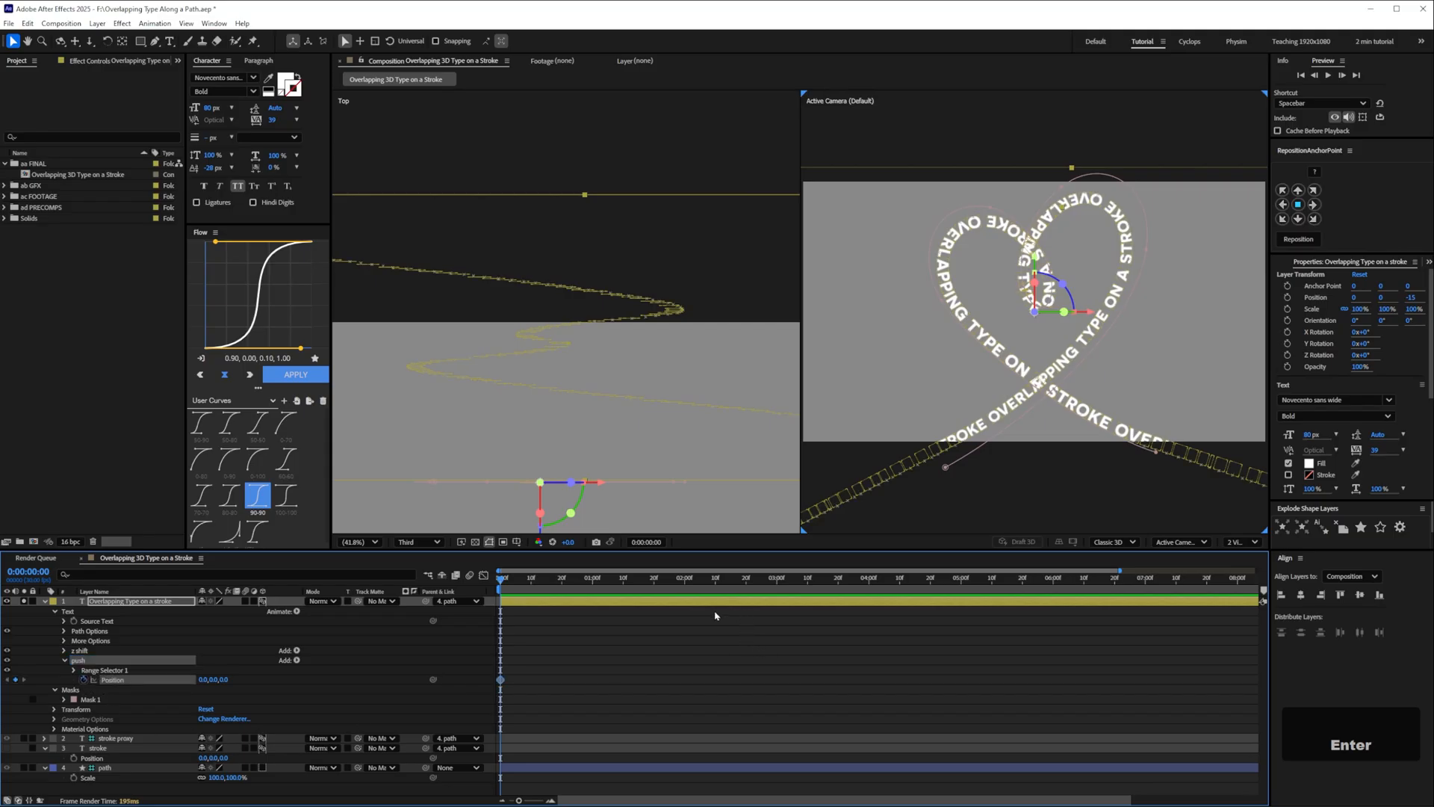
{"action": "mouse_move", "coordinate": [932, 591]}
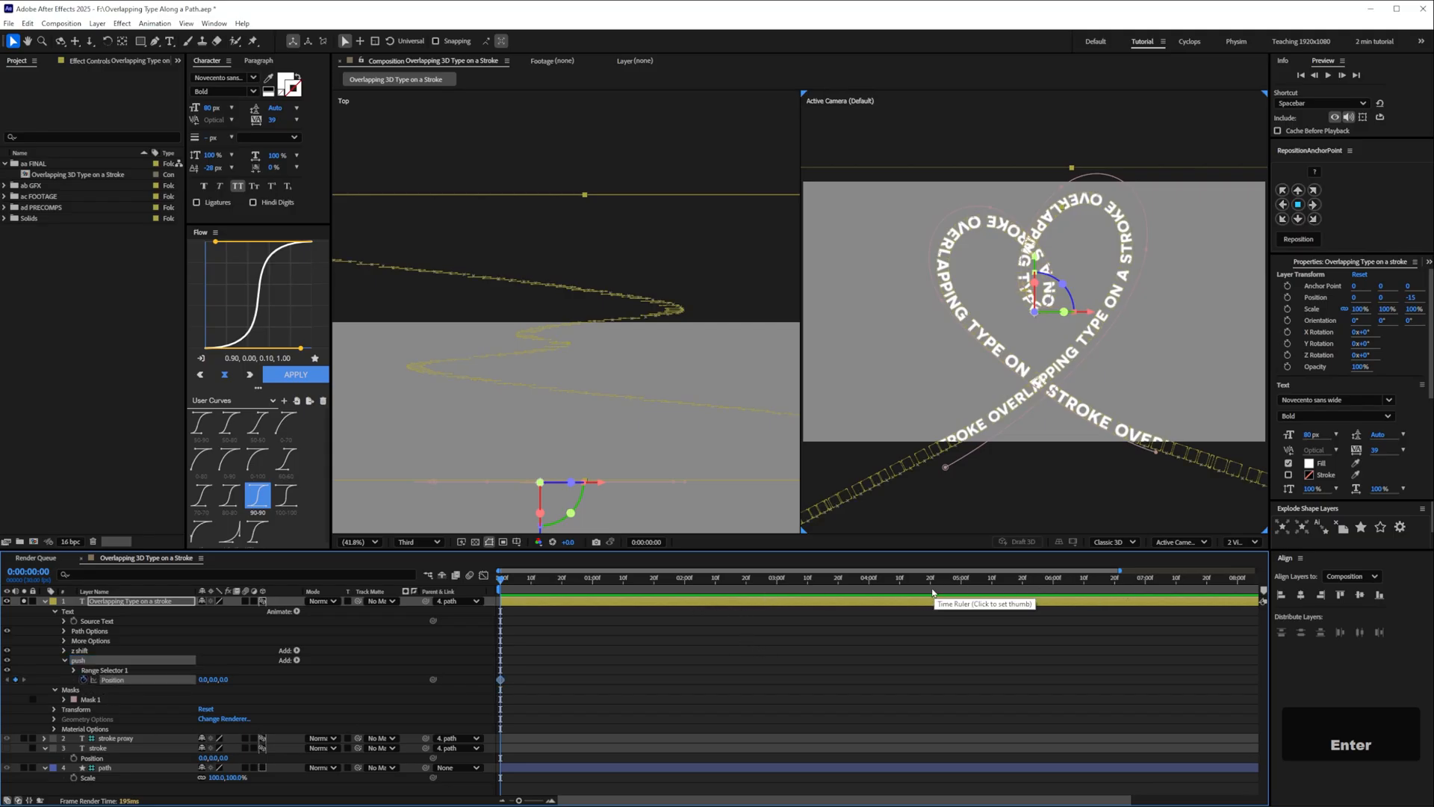
{"action": "left_click", "coordinate": [868, 589]}
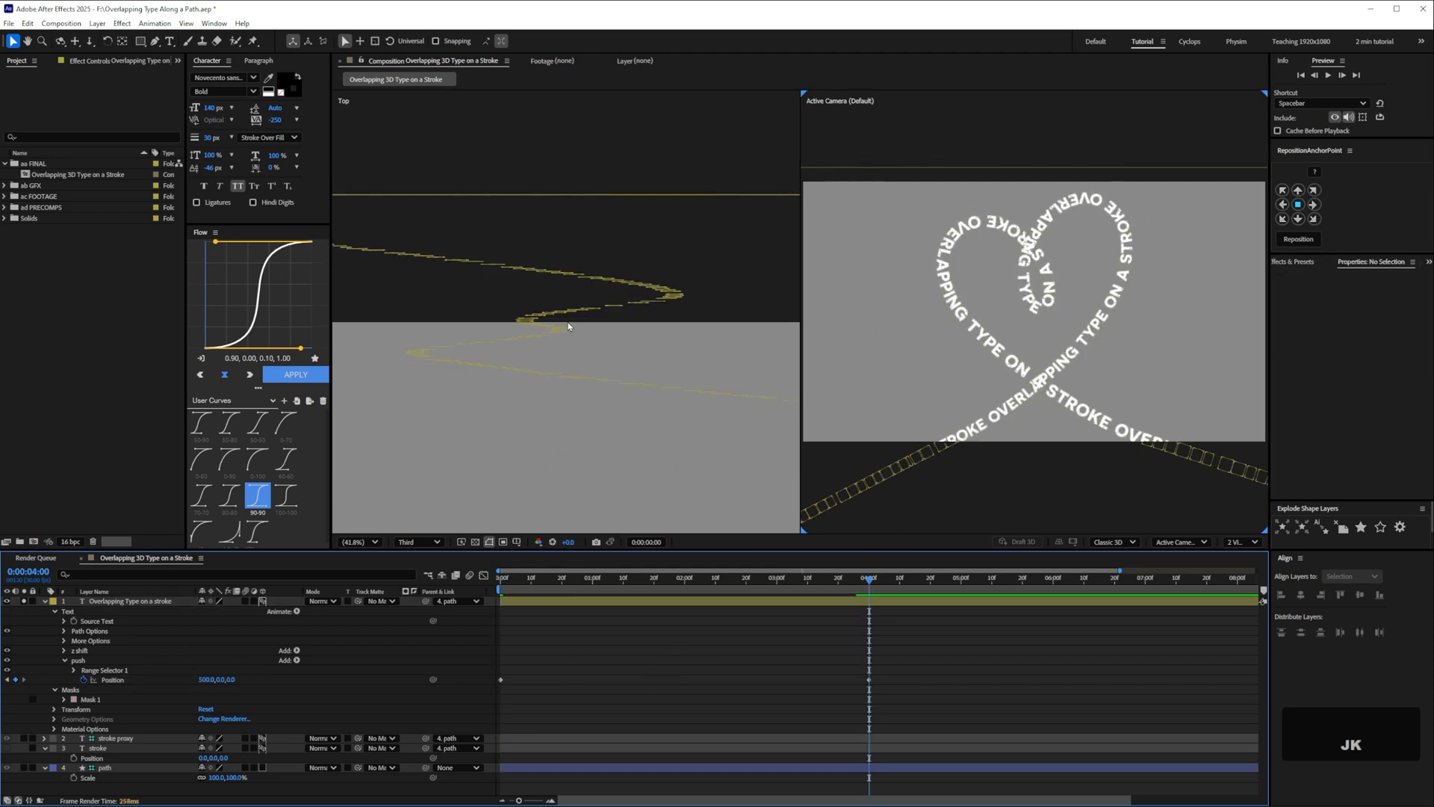
{"action": "left_click", "coordinate": [499, 588]}
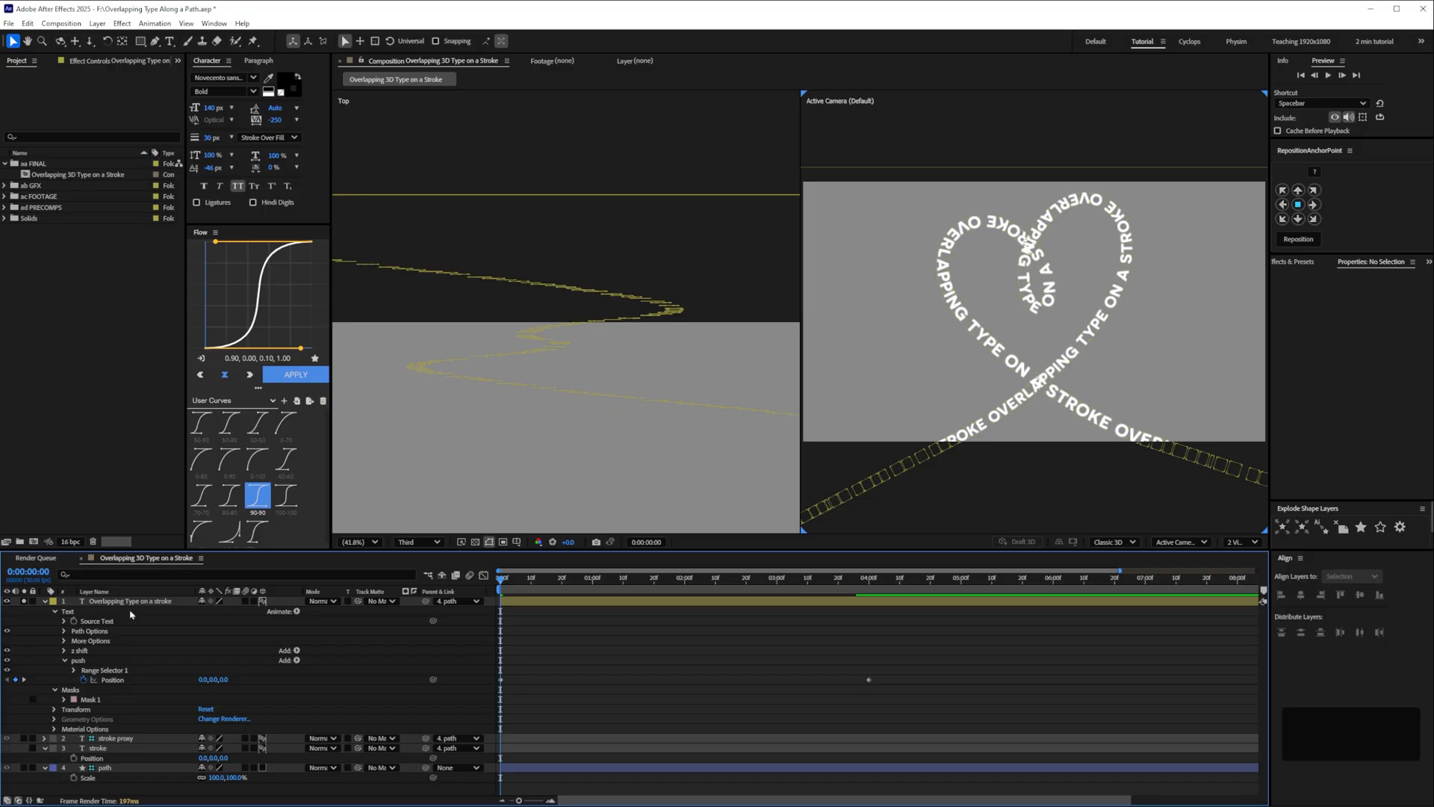
{"action": "mouse_move", "coordinate": [233, 708]}
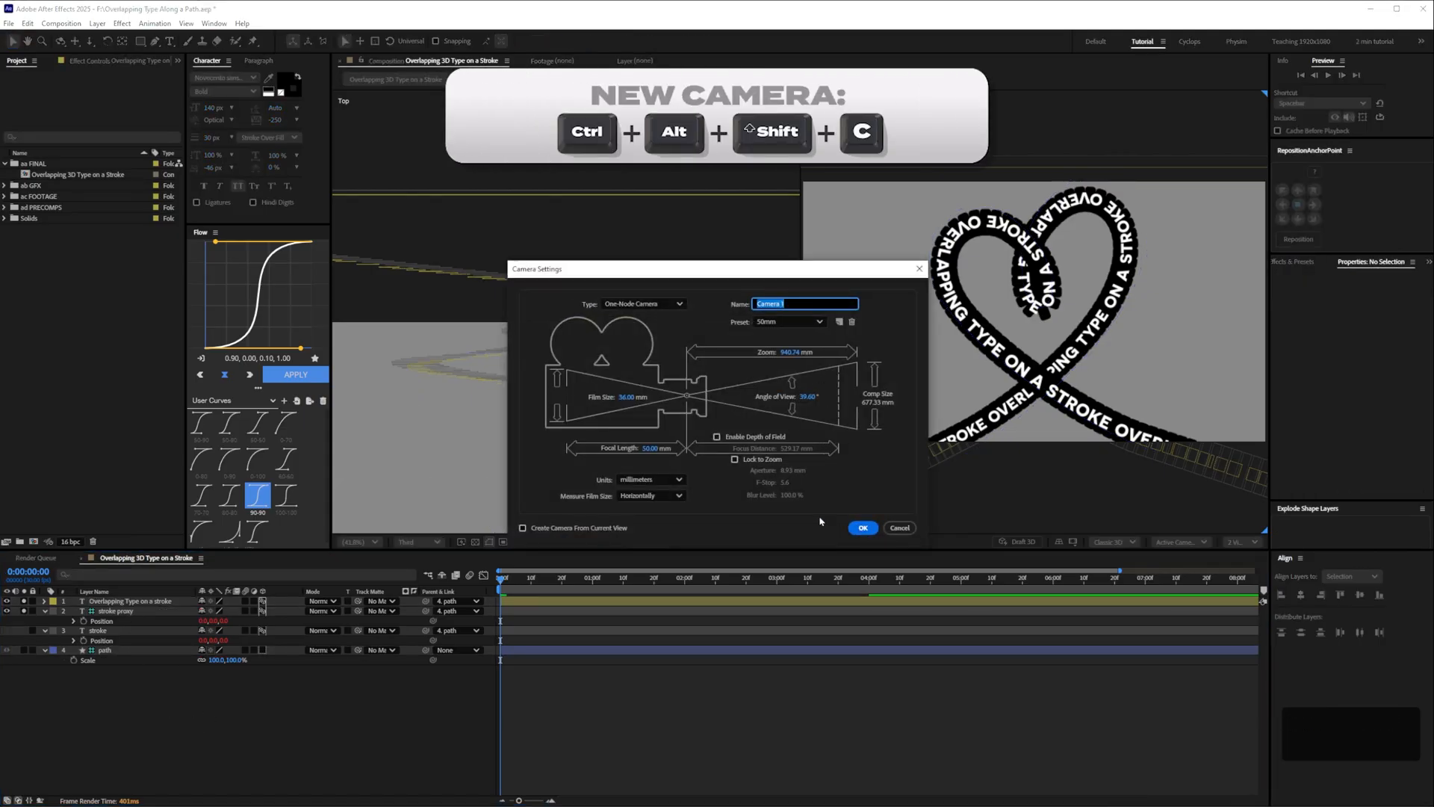
Create Camera 1 at Position Z -10000 with Zoom following that depth
{"action": "left_click", "coordinate": [864, 527]}
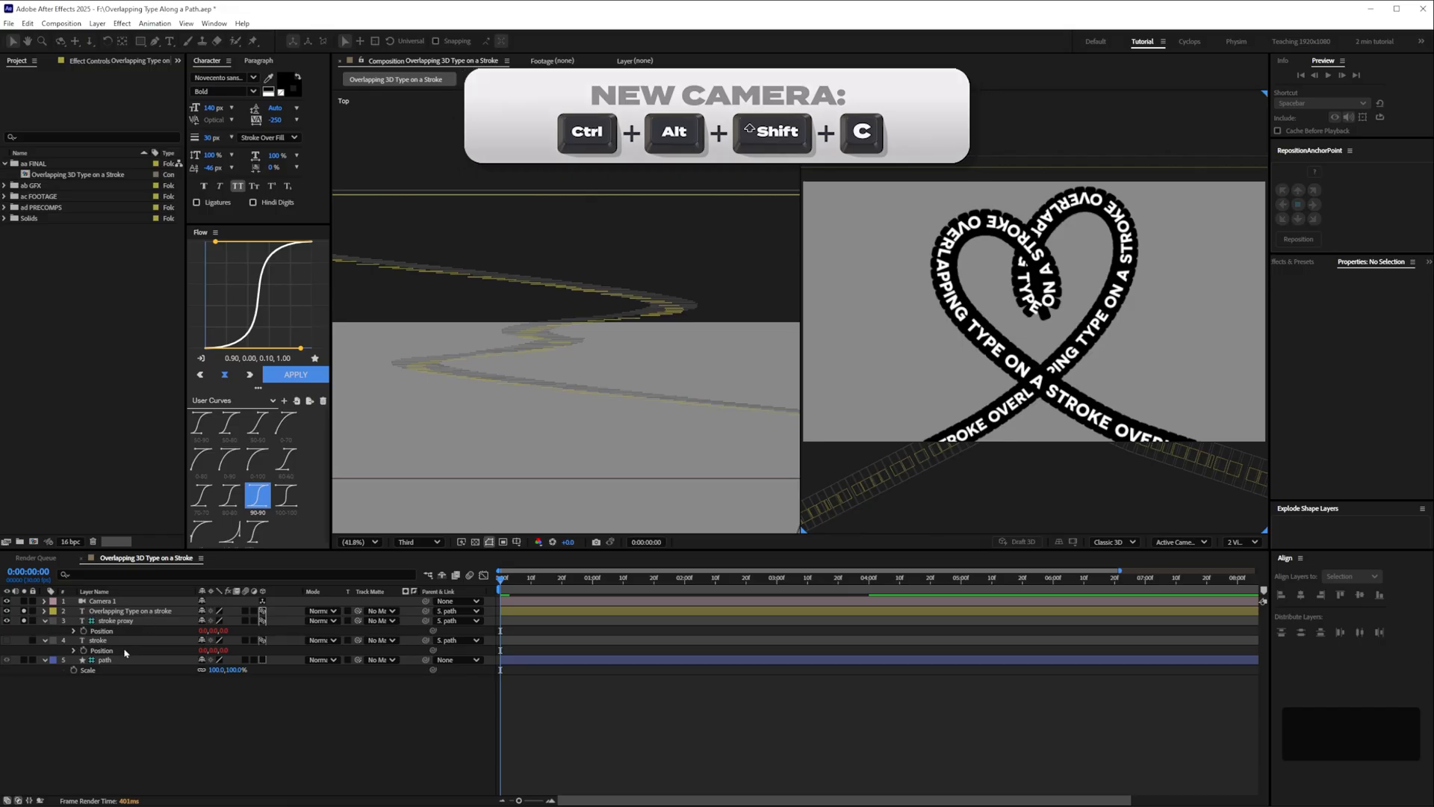
{"action": "key", "text": "ctrl+alt+shift+c"}
{"action": "type", "text": "-100"}
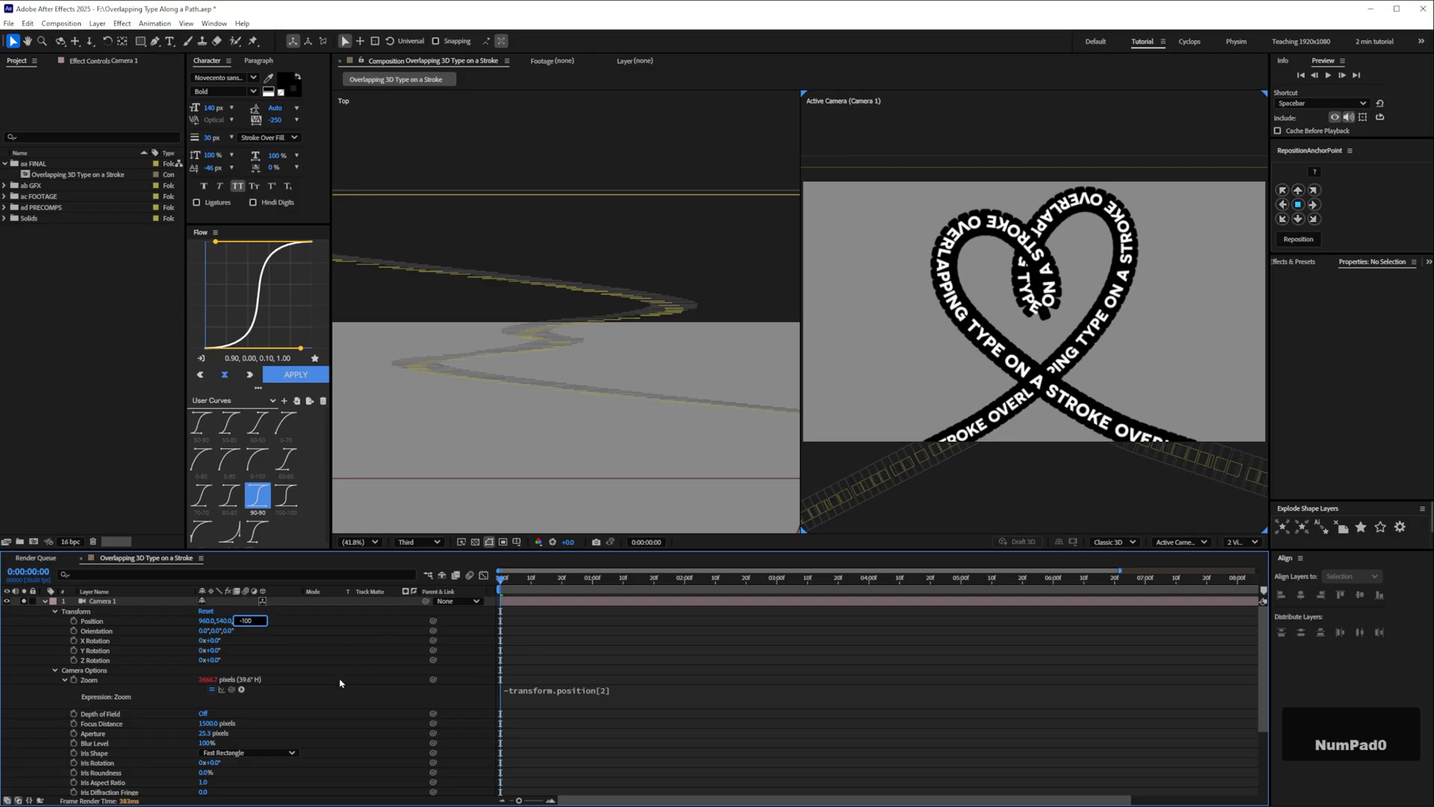
{"action": "key", "text": "Enter"}
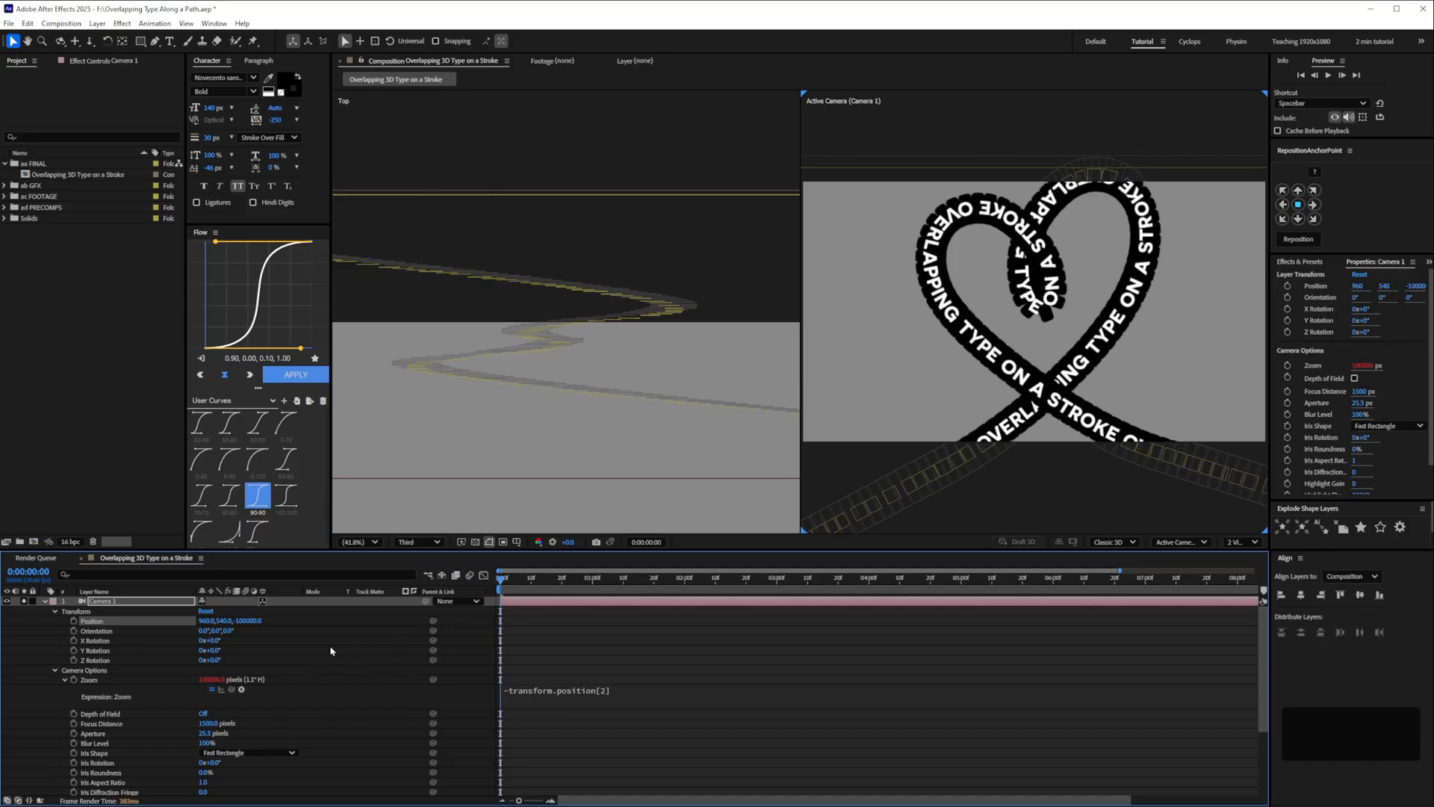
{"action": "mouse_move", "coordinate": [977, 415]}
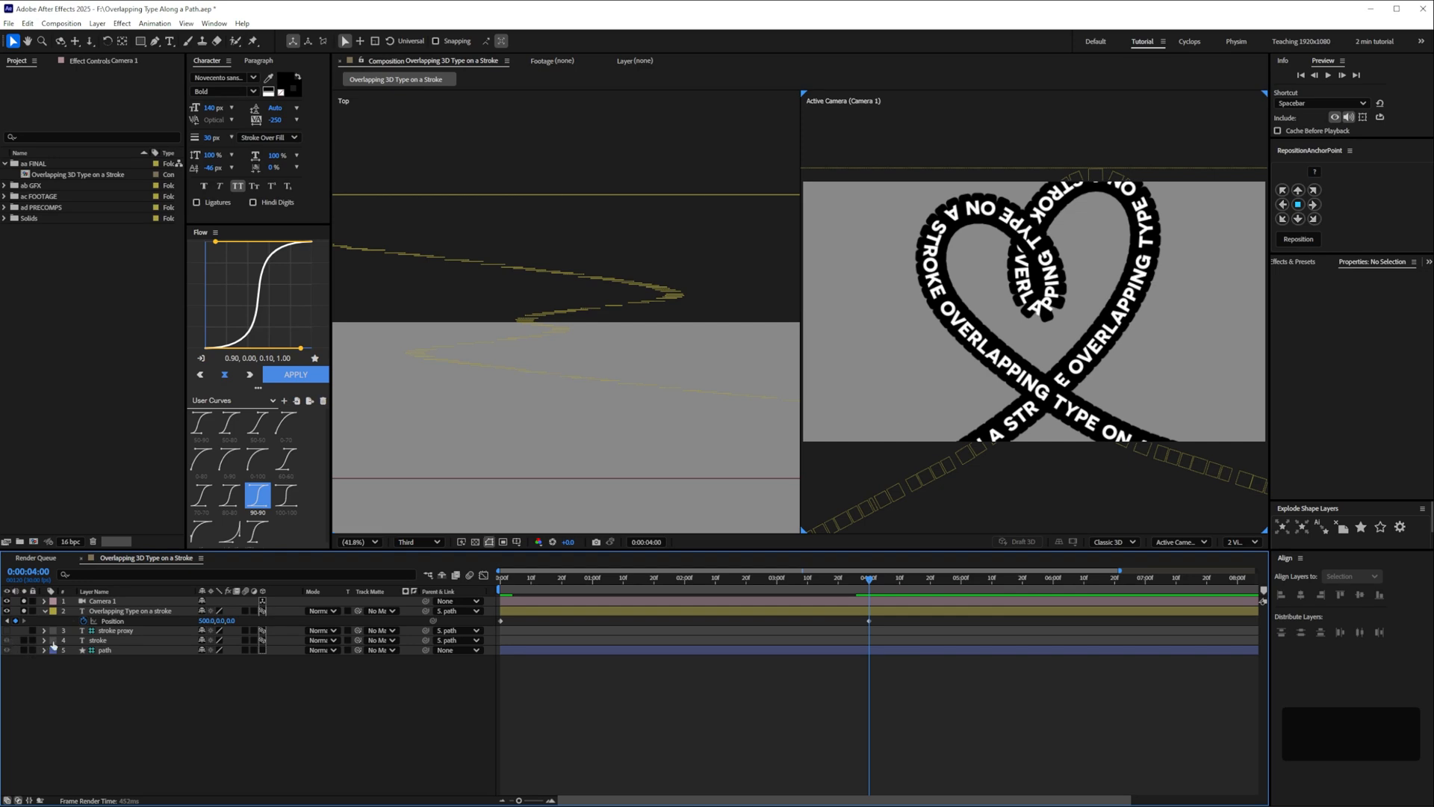
Check the stroke layer's text properties at the 4 s work-area end, then collapse them
{"action": "left_click", "coordinate": [99, 639]}
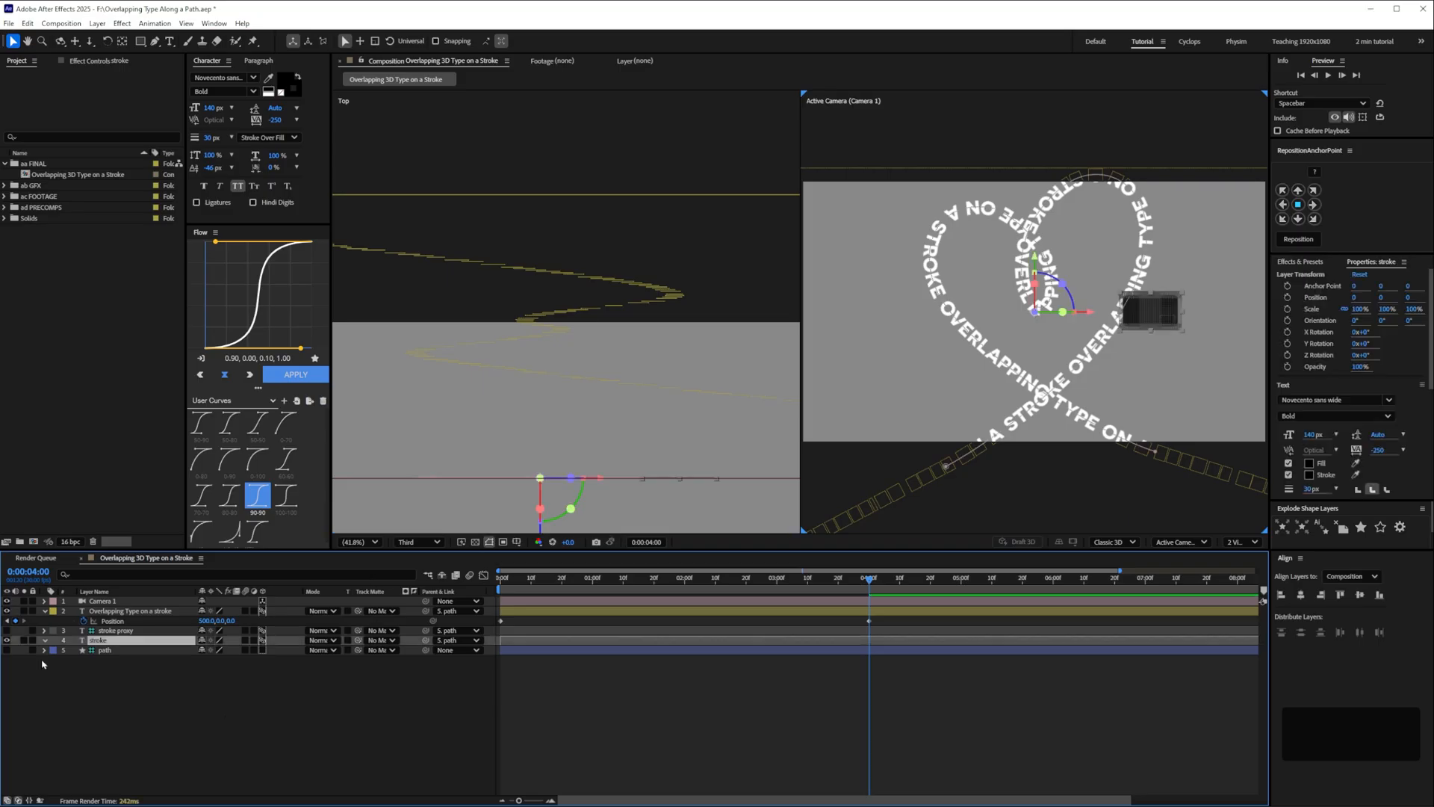
{"action": "left_click", "coordinate": [47, 639]}
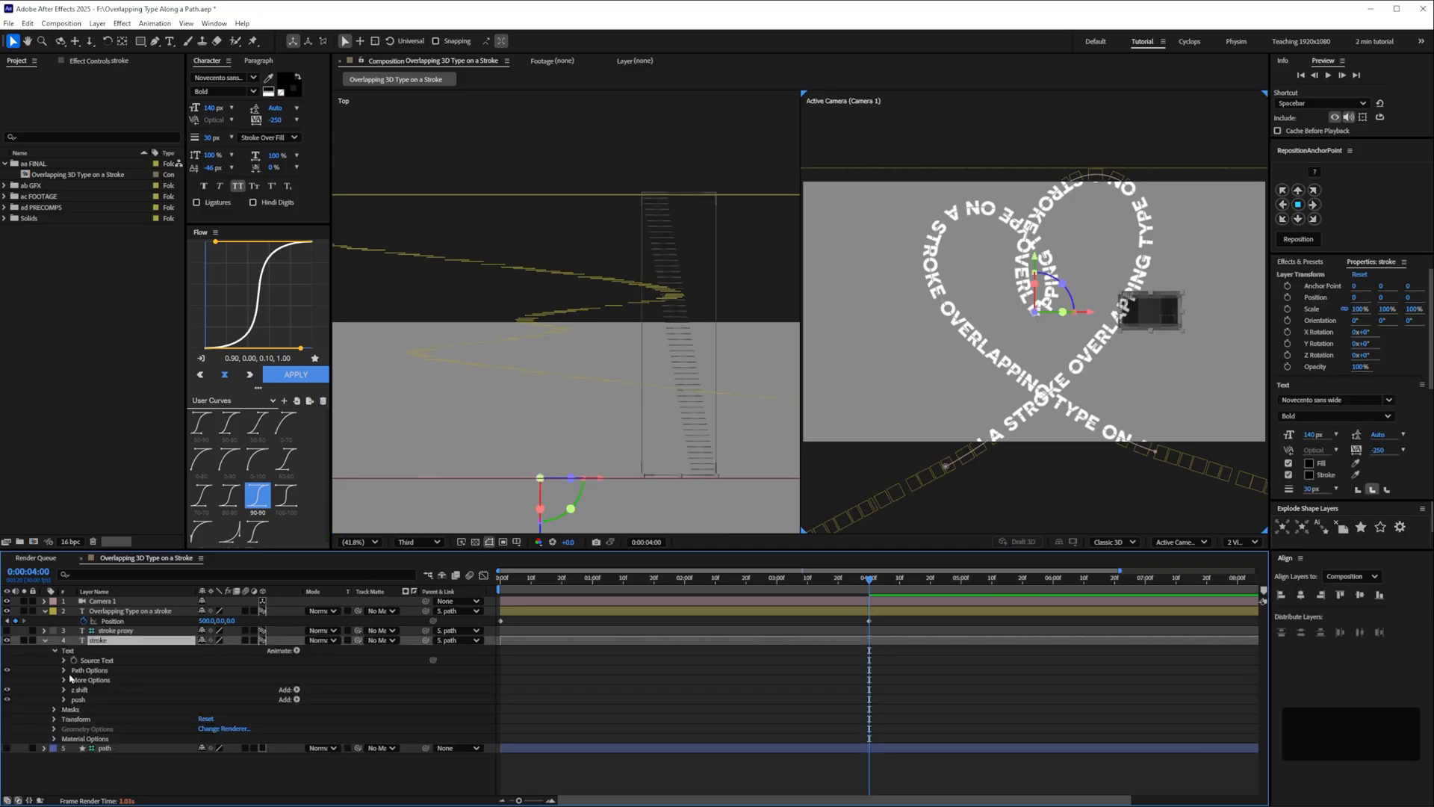
{"action": "left_click", "coordinate": [60, 669]}
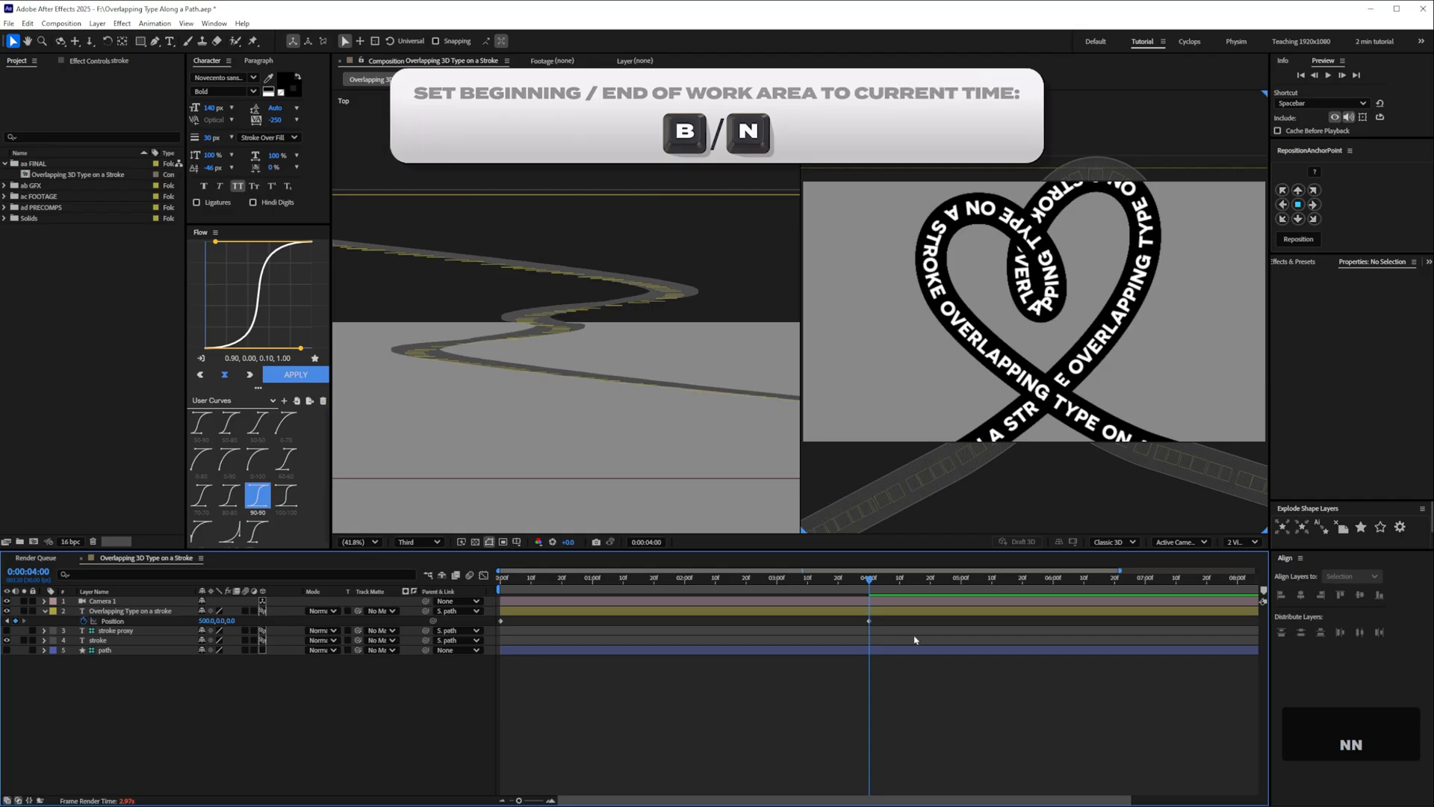
{"action": "mouse_move", "coordinate": [857, 666]}
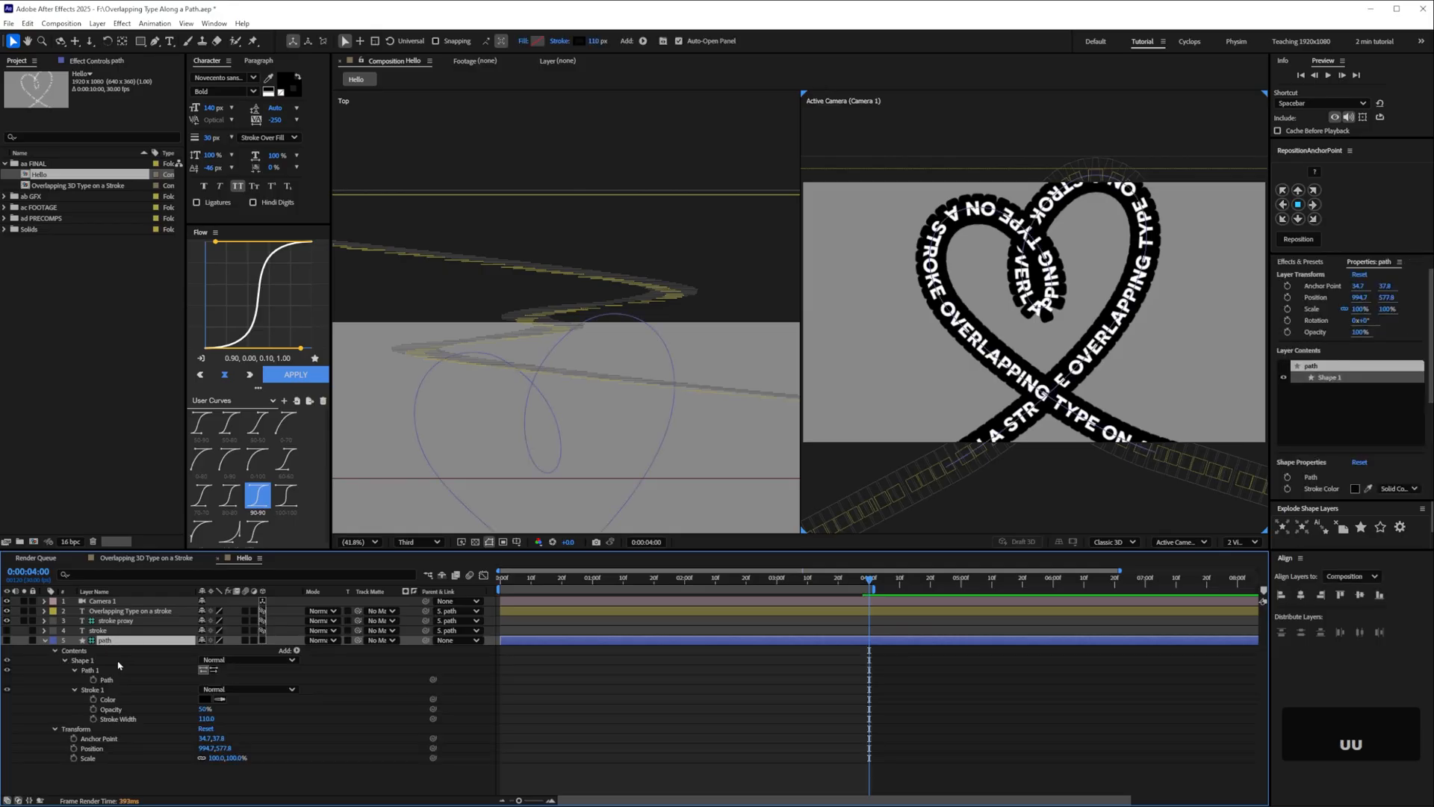
Paste the hello handwriting into the path layer and switch the viewer to 1 View
{"action": "key", "text": "ctrl+v"}
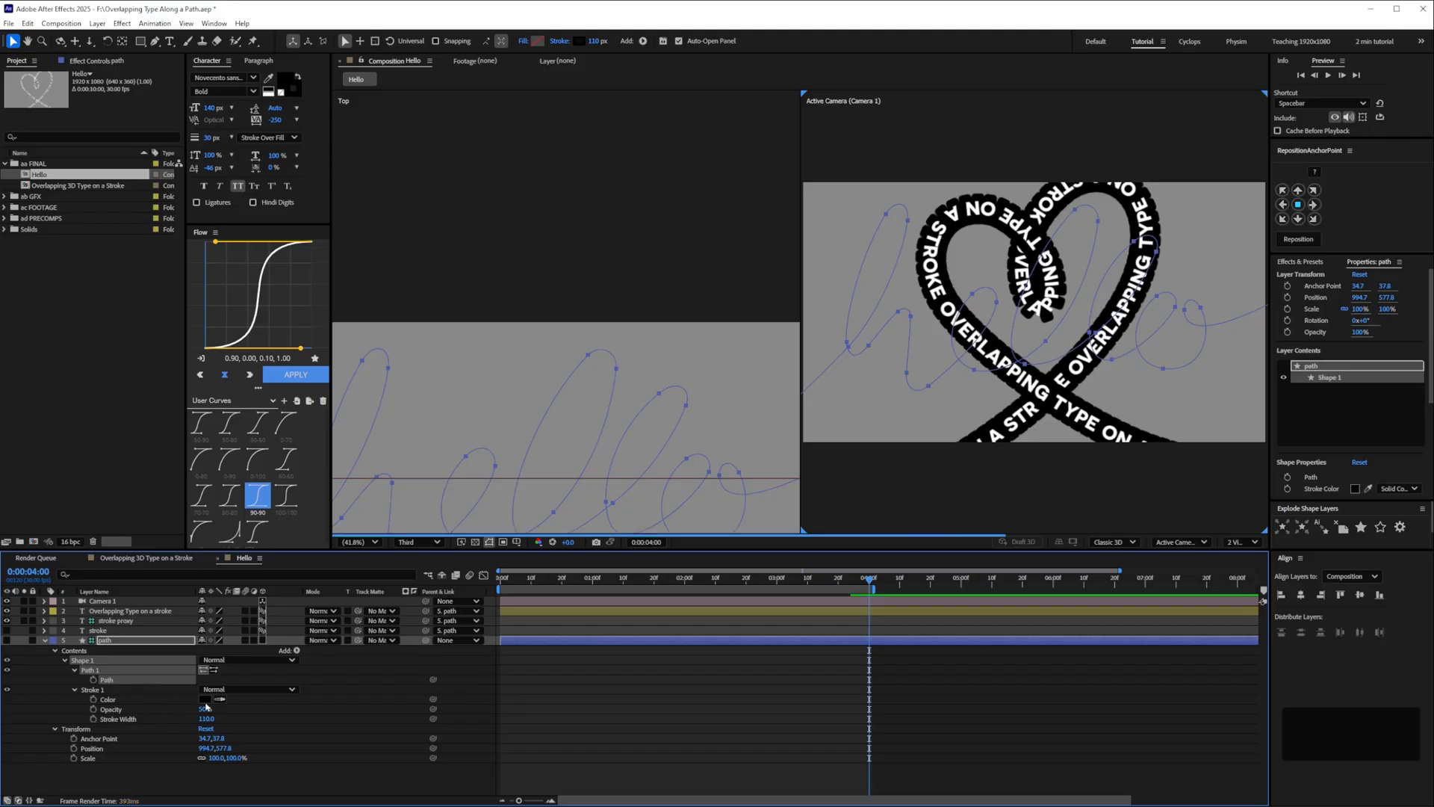
{"action": "left_click", "coordinate": [1241, 542]}
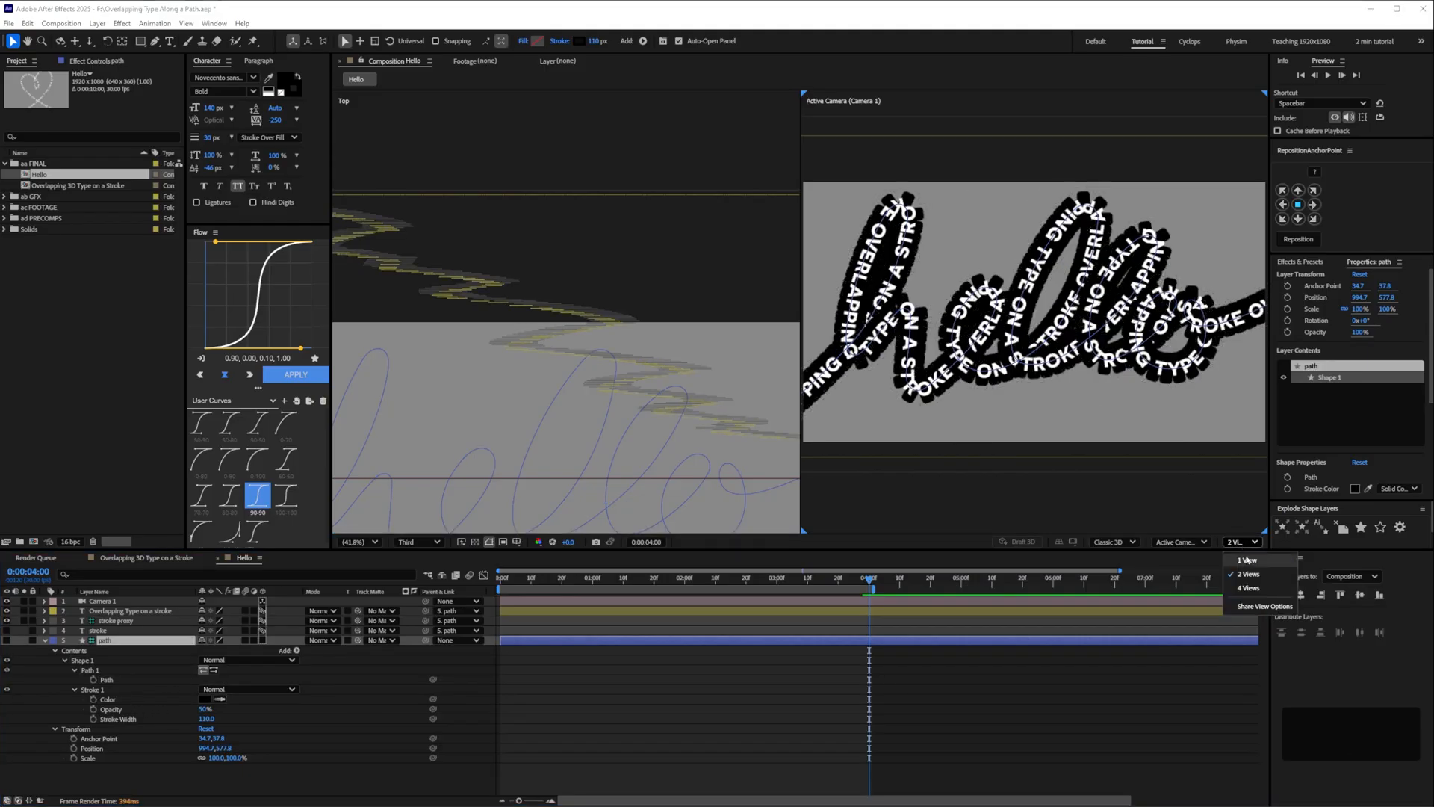
{"action": "left_click", "coordinate": [1246, 558]}
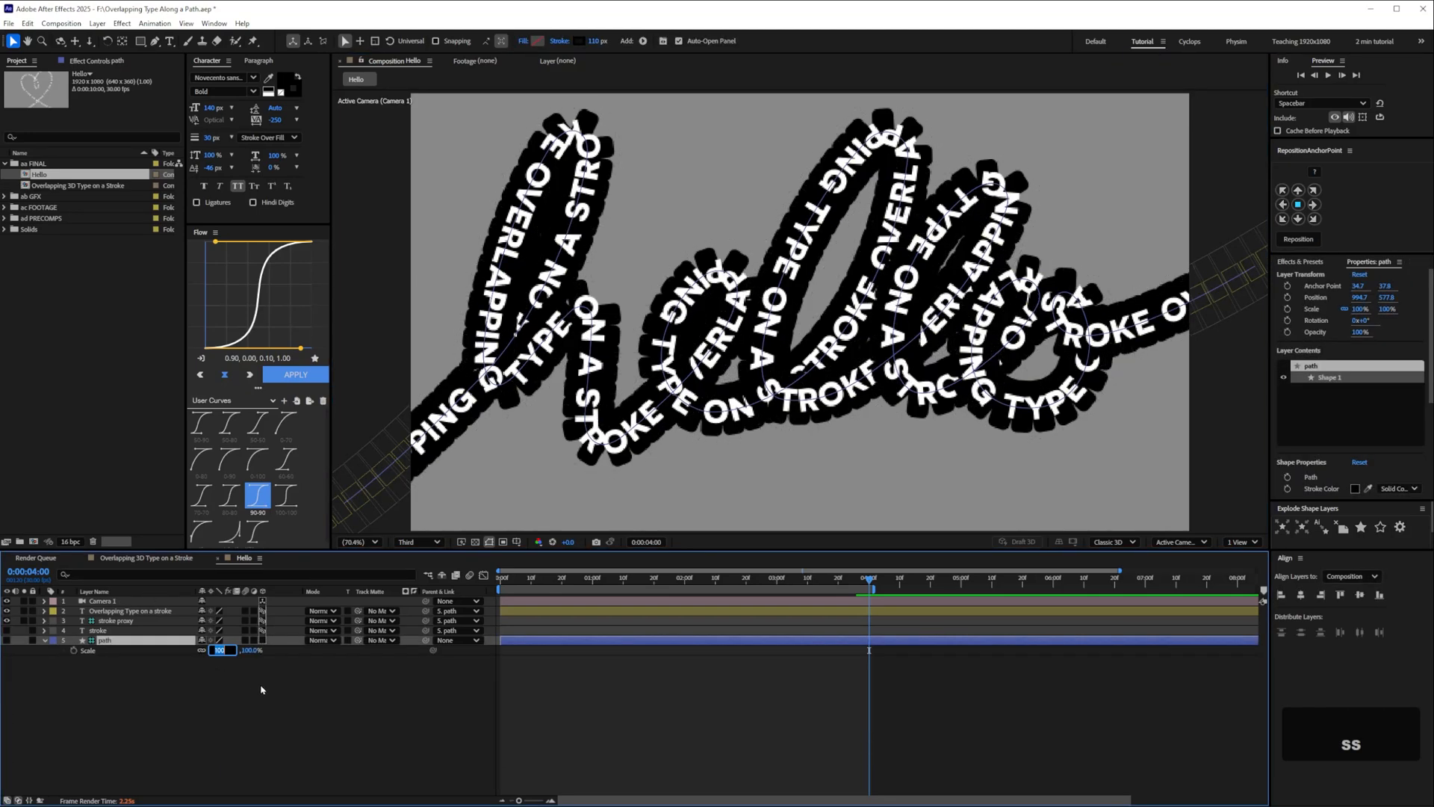
{"action": "type", "text": "70"}
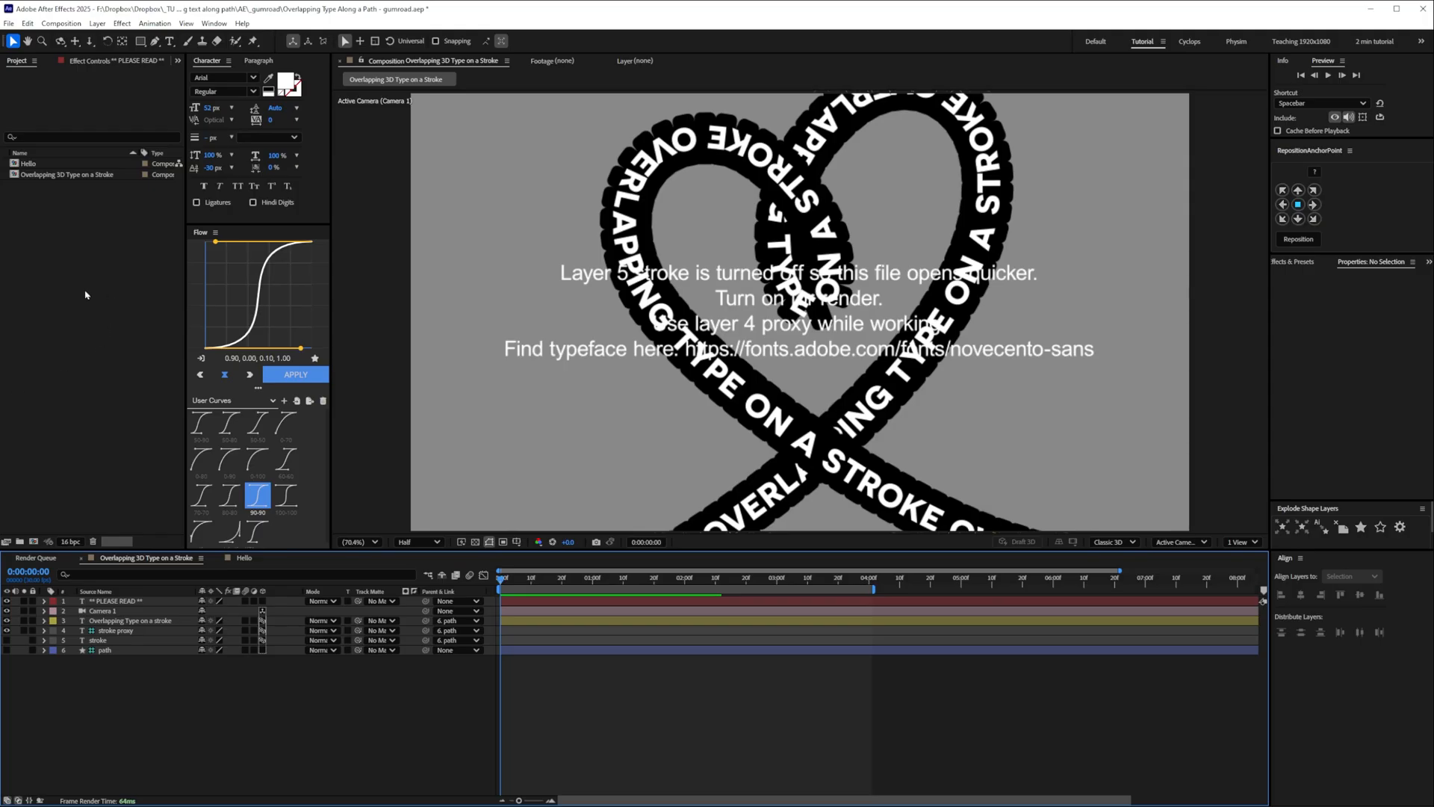
{"action": "mouse_move", "coordinate": [123, 465]}
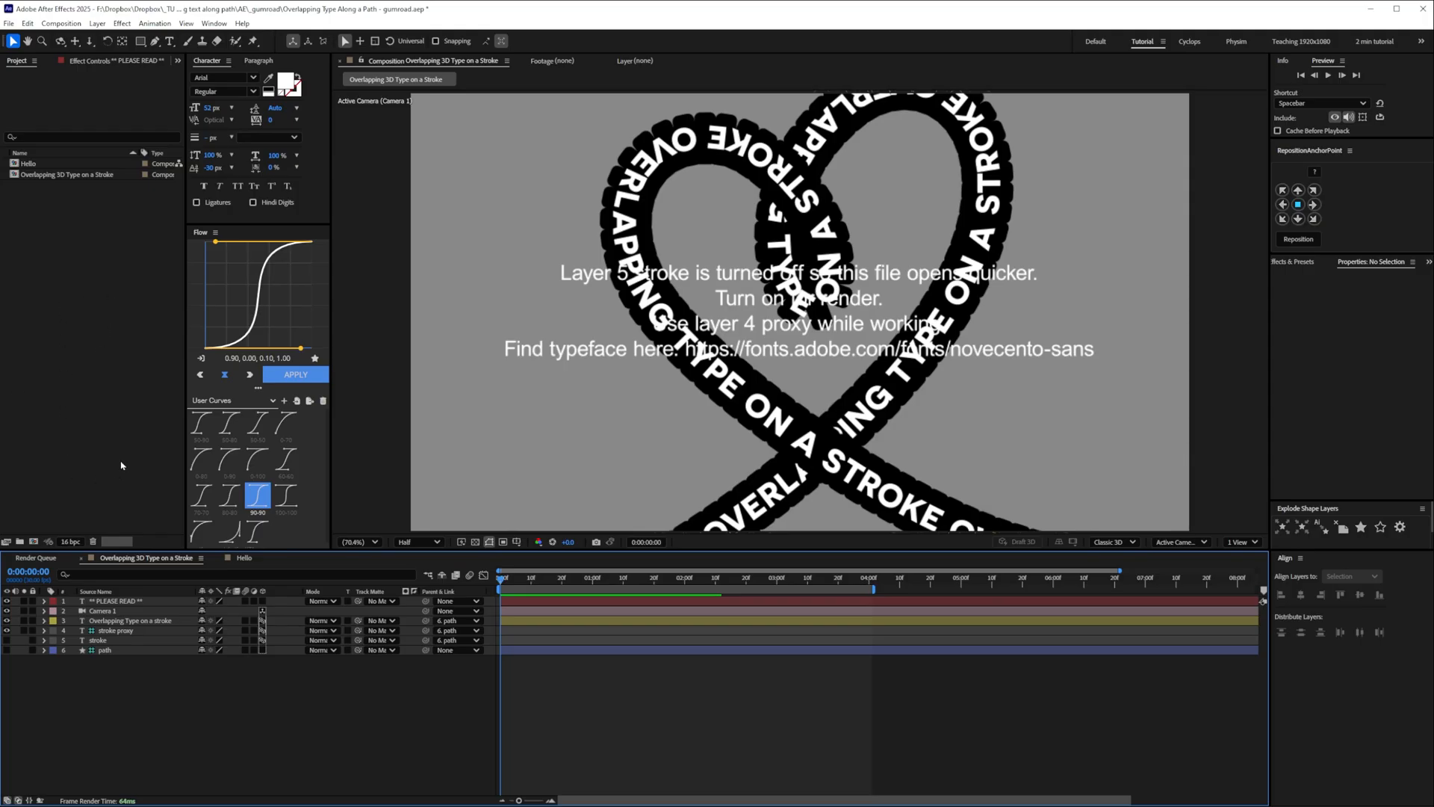
{"action": "mouse_move", "coordinate": [107, 362]}
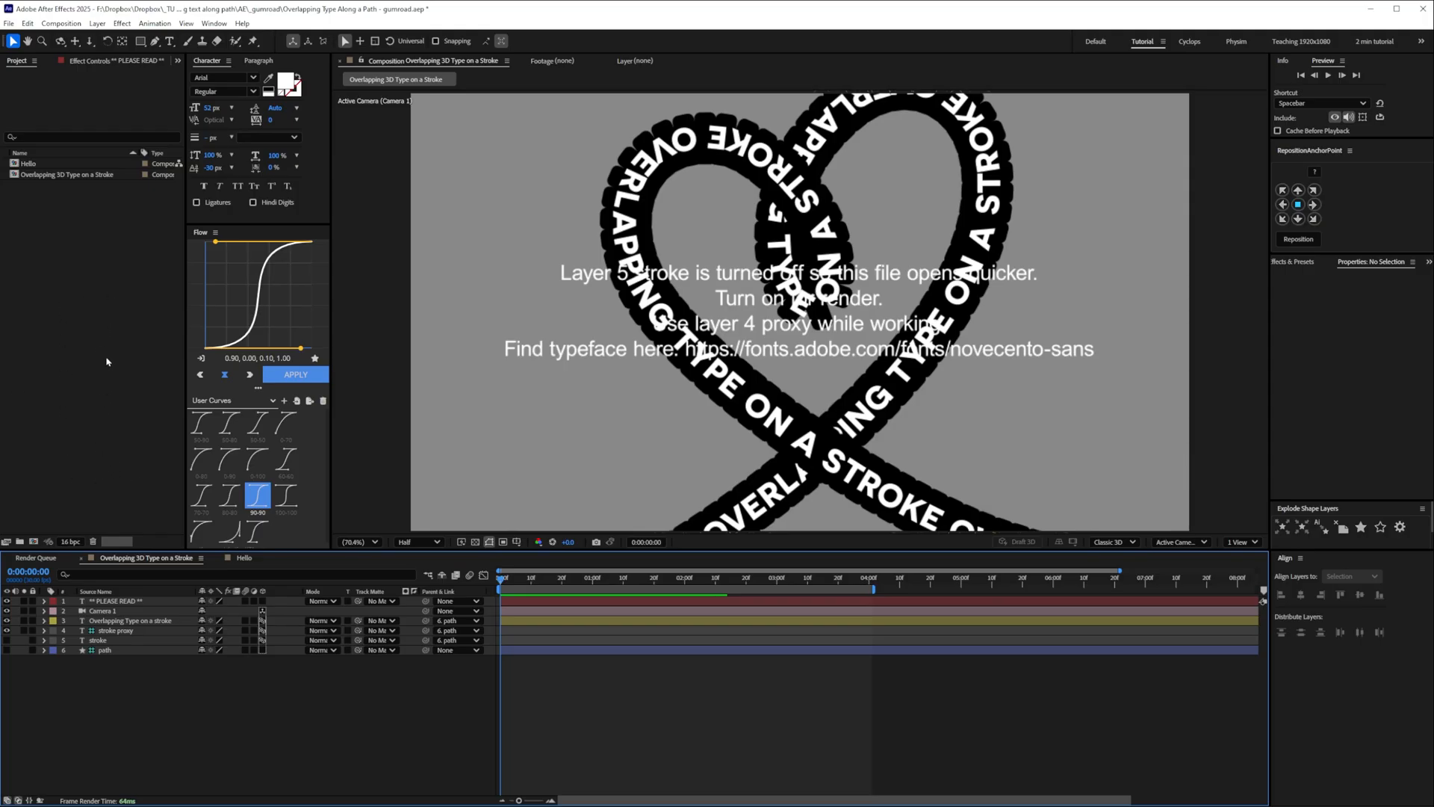
{"action": "mouse_move", "coordinate": [69, 182]}
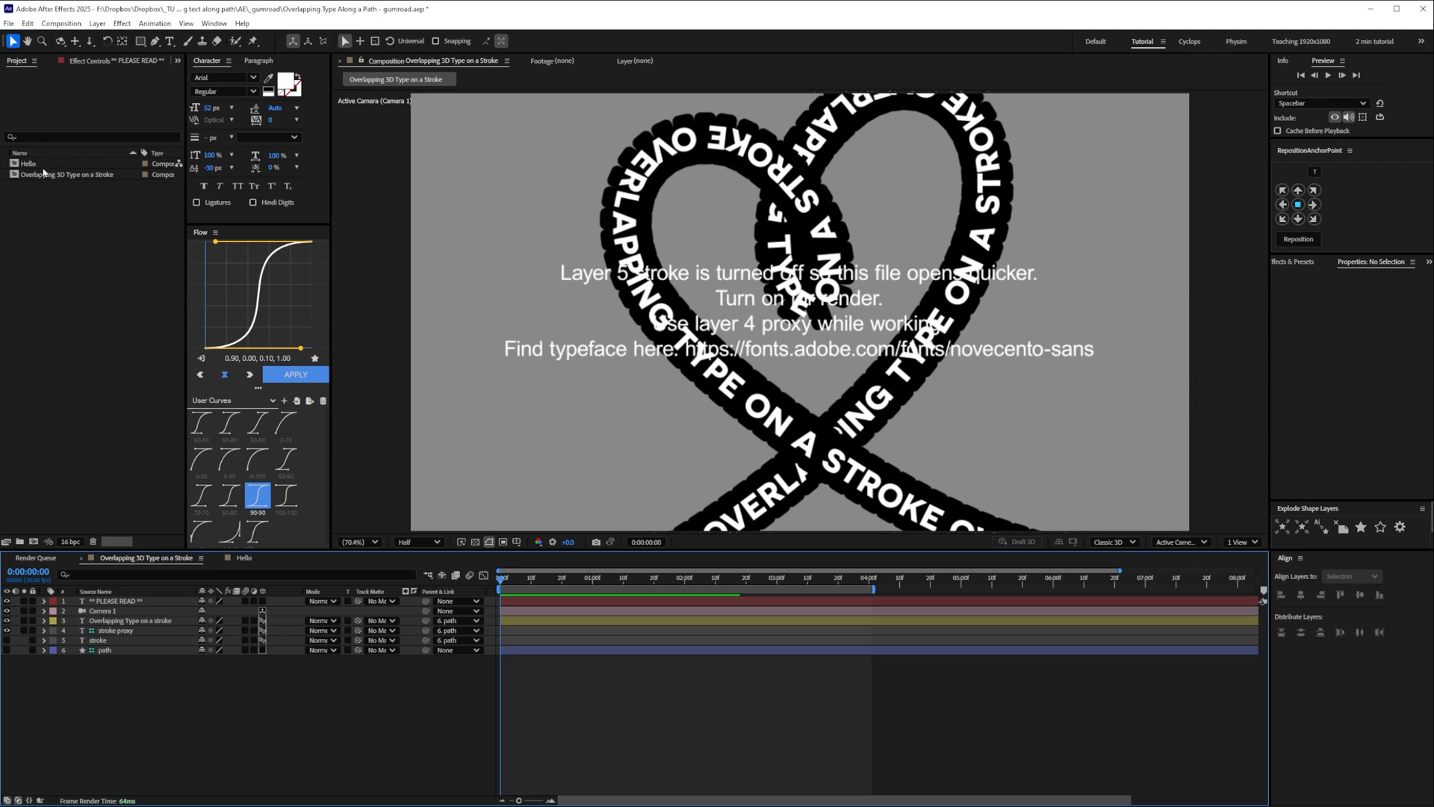
{"action": "mouse_move", "coordinate": [77, 350]}
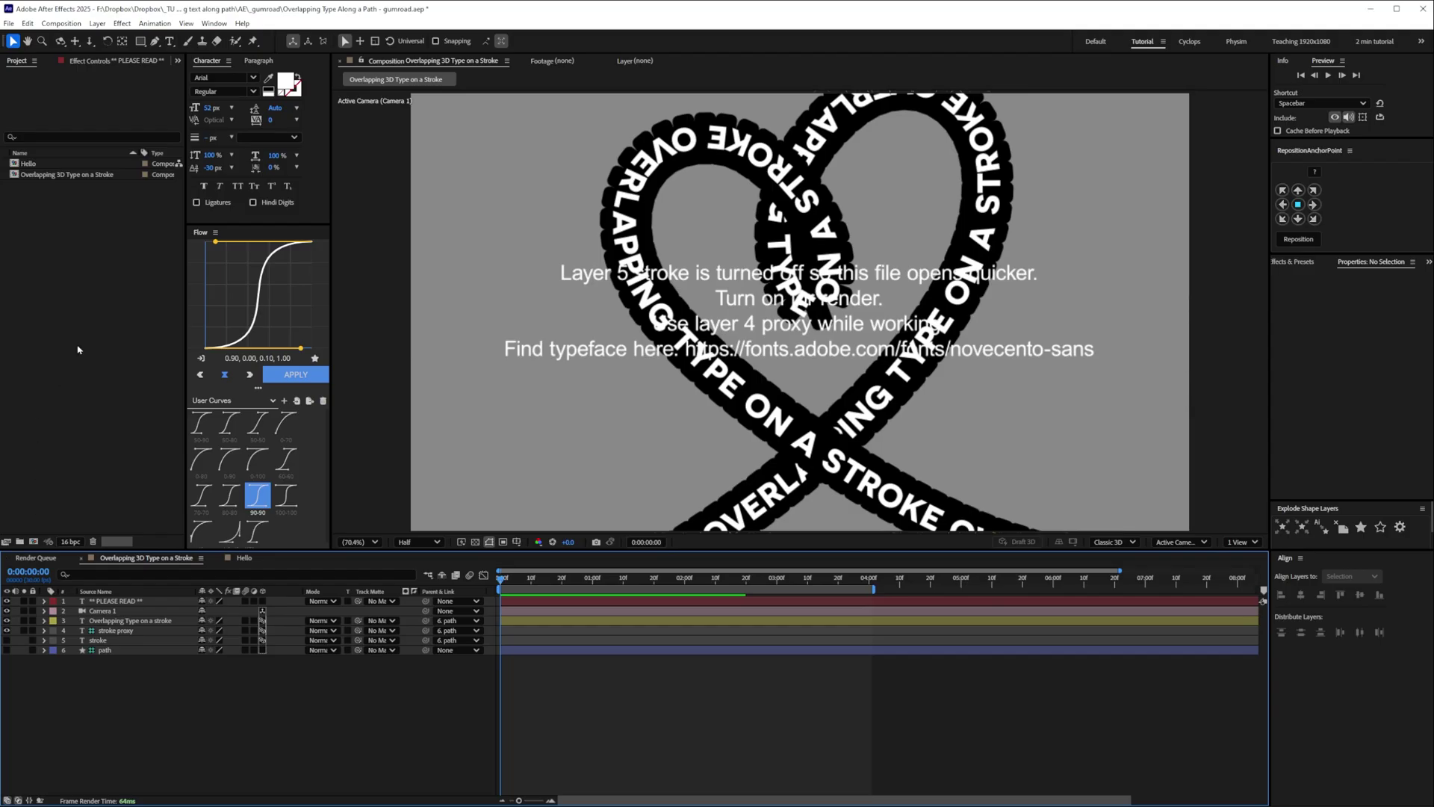
{"action": "left_click", "coordinate": [27, 163]}
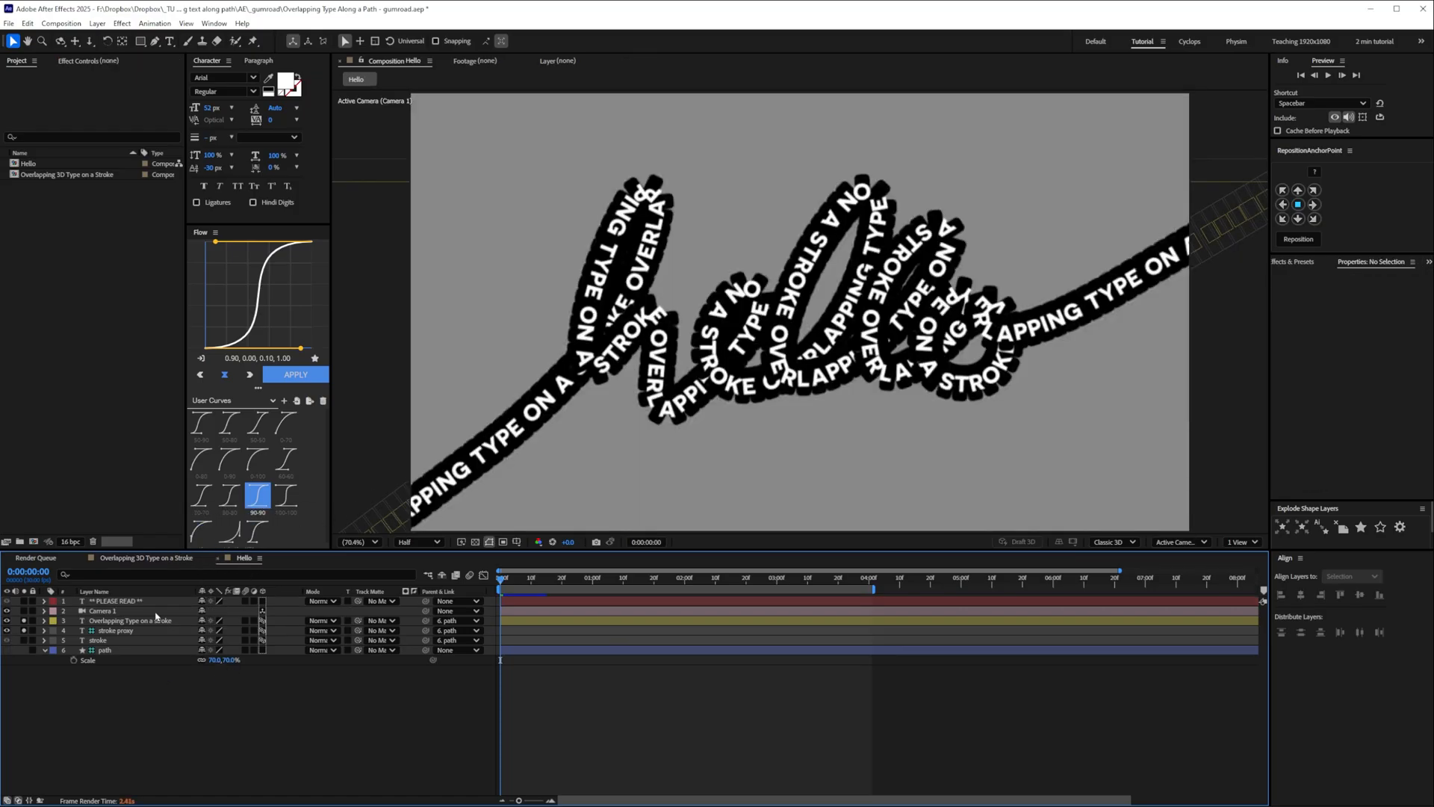
{"action": "mouse_move", "coordinate": [586, 451]}
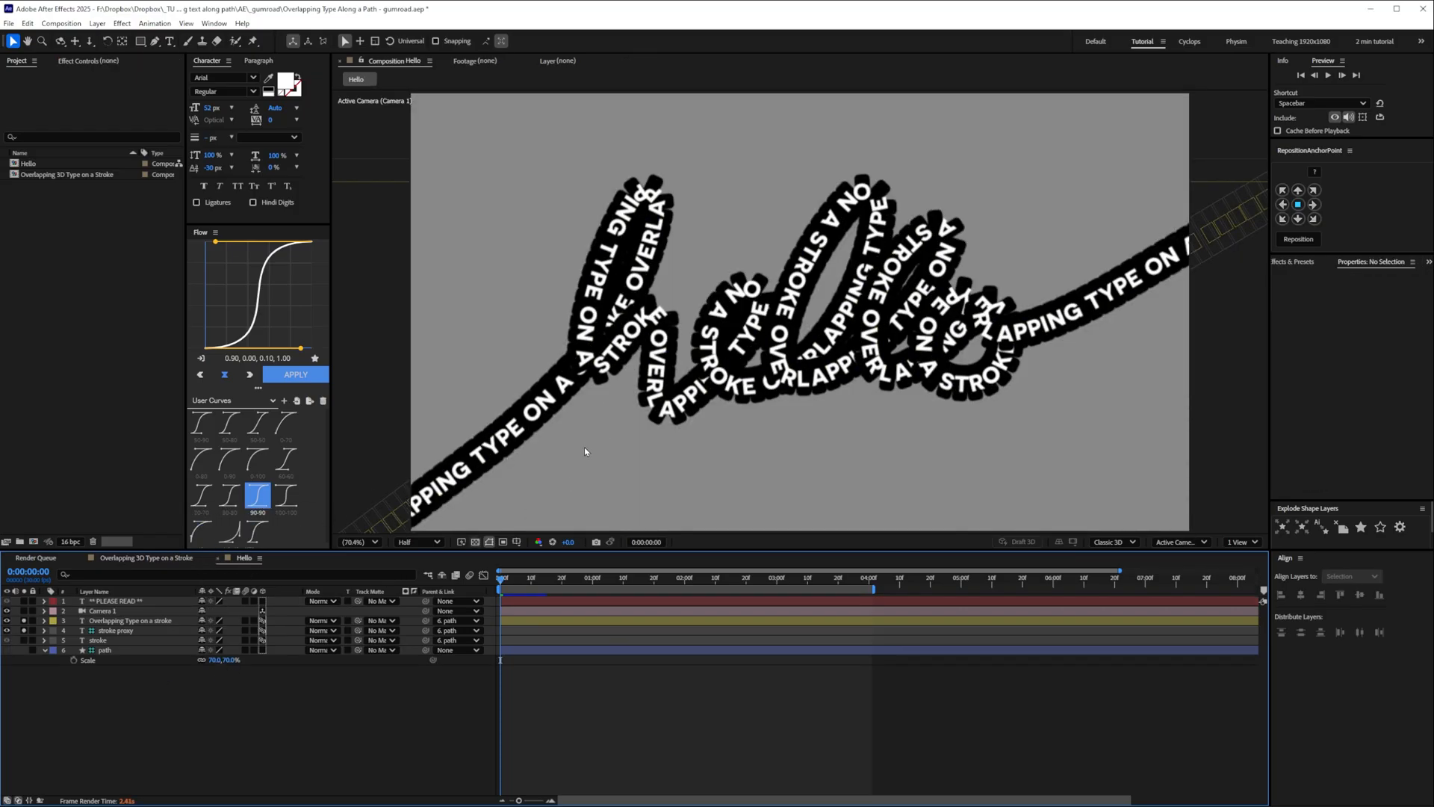
{"action": "mouse_move", "coordinate": [613, 320]}
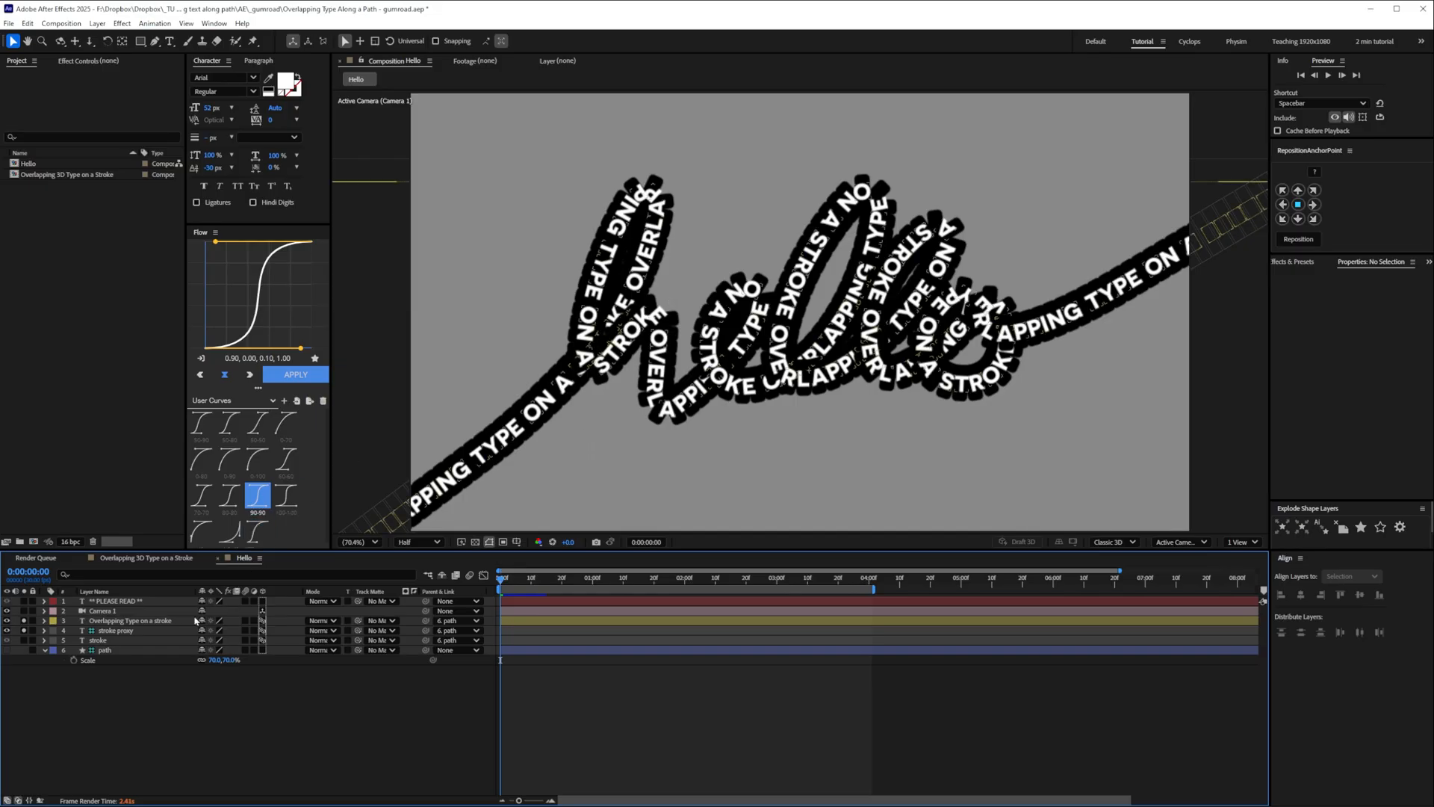
Expand the hello type layer and enter -1000 for the z shift animator's Position Z
{"action": "left_click", "coordinate": [132, 620]}
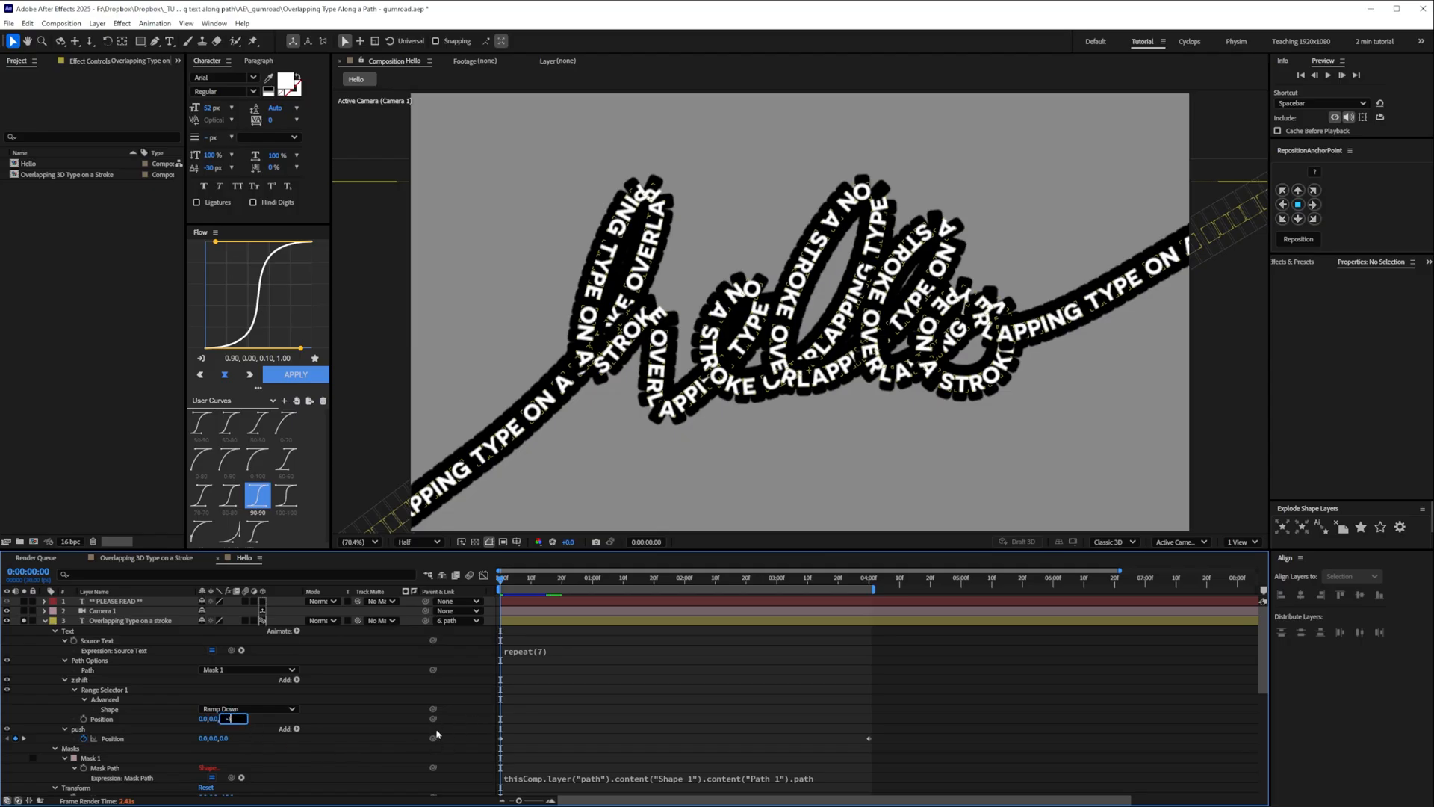
{"action": "type", "text": "-1000"}
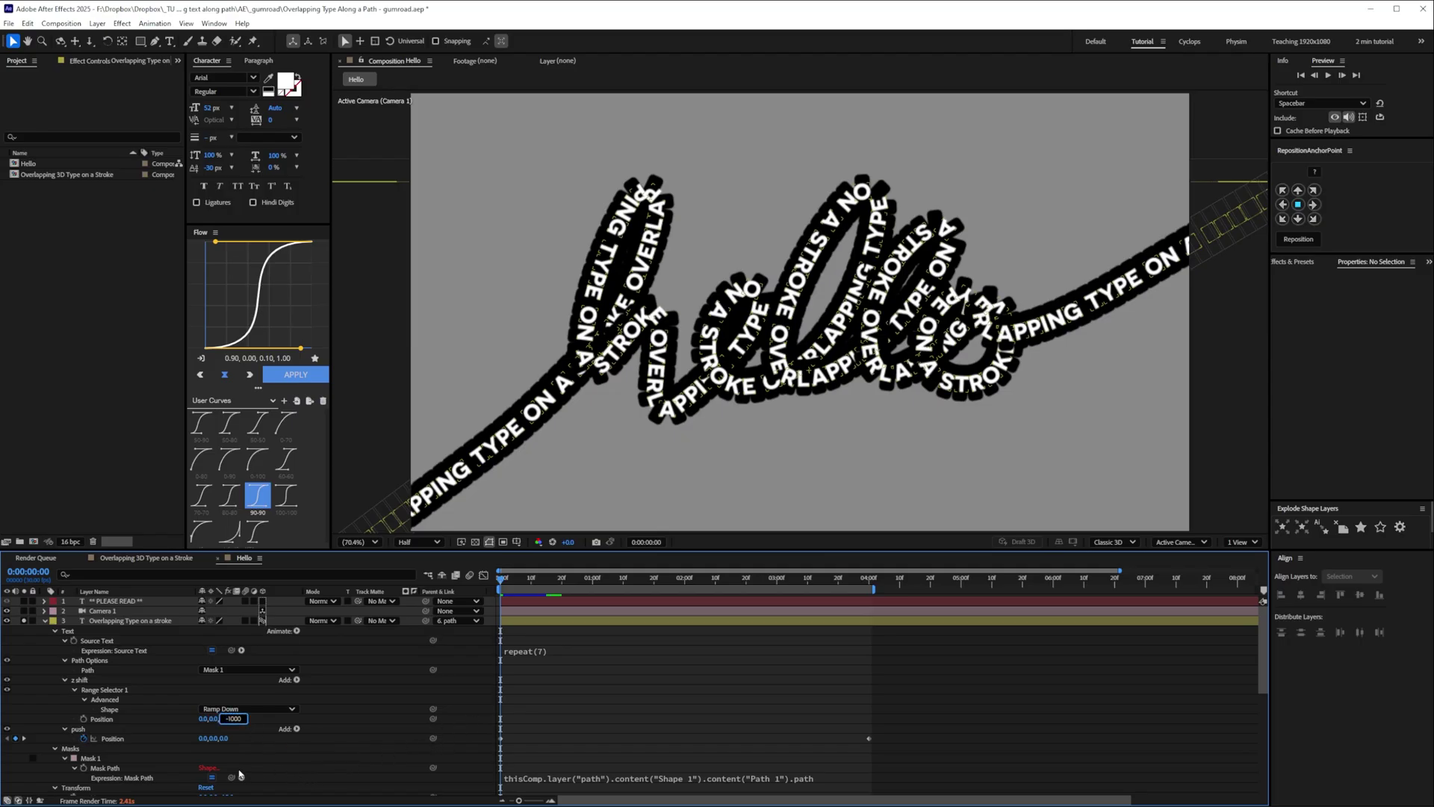